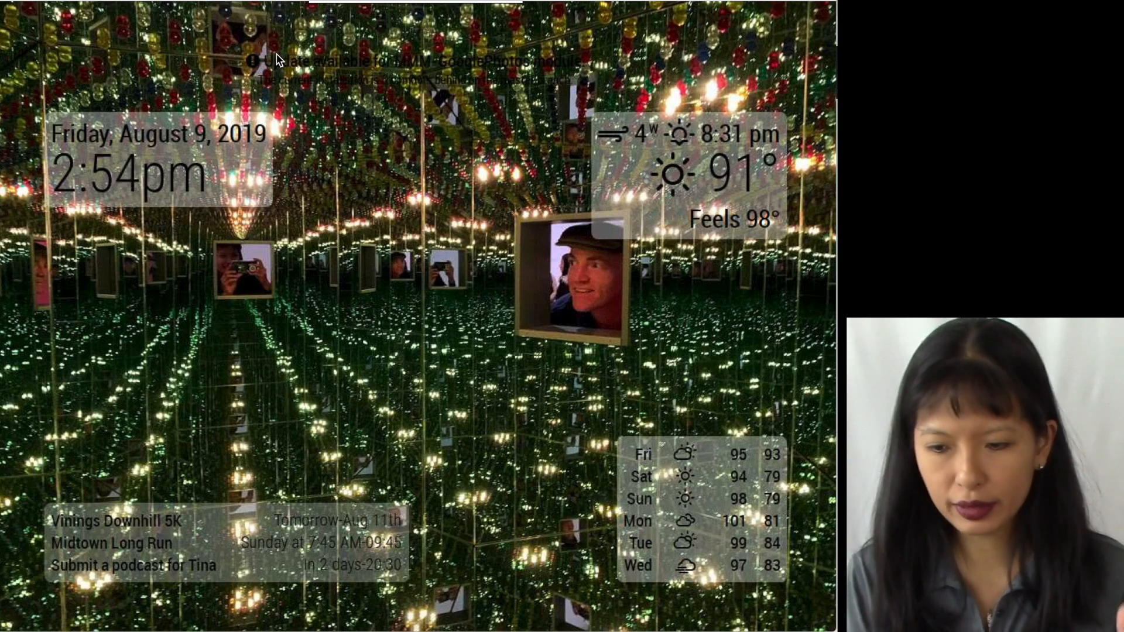
Minimize the full-screen MagicMirror² display with Ctrl+M to reveal the home folder
key("ctrl+m")
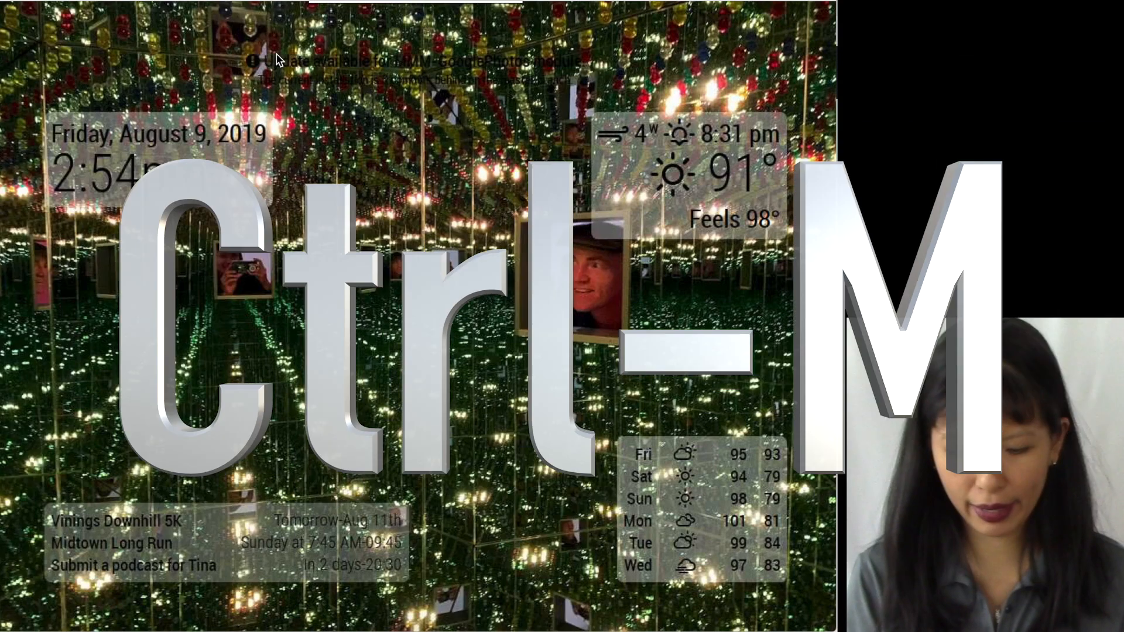
key("ctrl+m")
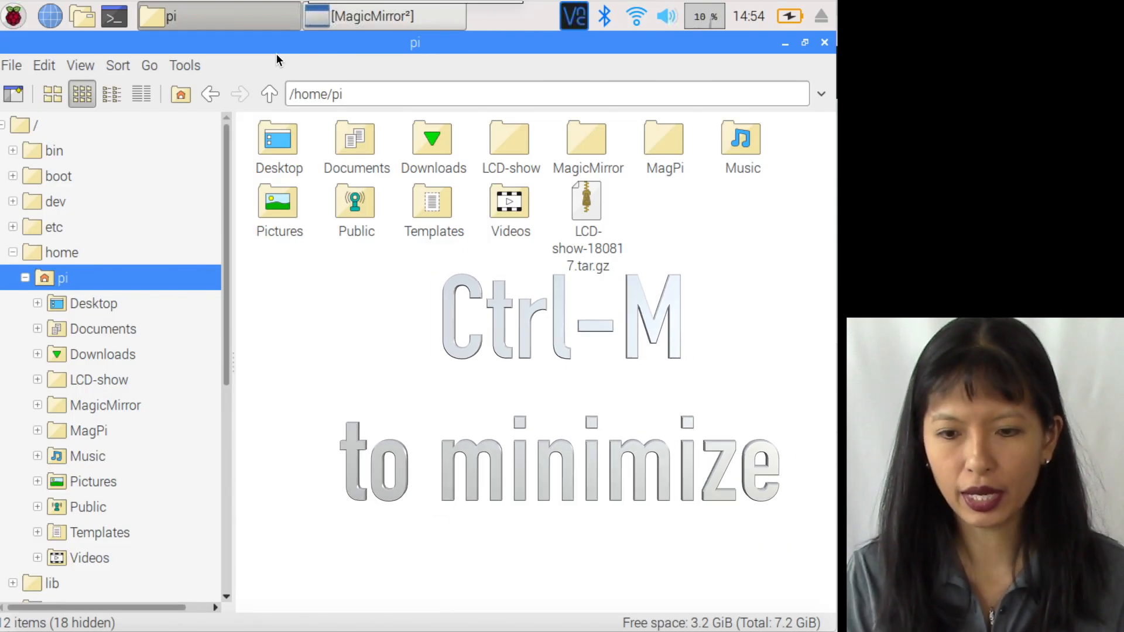
Look at config.js inside MagicMirror's config folder, then return to the MagicMirror folder
key("ctrl+m")
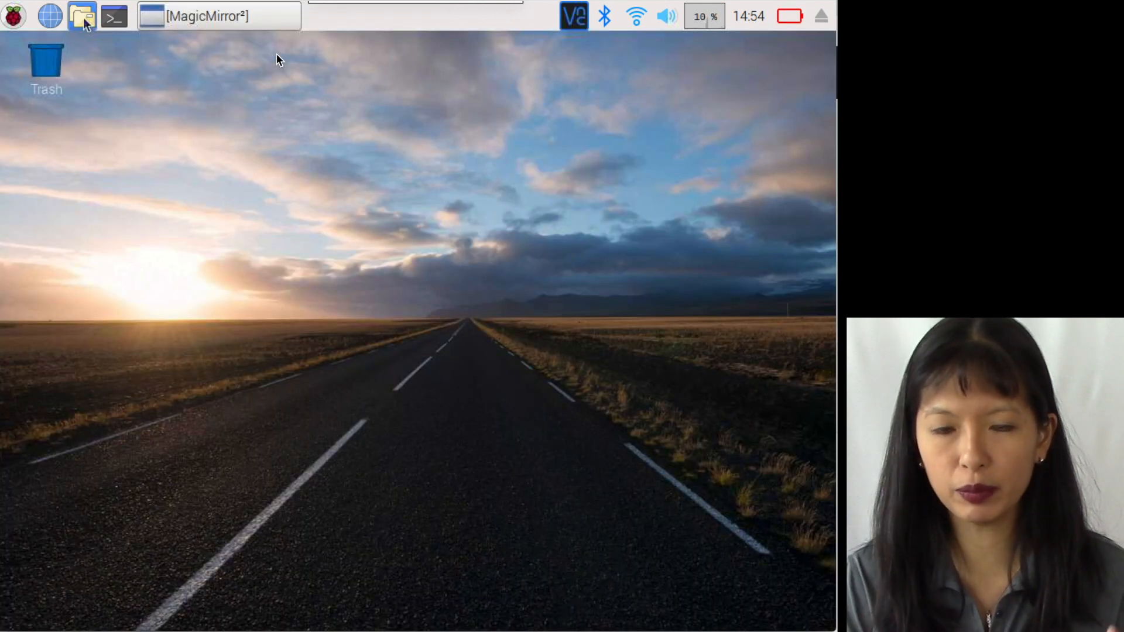
left_click(81, 15)
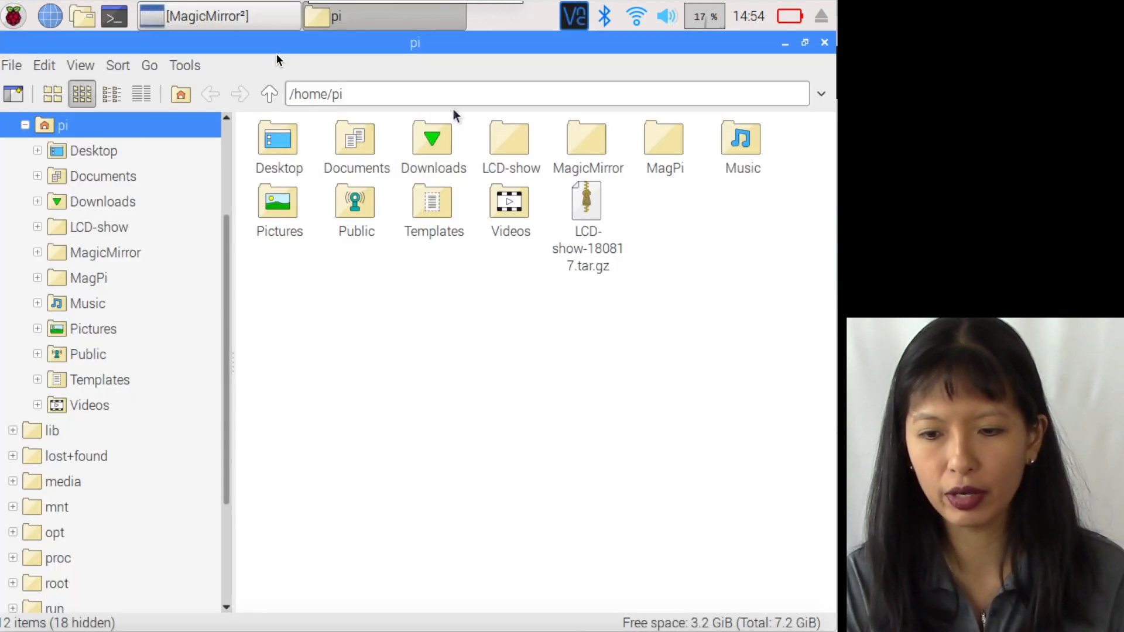
mouse_move(510, 201)
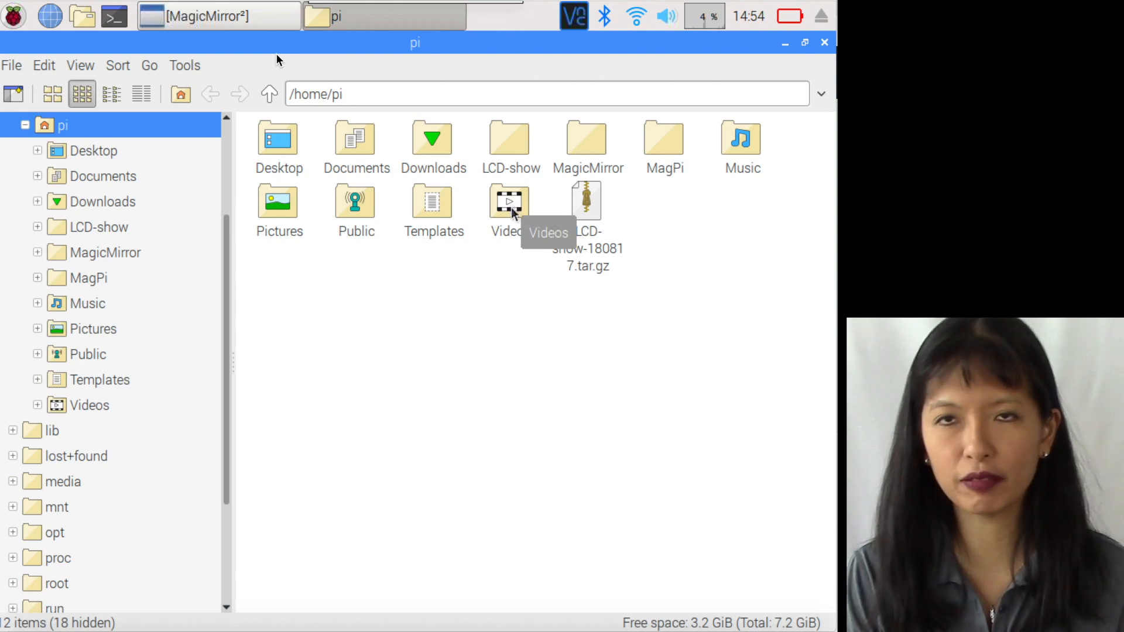
mouse_move(432, 208)
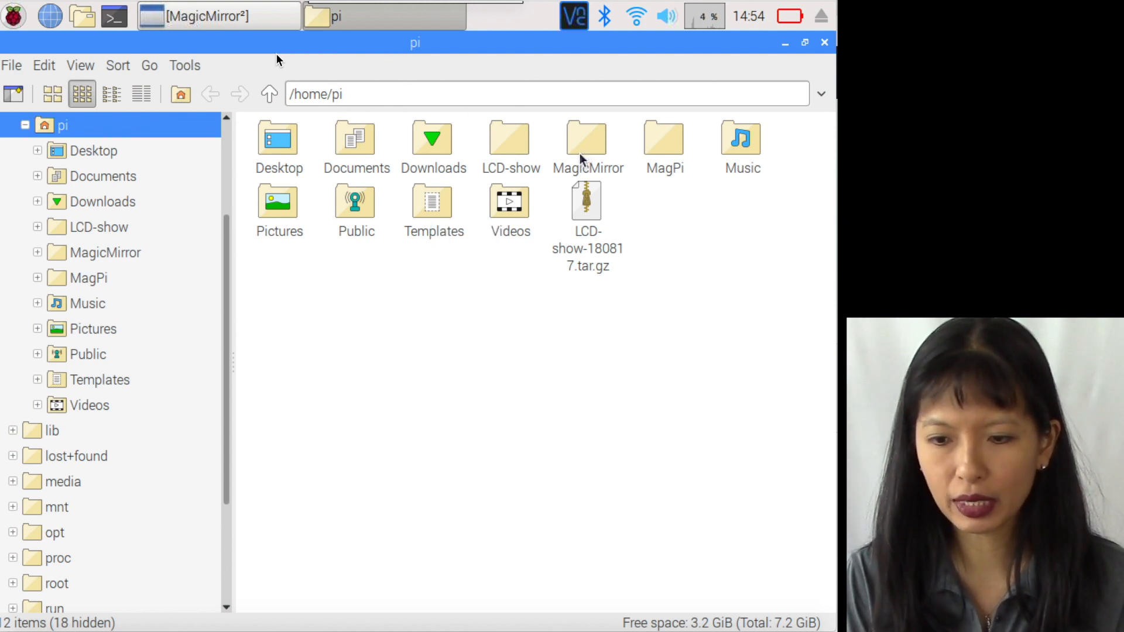
double_click(587, 138)
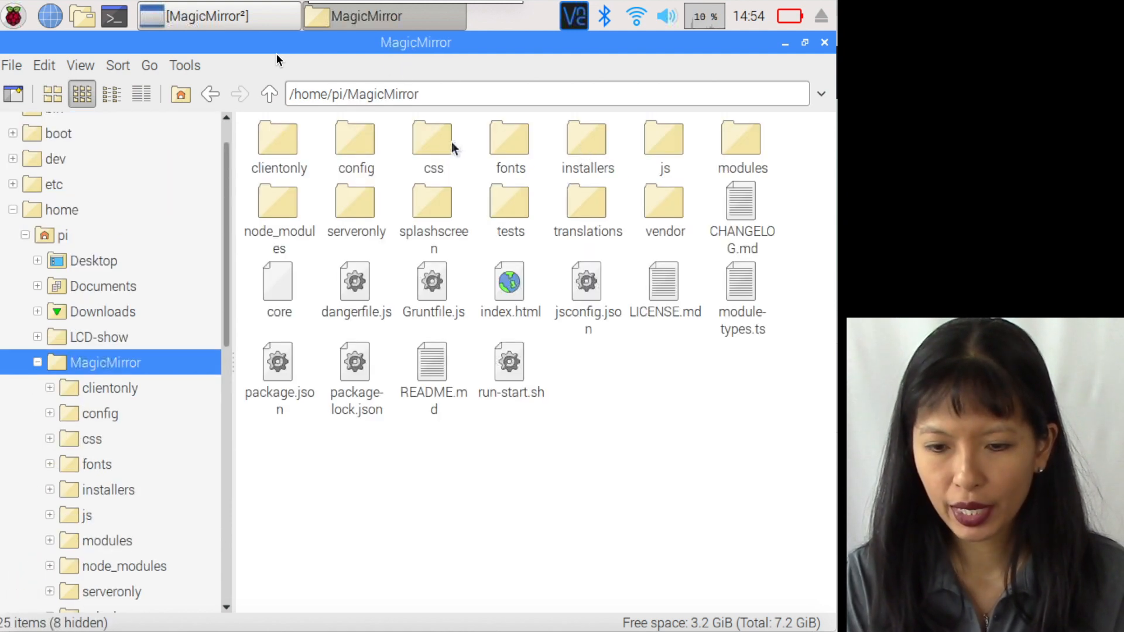
double_click(356, 136)
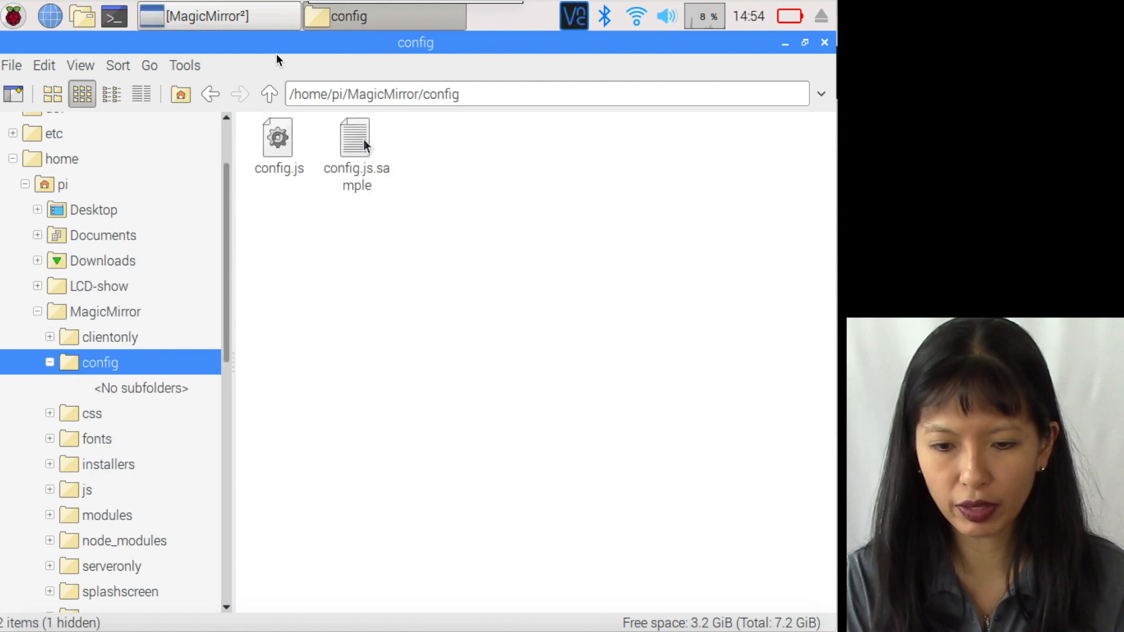
scroll("down", 3)
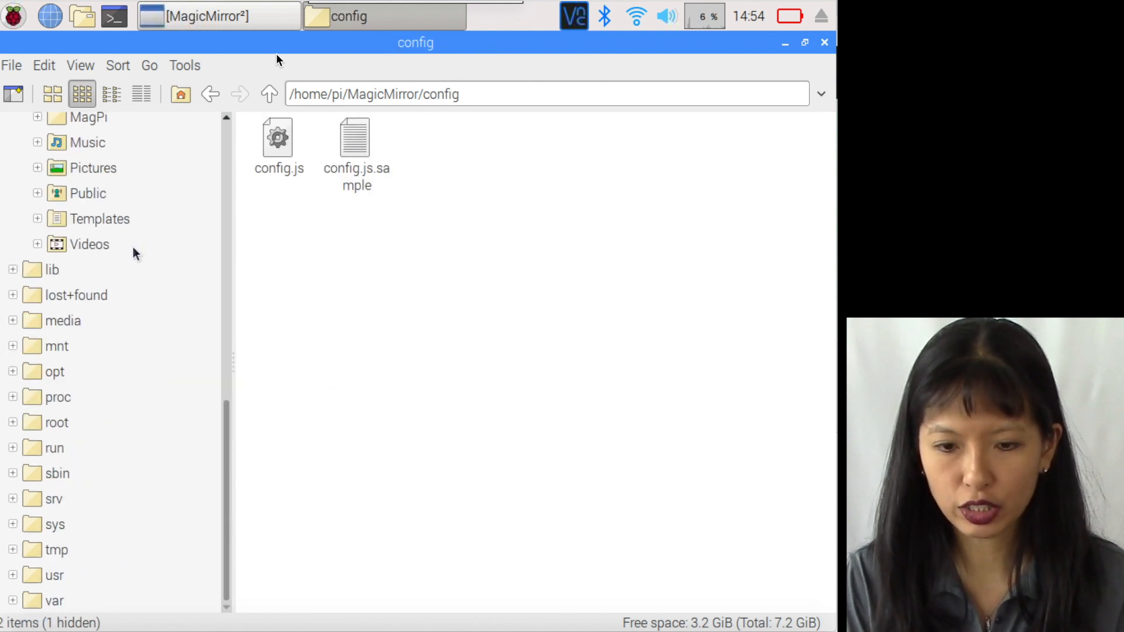
left_click(12, 320)
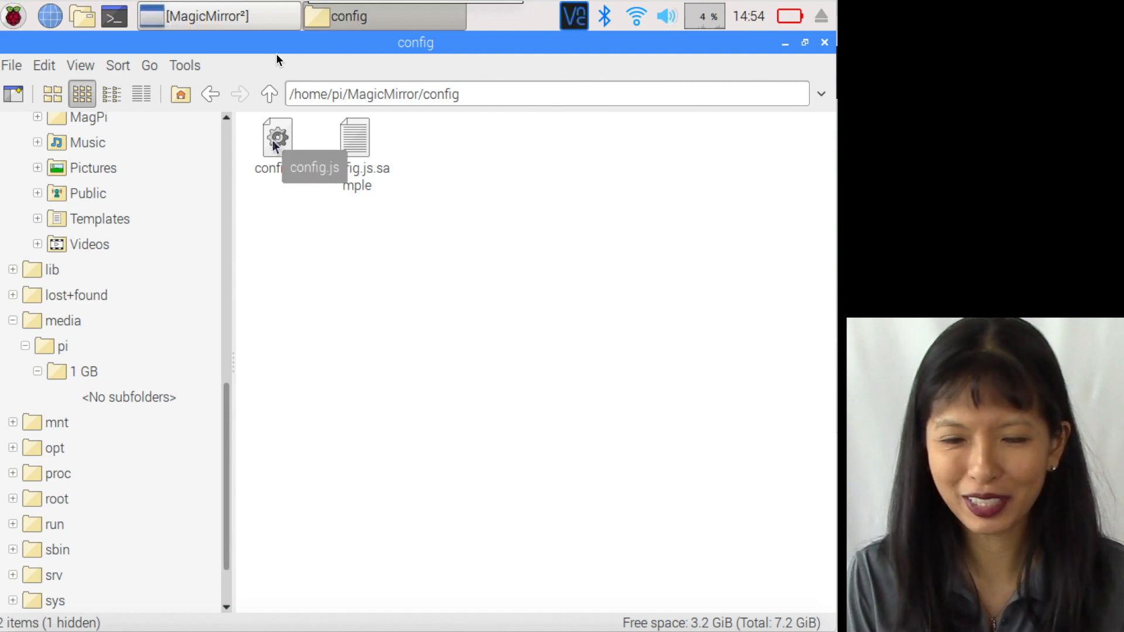
left_click(277, 137)
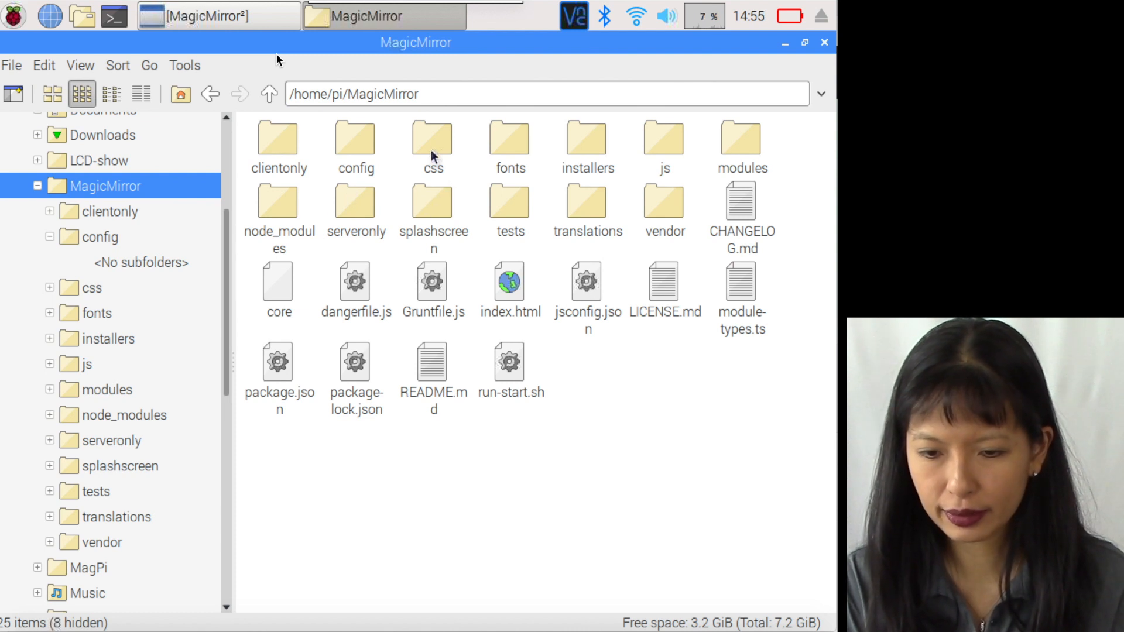
Check custom.css in the MagicMirror css folder and return to MagicMirror
double_click(432, 138)
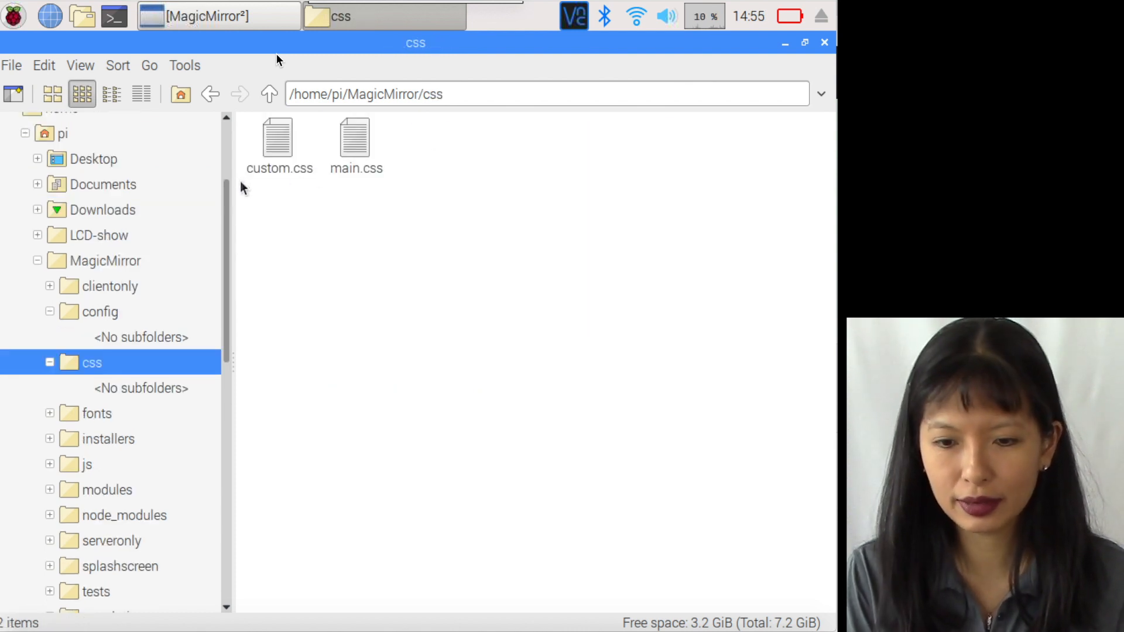
scroll("down", 3)
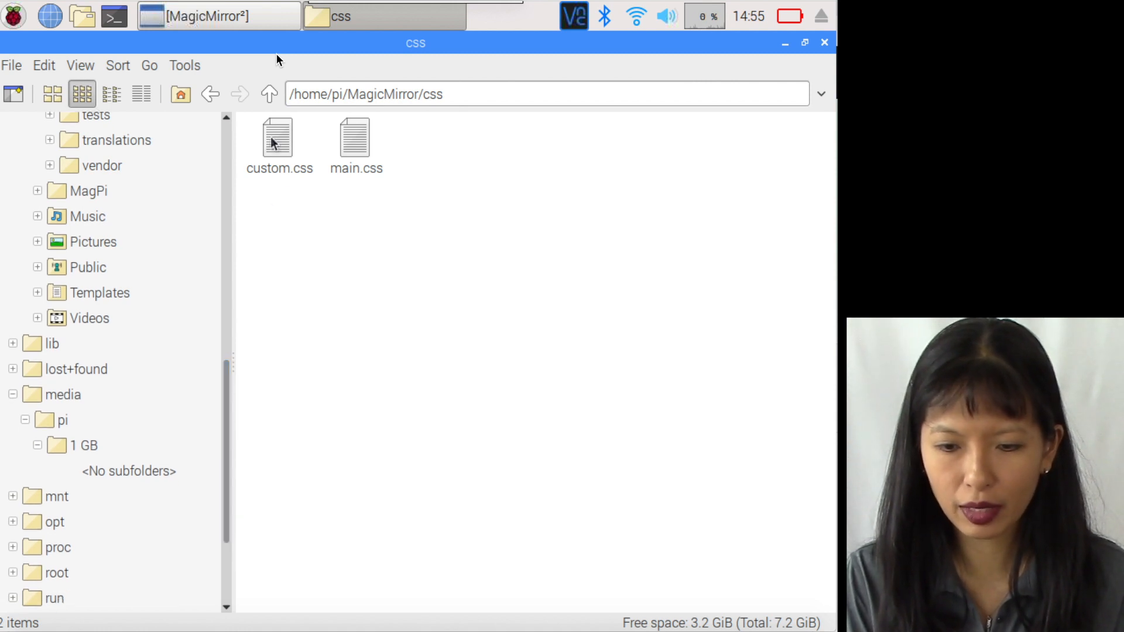
left_click(278, 140)
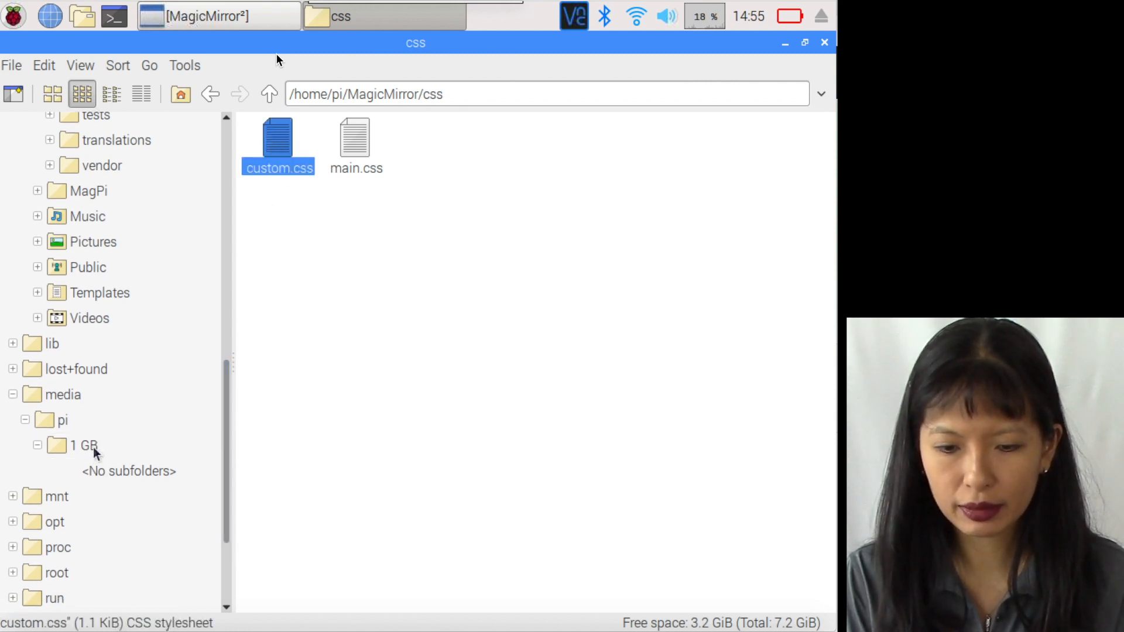
left_click(268, 93)
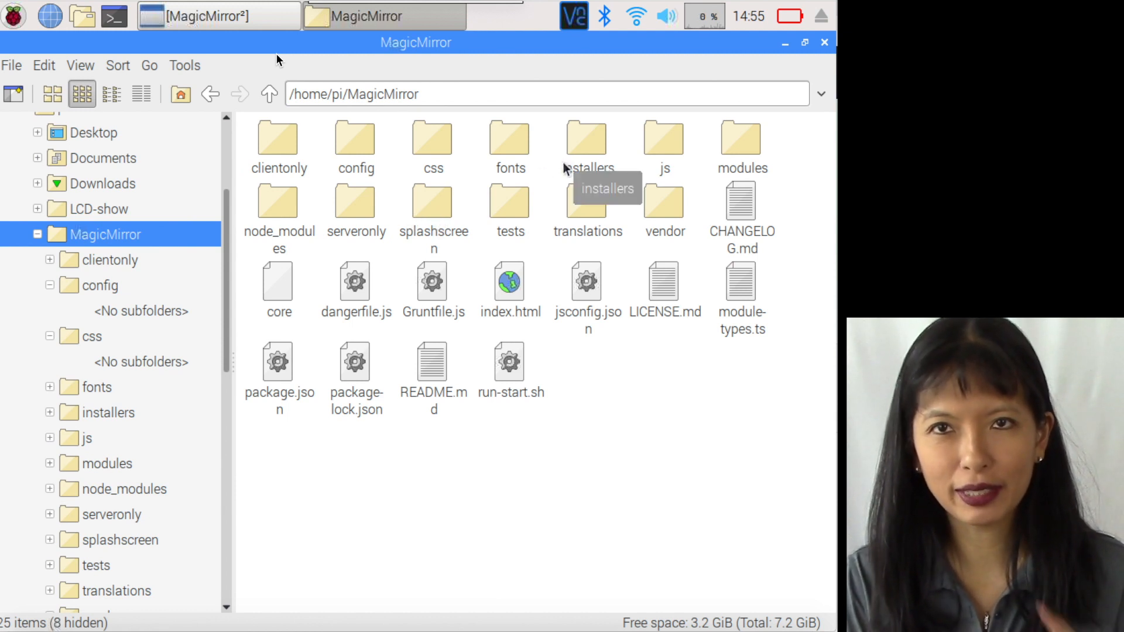
Open modules/MMM-GooglePhotos and select credentials.json
double_click(741, 138)
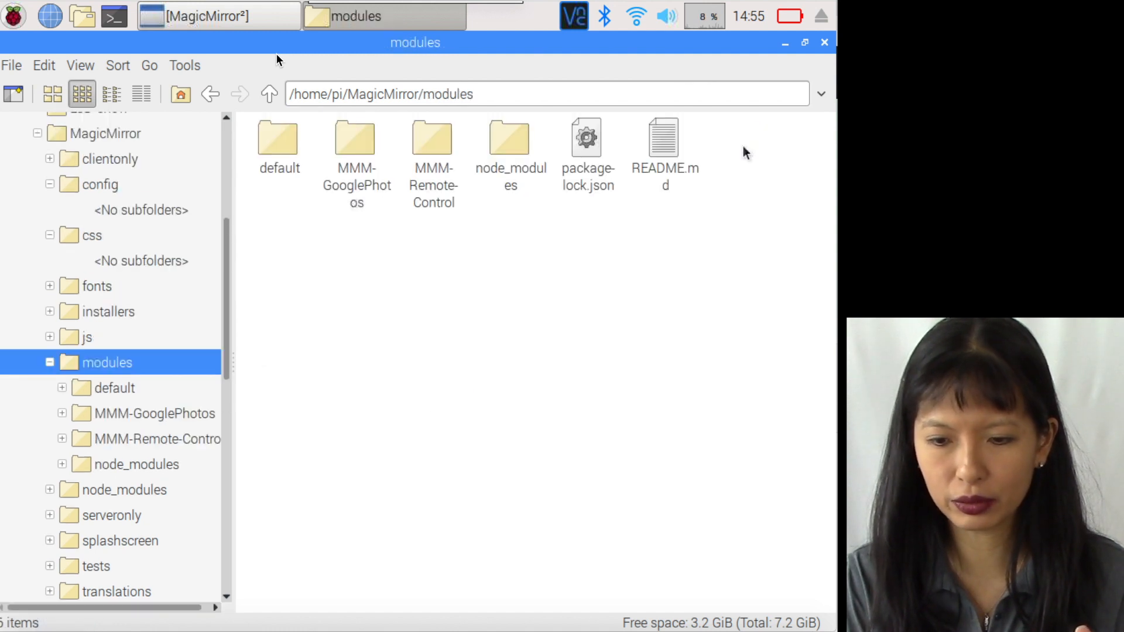
double_click(357, 140)
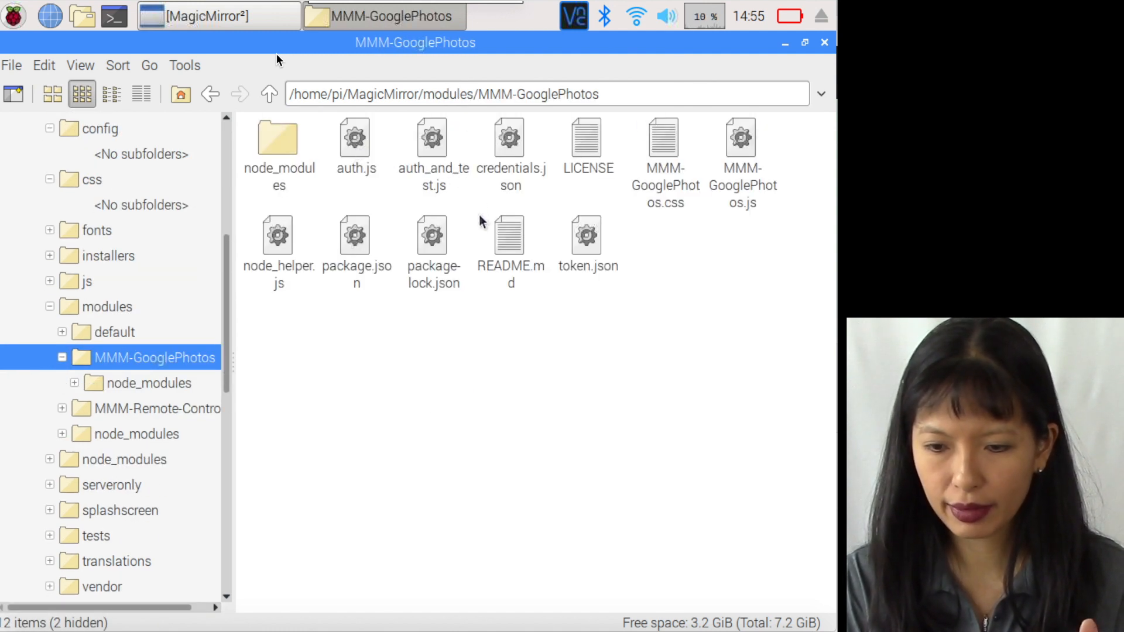
left_click(510, 137)
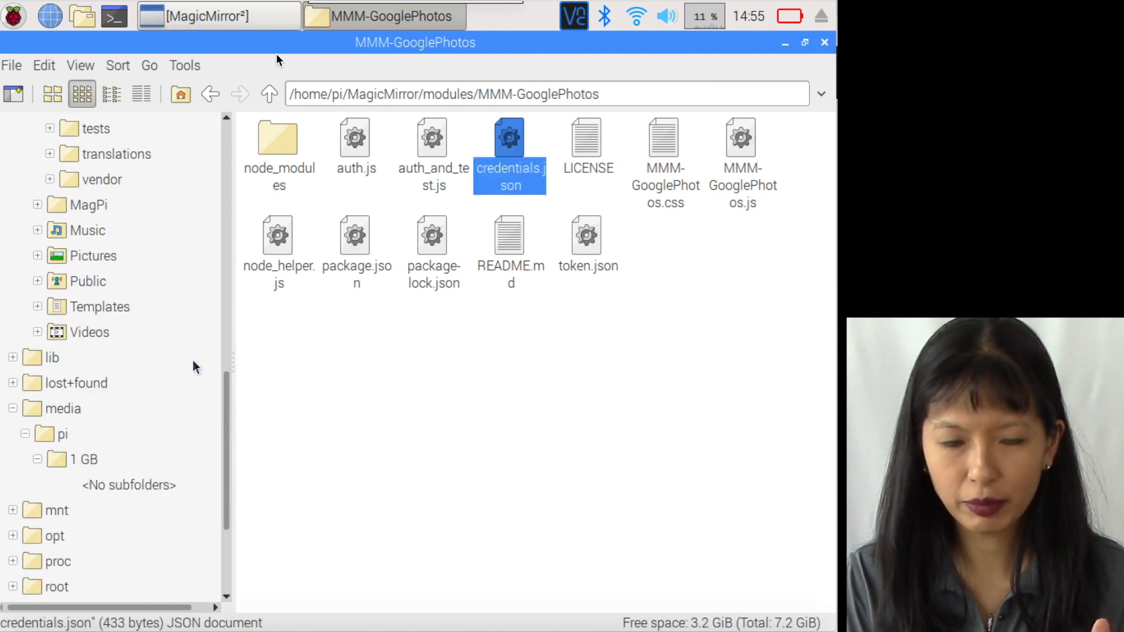
scroll("down", 3)
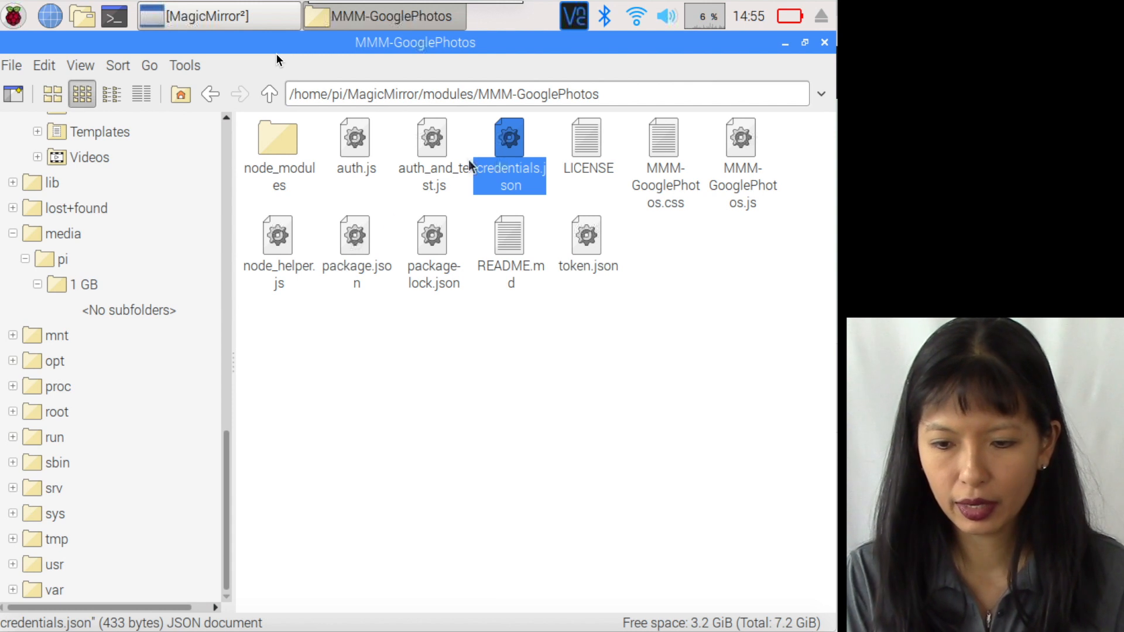
mouse_move(511, 140)
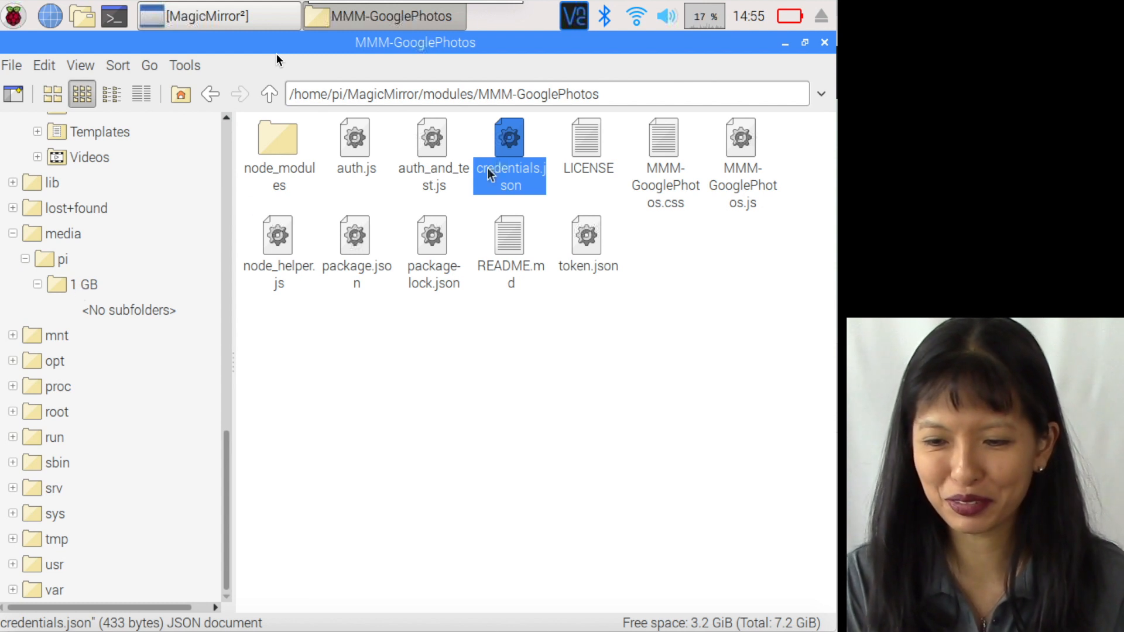
mouse_move(508, 172)
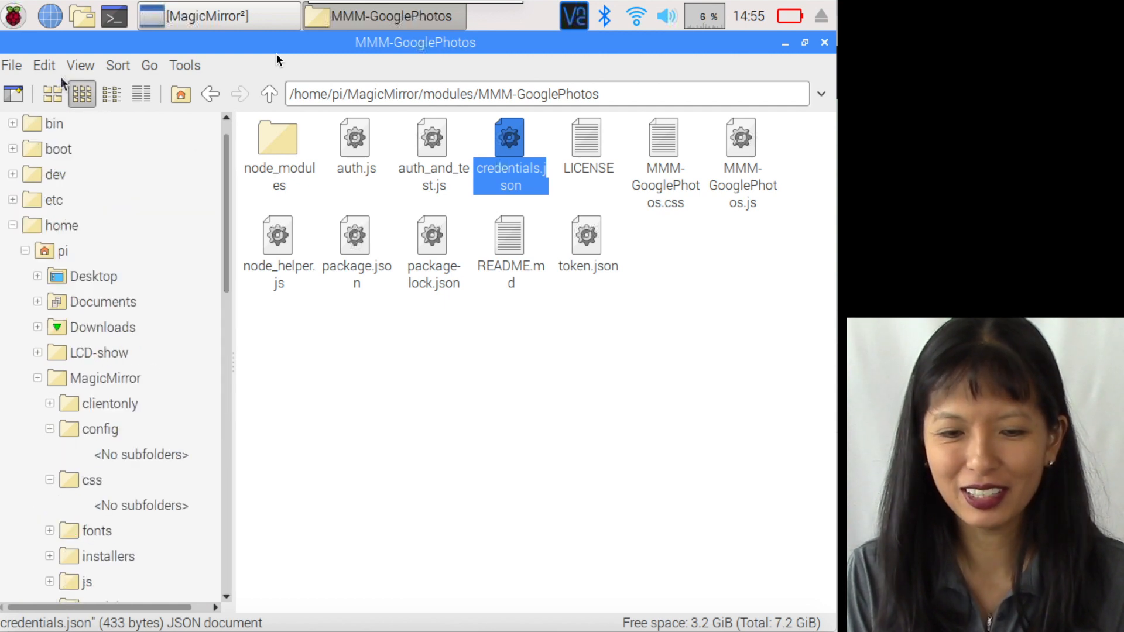
left_click(13, 16)
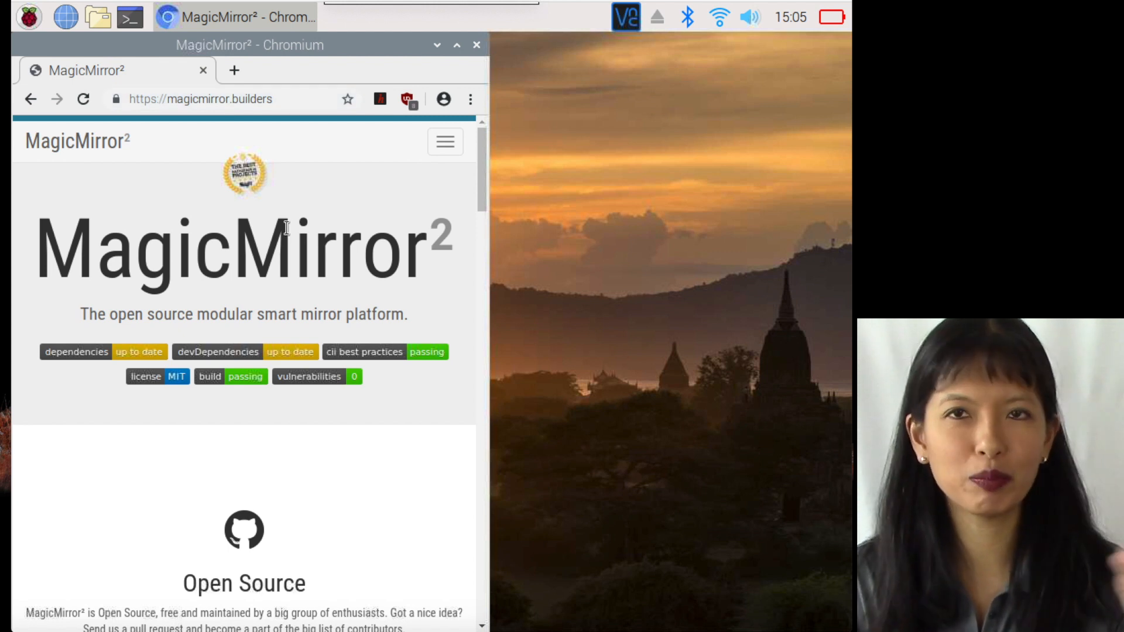
mouse_move(328, 416)
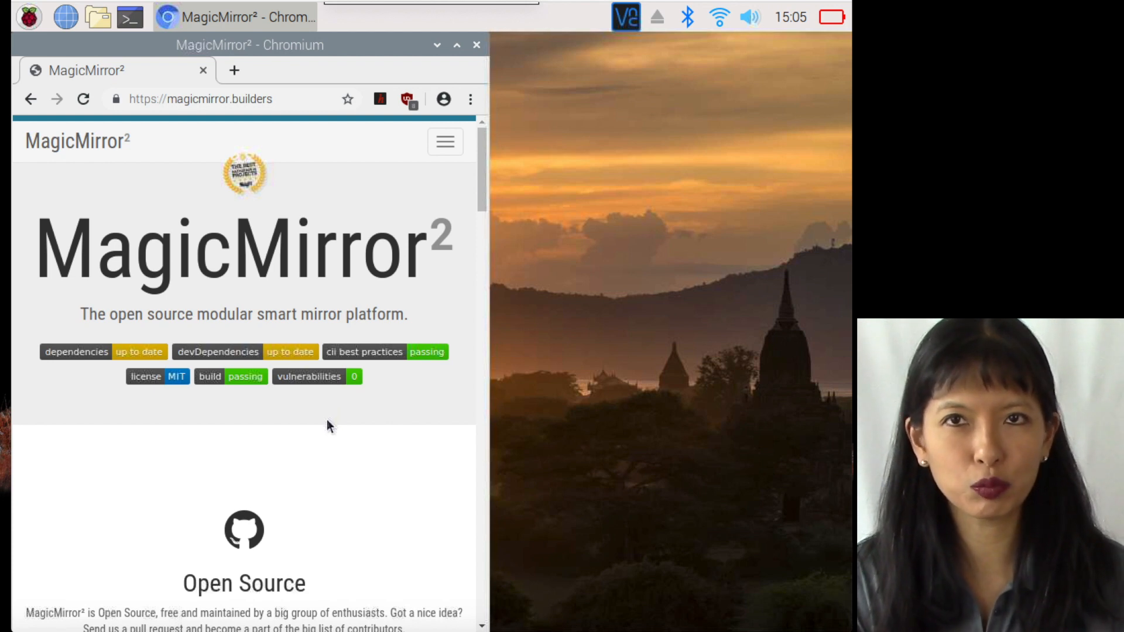
Scroll to 'Easy to install!' and copy the bash install command
scroll("down", 3)
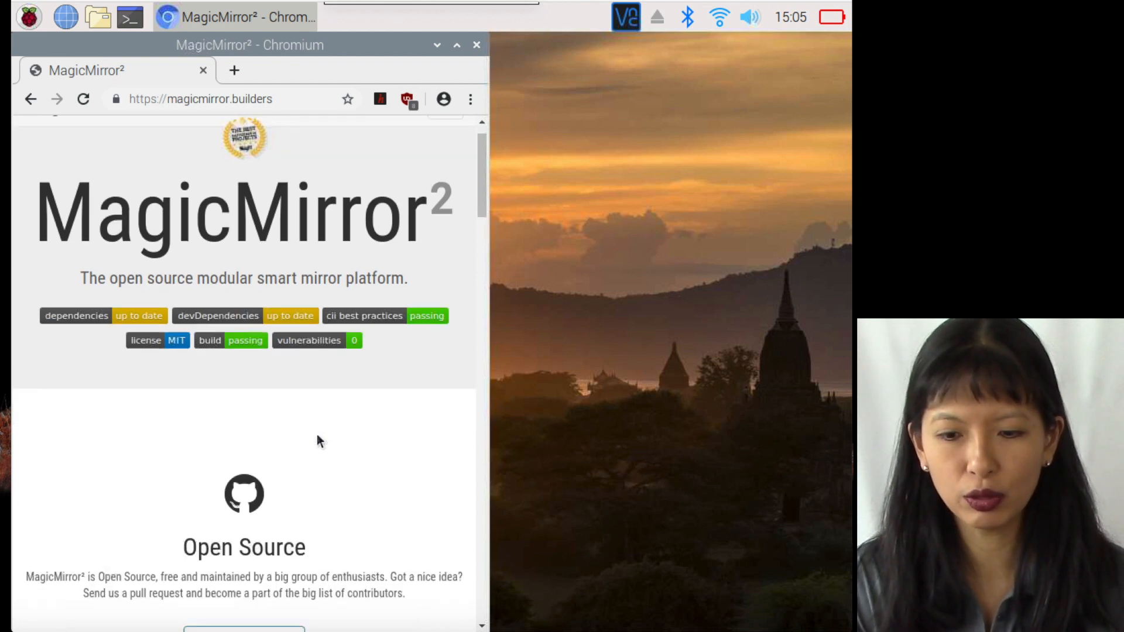
scroll("down", 3)
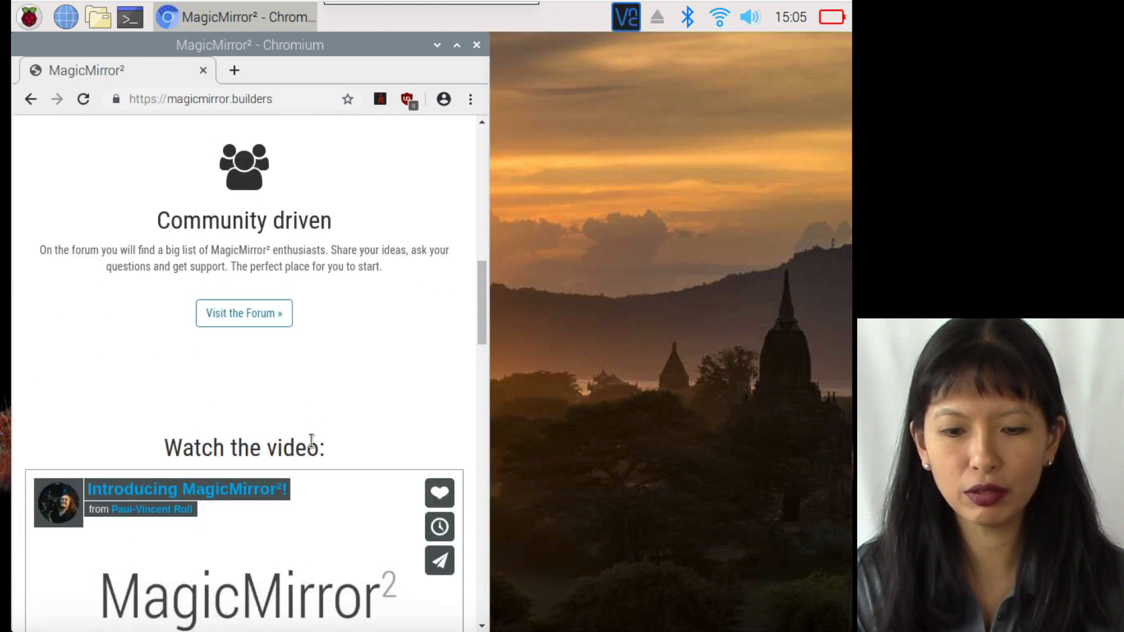
scroll("down", 3)
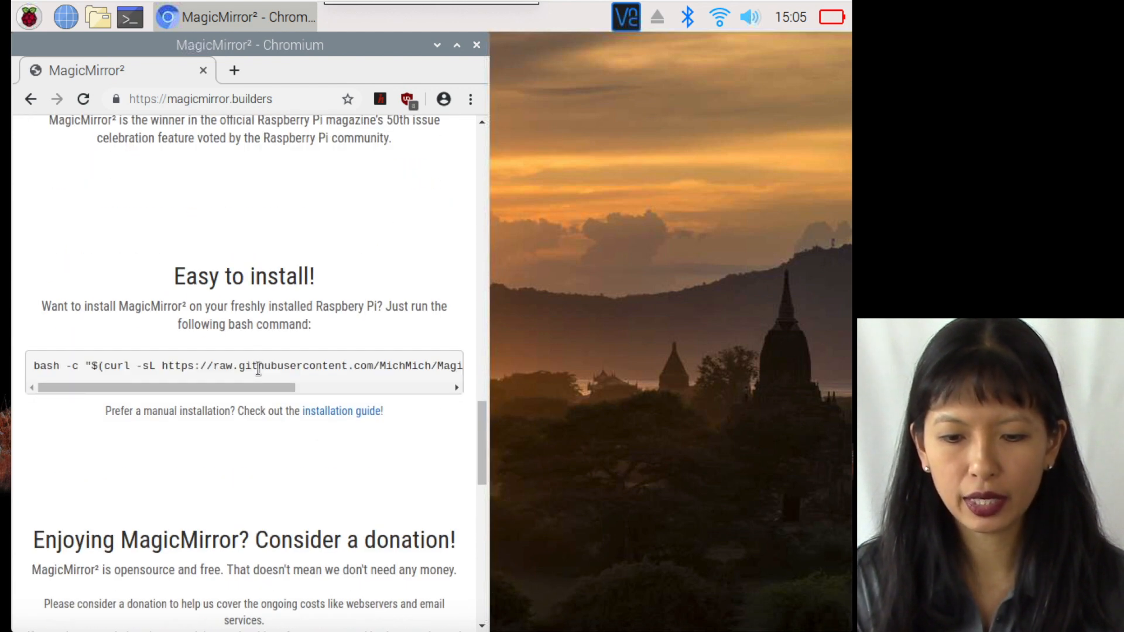
right_click(258, 365)
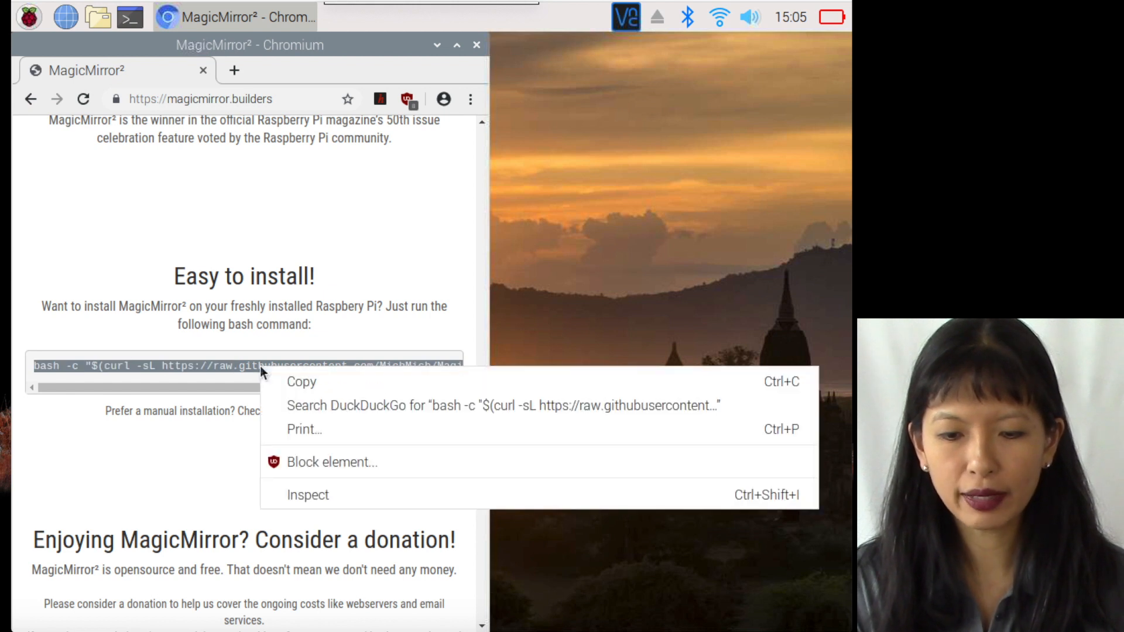
left_click(301, 381)
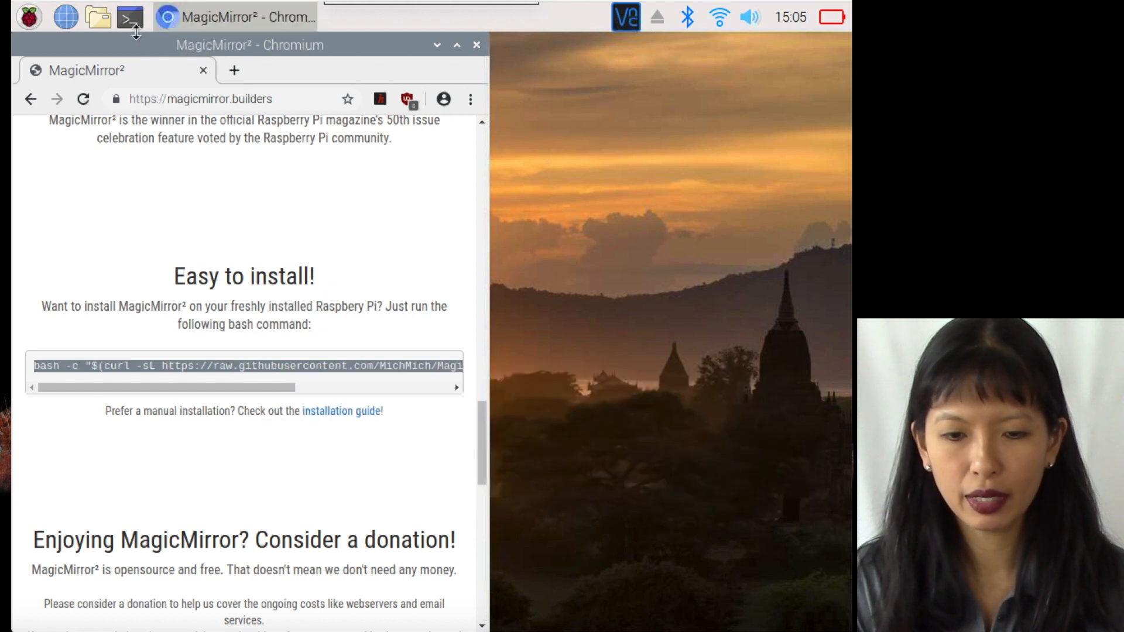
mouse_move(684, 128)
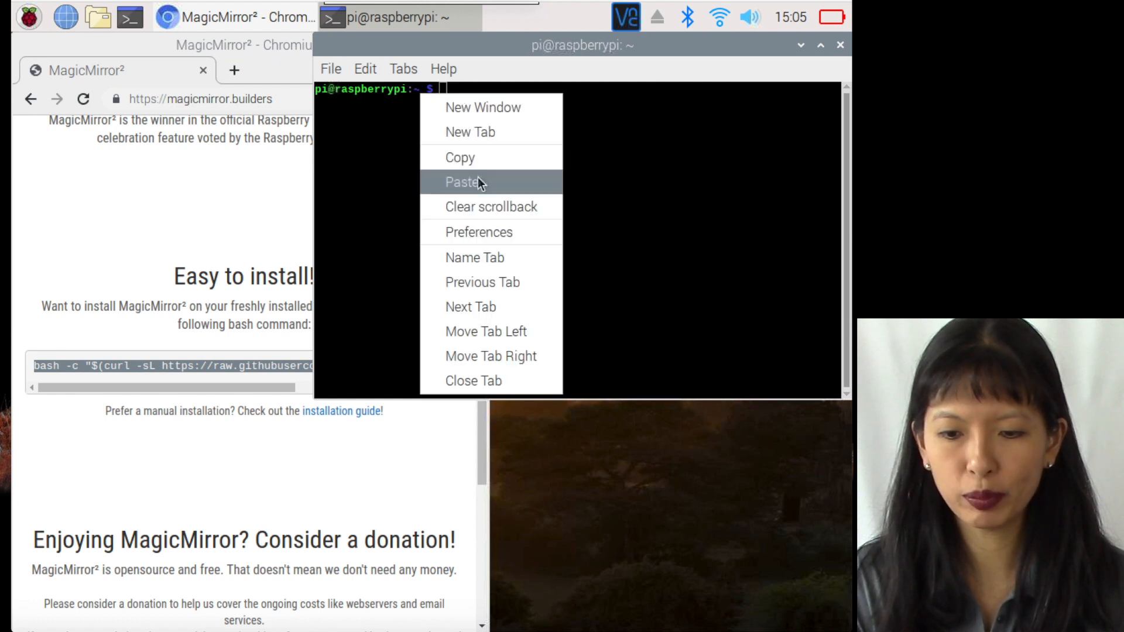
Paste the MagicMirror² bash install command into LXTerminal and run it
left_click(464, 182)
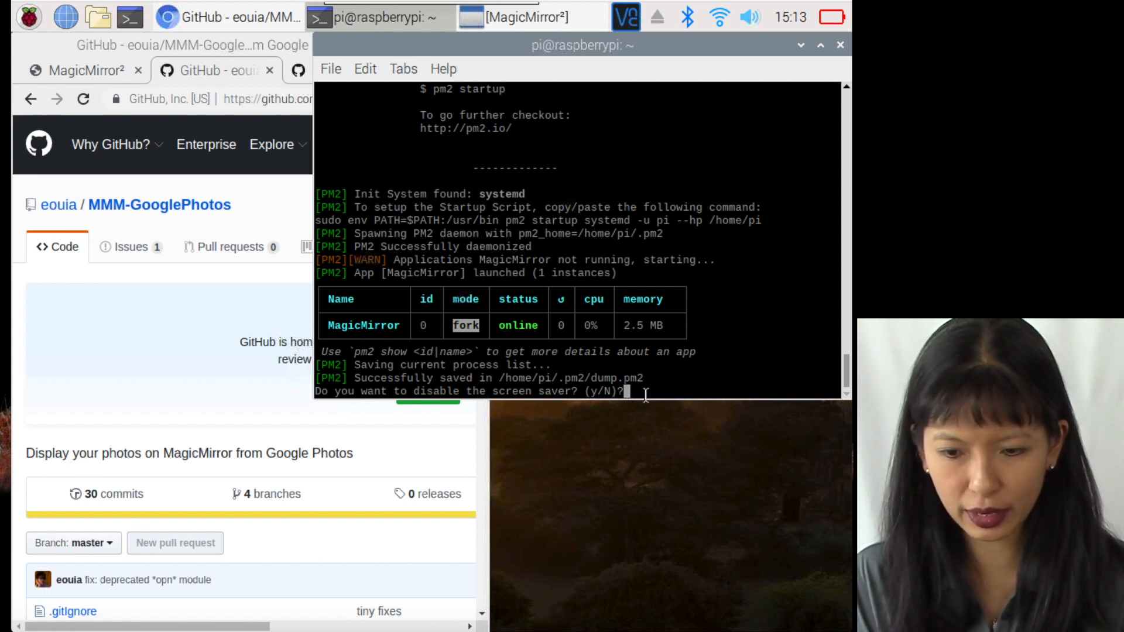
Answer y to the 'disable the screen saver?' prompt
type("y")
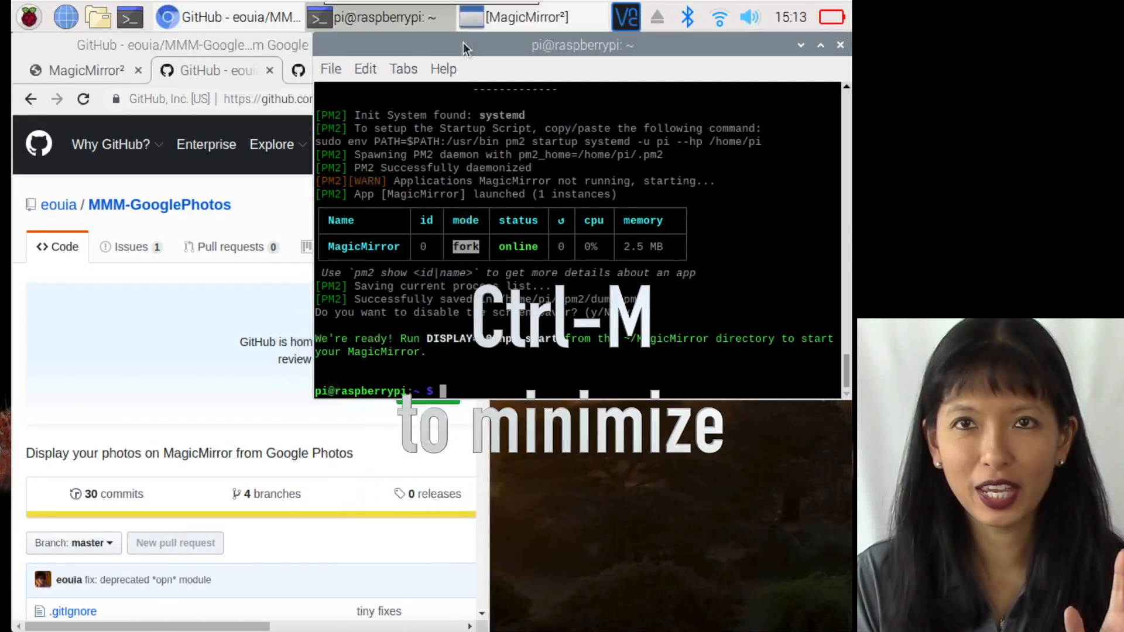
type("y/N)?y")
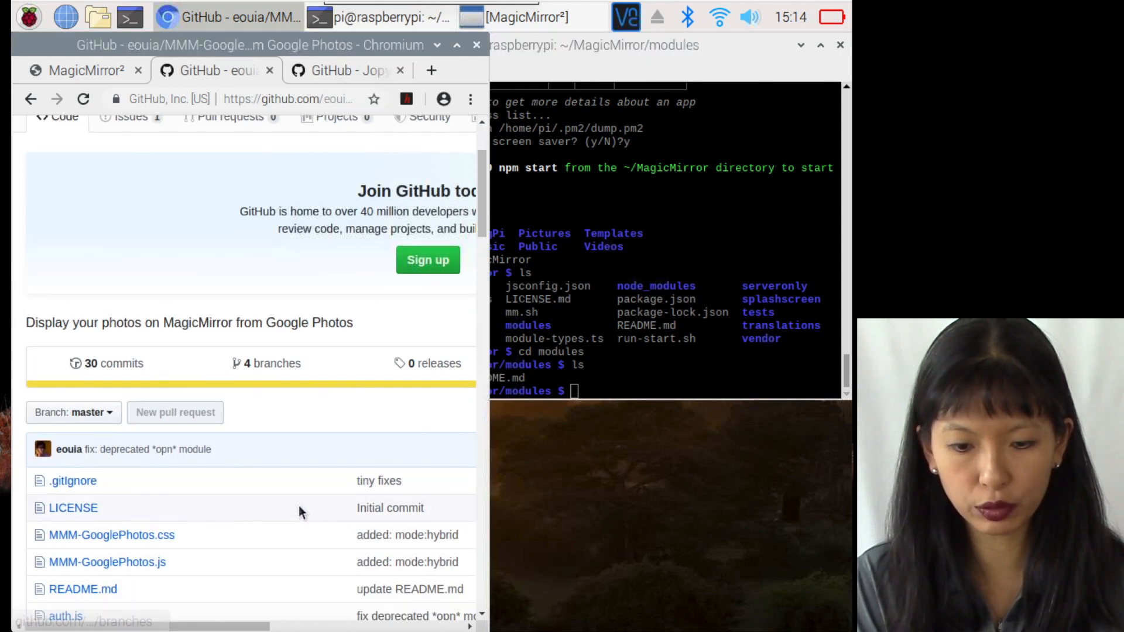
Clone MMM-GooglePhotos into MagicMirror/modules, cd into it and run npm install
scroll("down", 3)
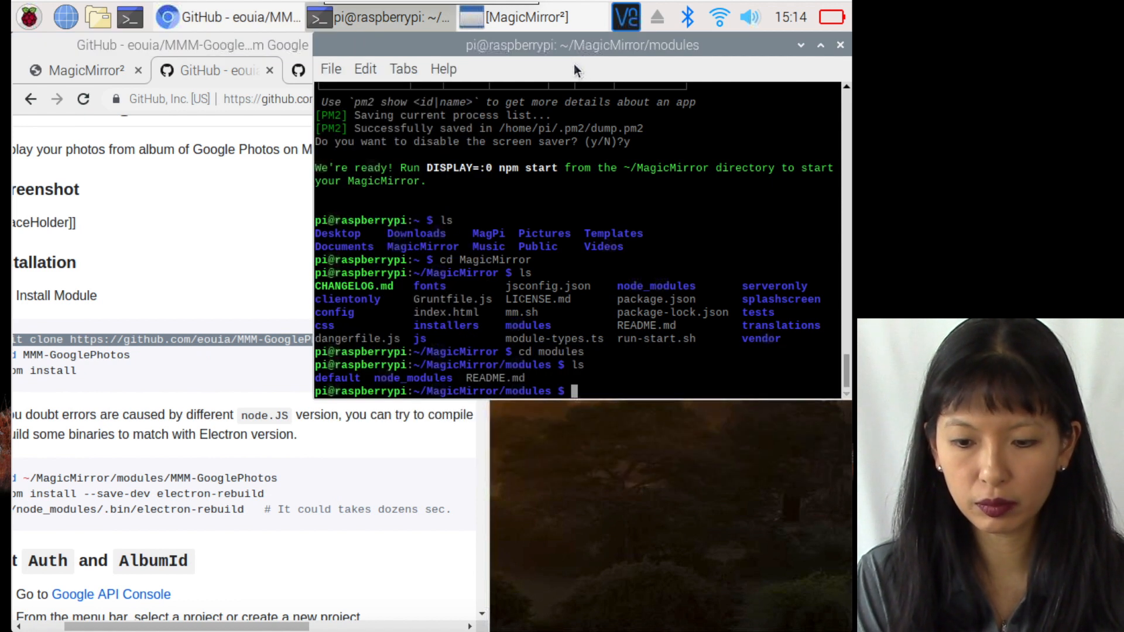
right_click(573, 287)
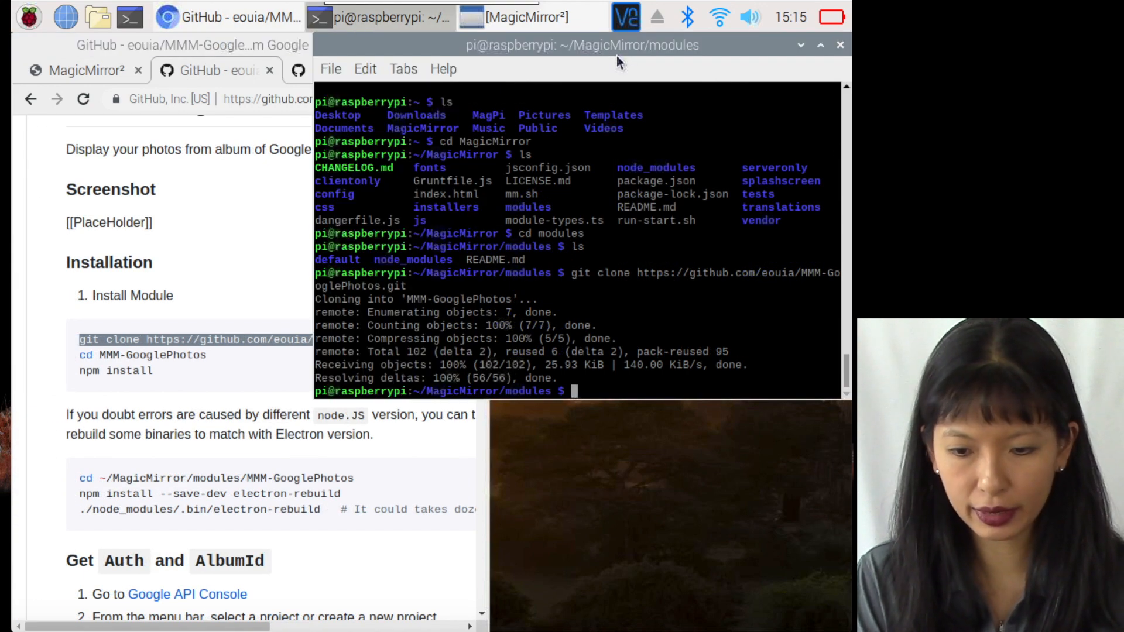
right_click(87, 355)
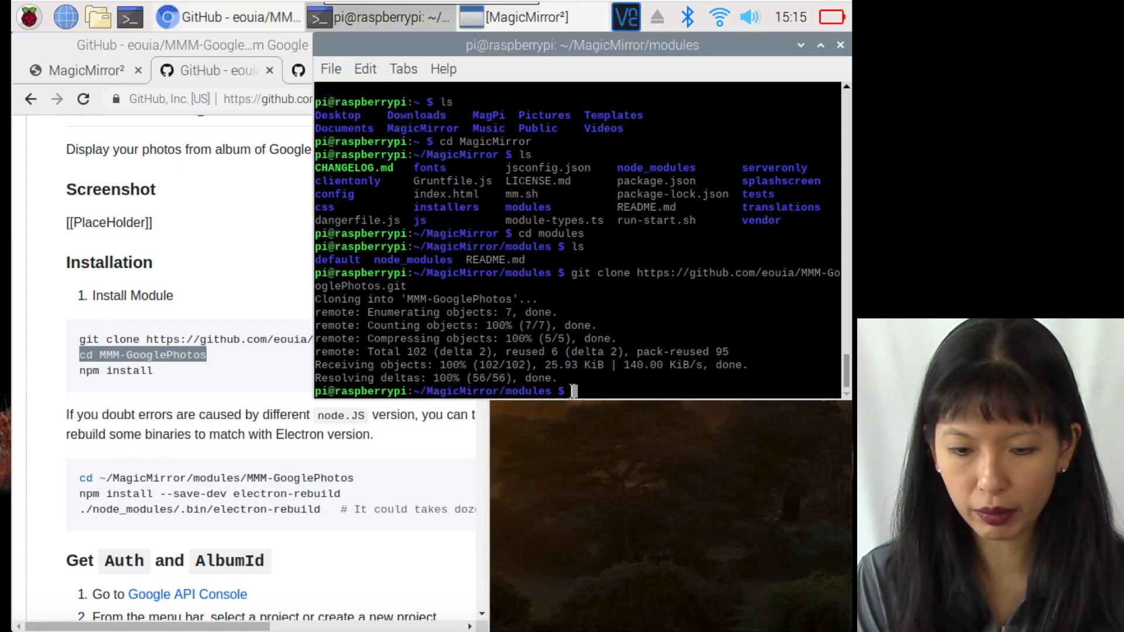
type("cd MMM-GooglePhotos")
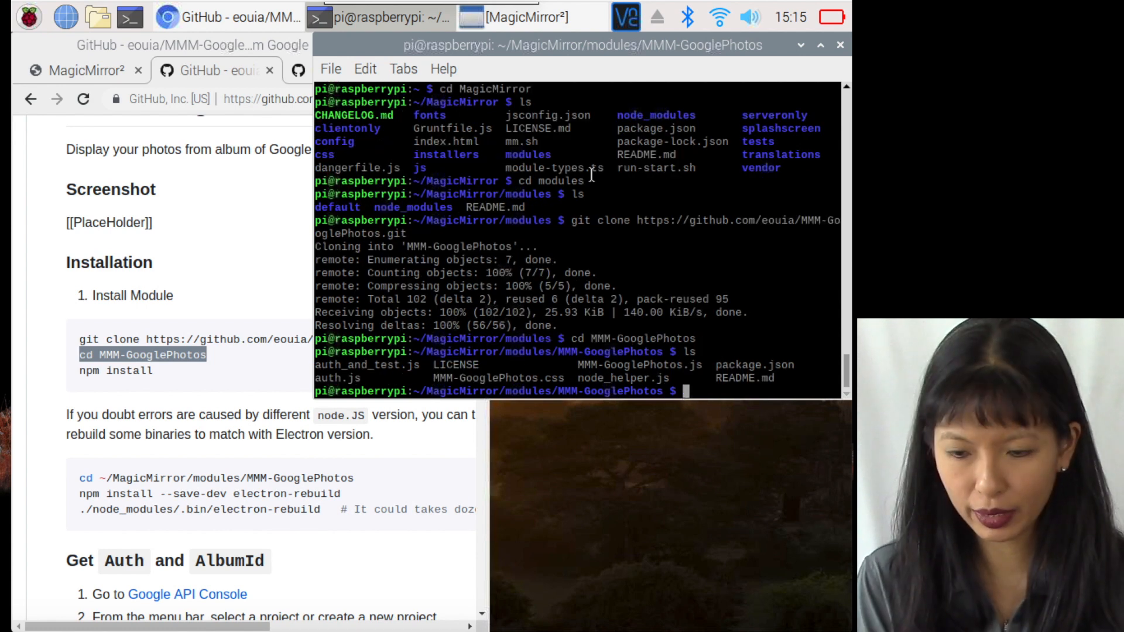
type("npm install")
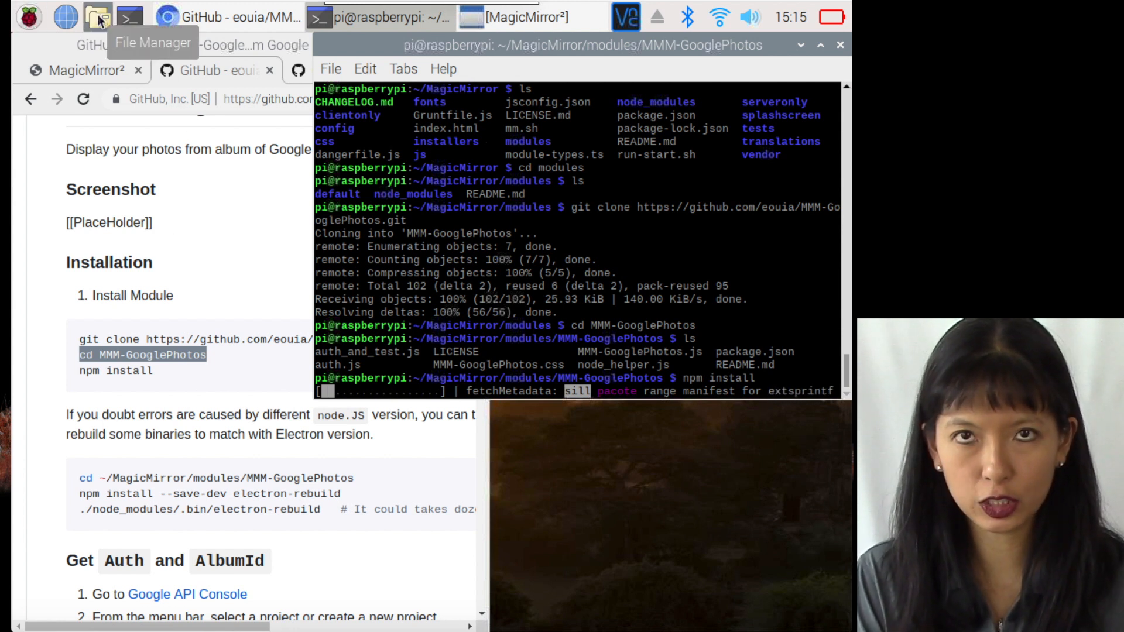
Copy config.js, custom.css and credentials.json from the 1.0 GB volume, overwriting existing files
left_click(99, 16)
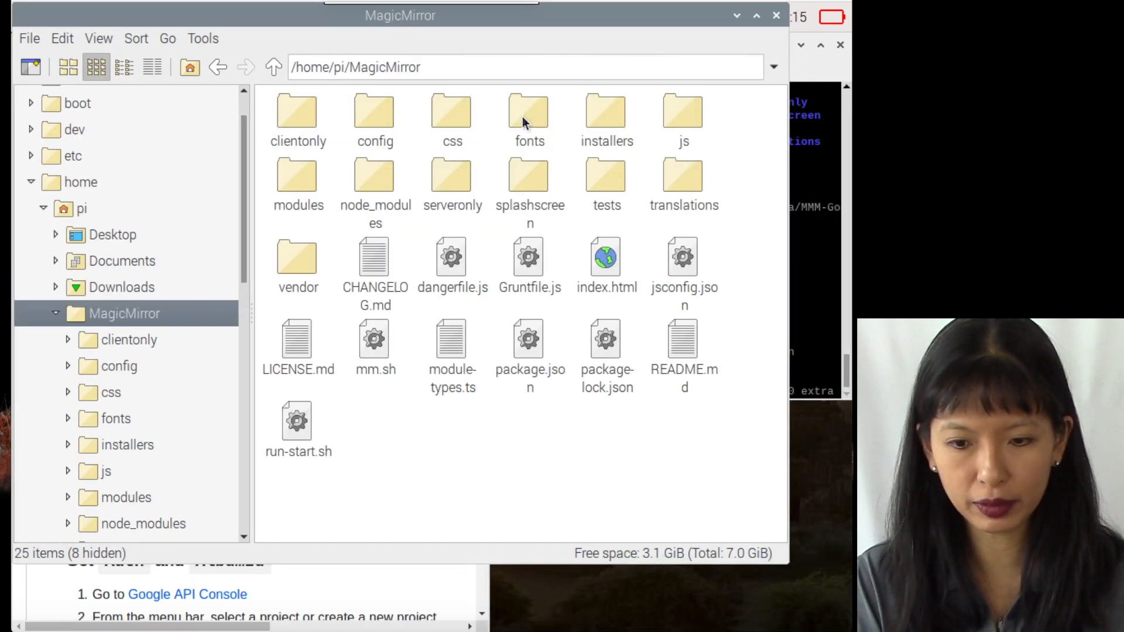
mouse_move(242, 415)
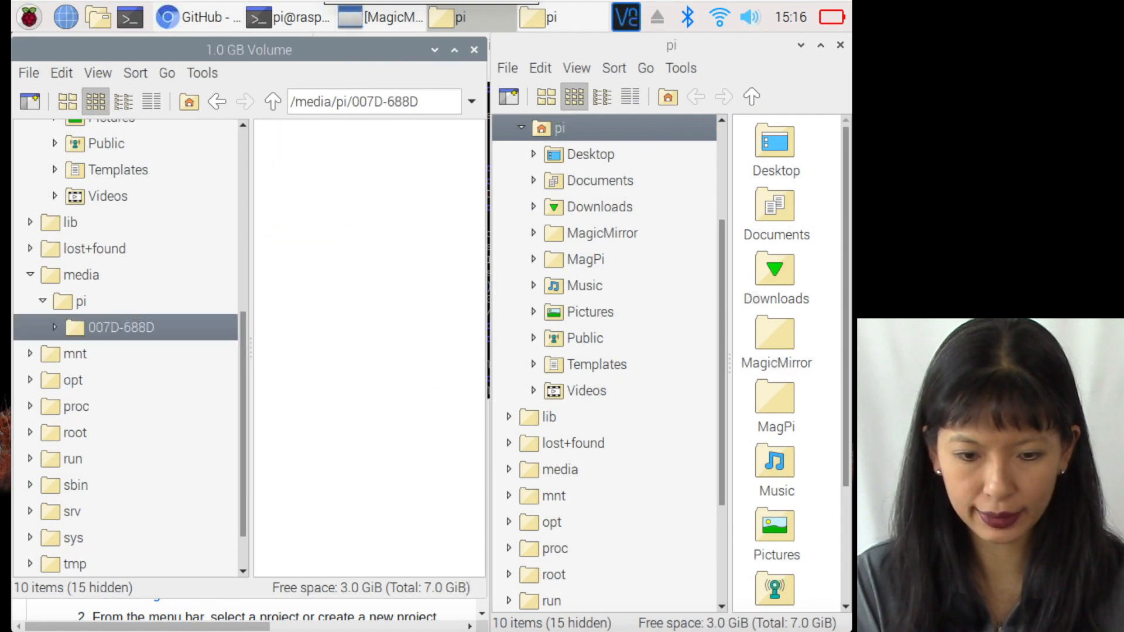
left_click(121, 326)
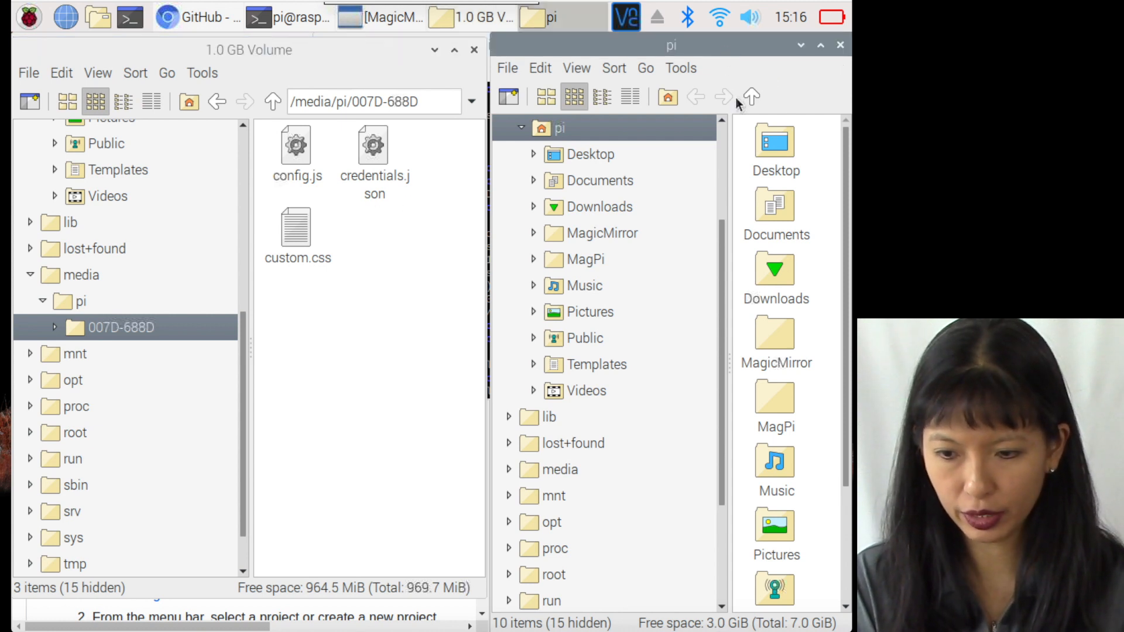
double_click(601, 233)
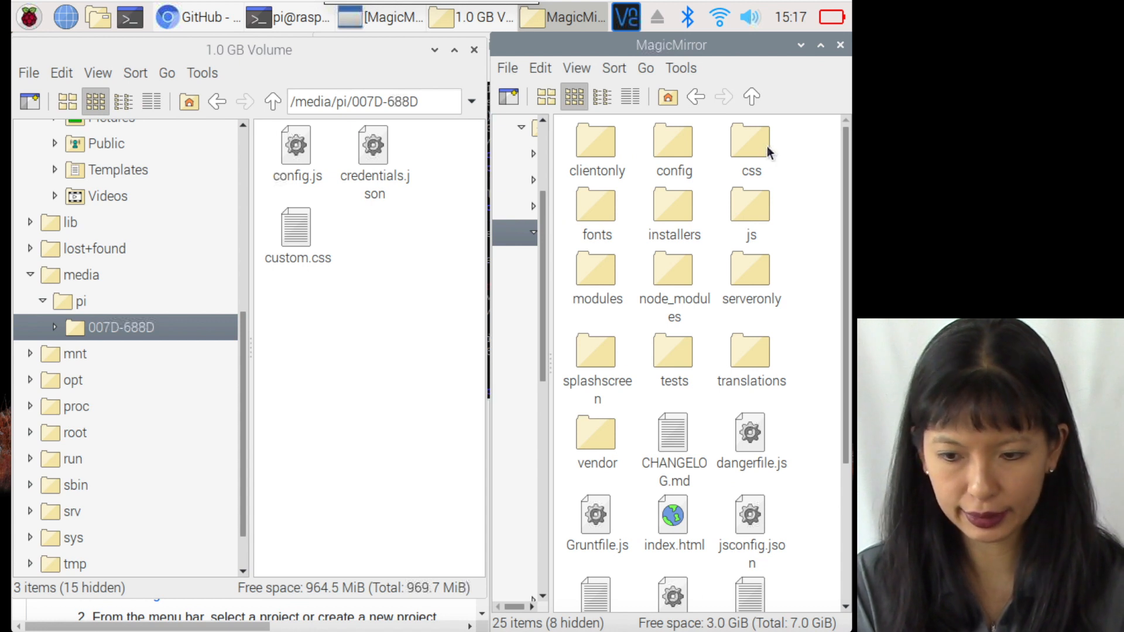
double_click(672, 144)
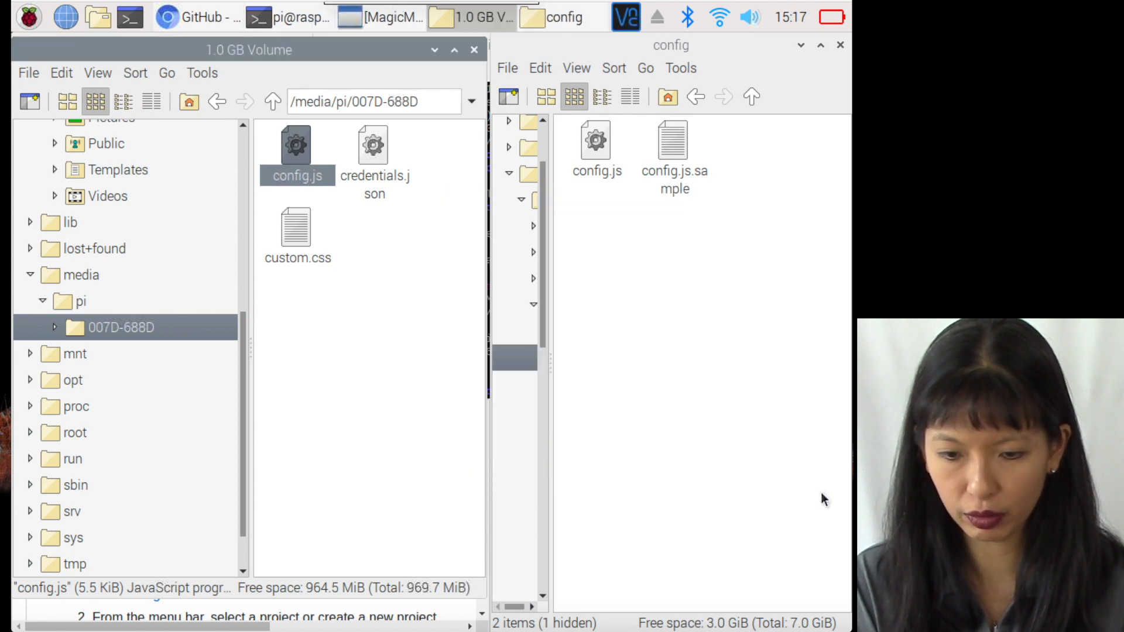
left_click(751, 96)
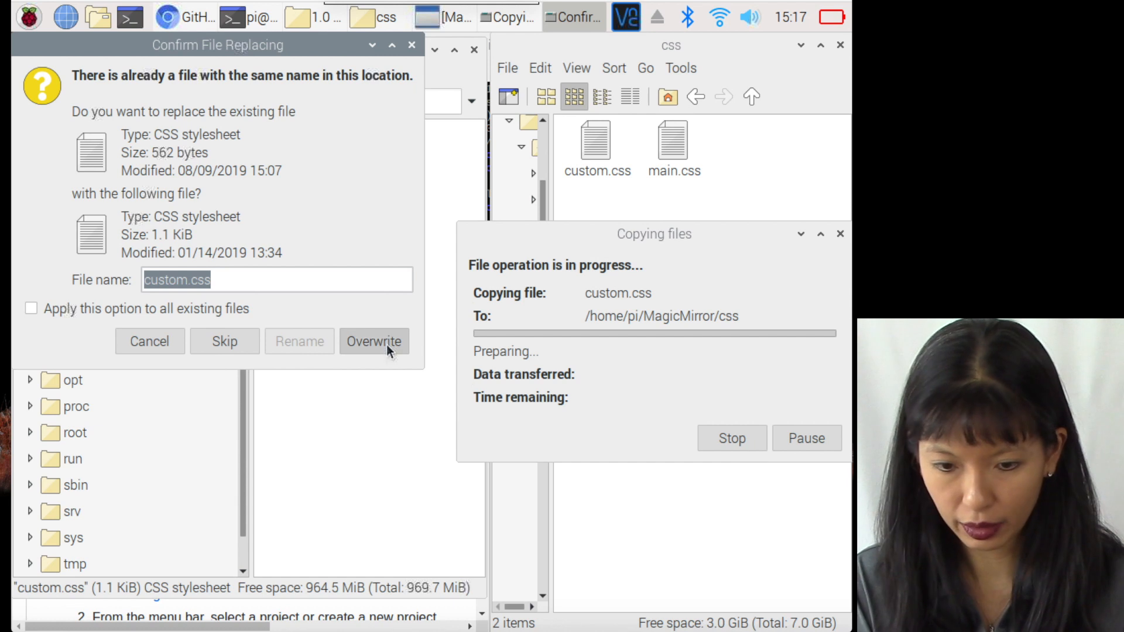
left_click(373, 341)
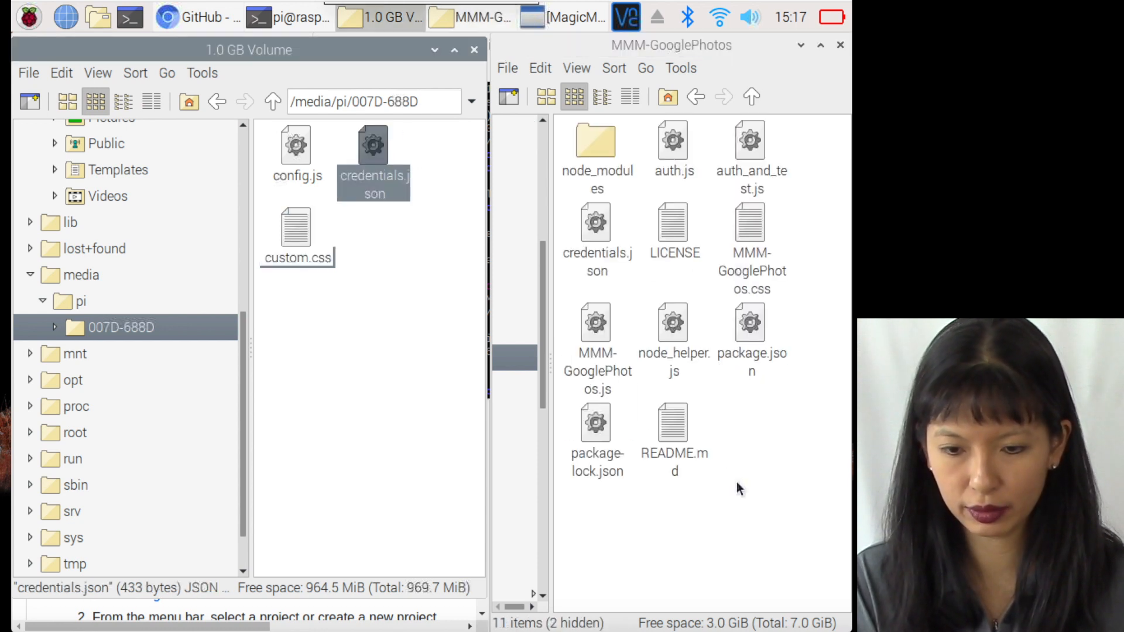
left_click(287, 16)
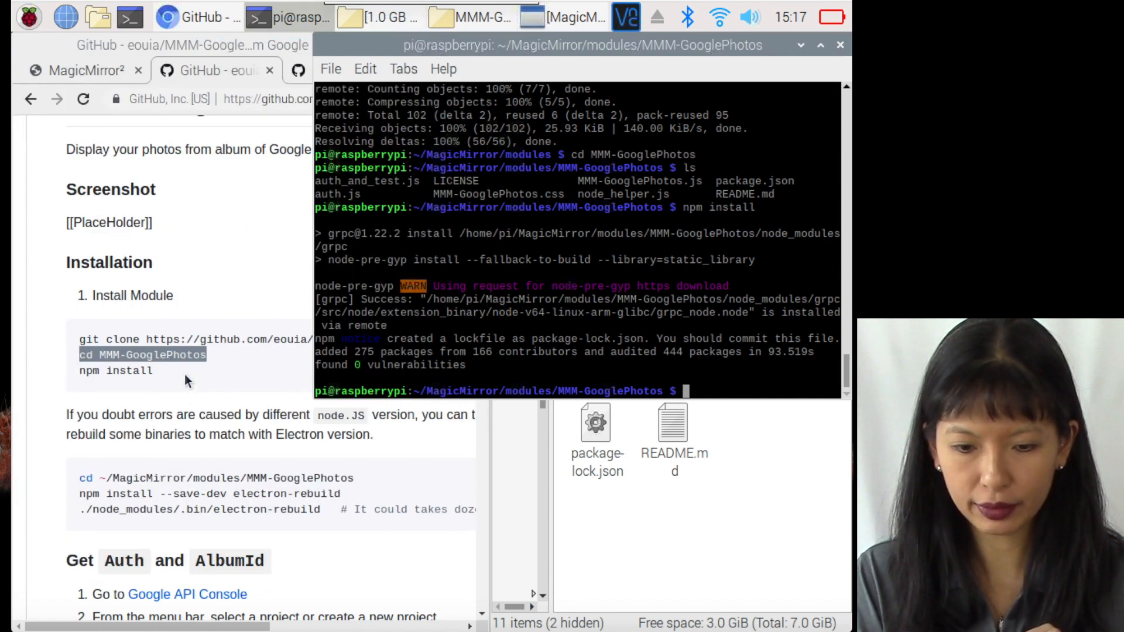
Copy 'node auth_and_test.js' from the README and run it in LXTerminal
scroll("down", 3)
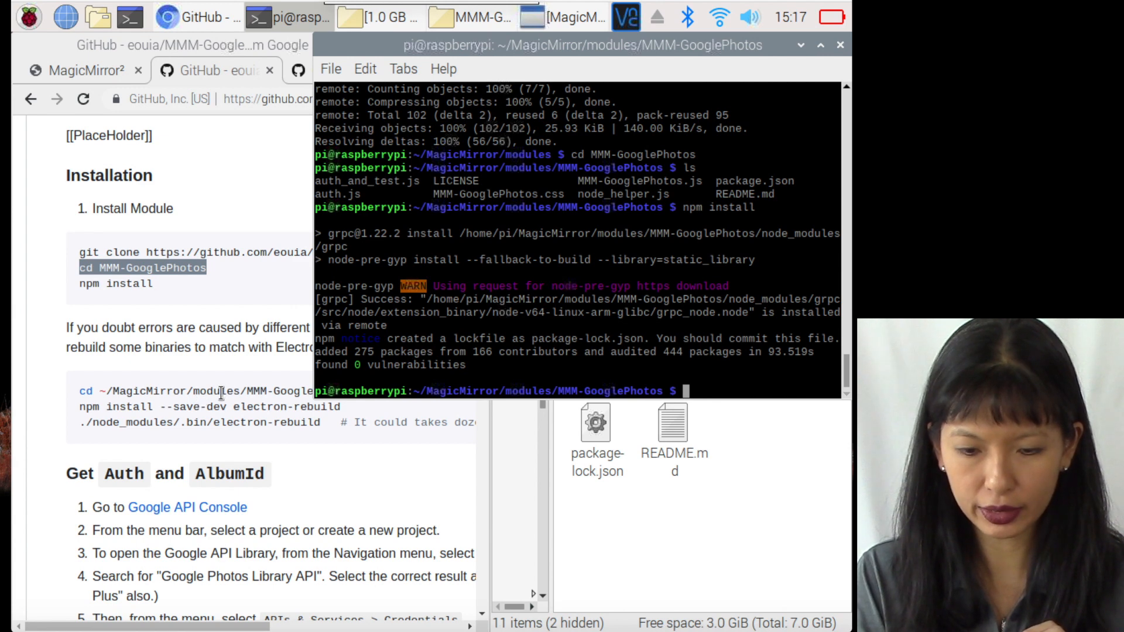
scroll("down", 3)
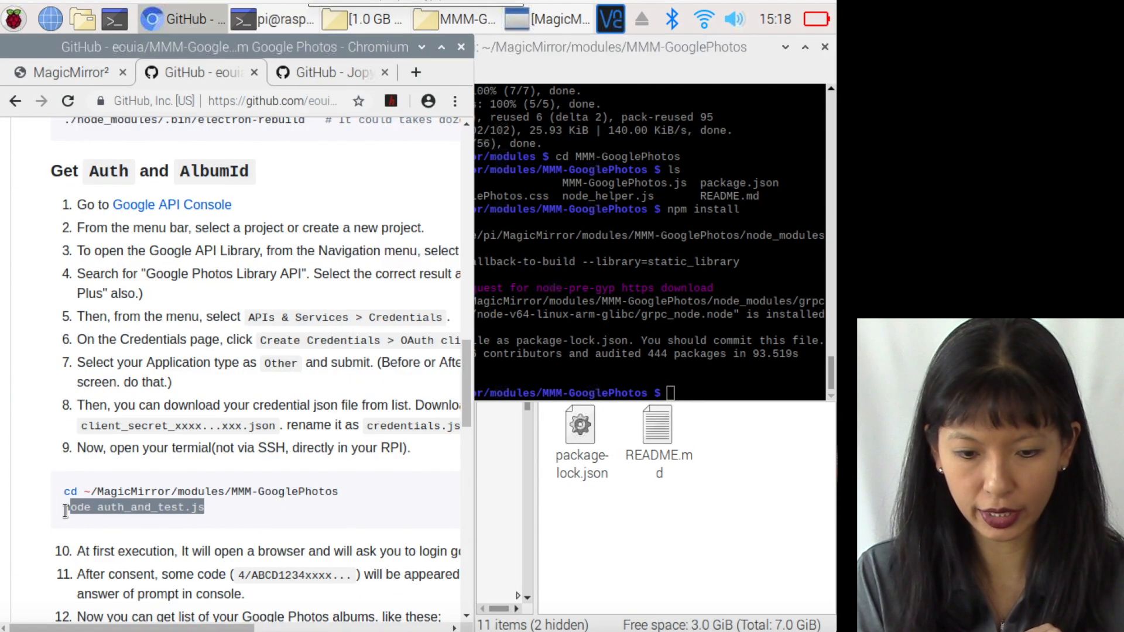
right_click(133, 507)
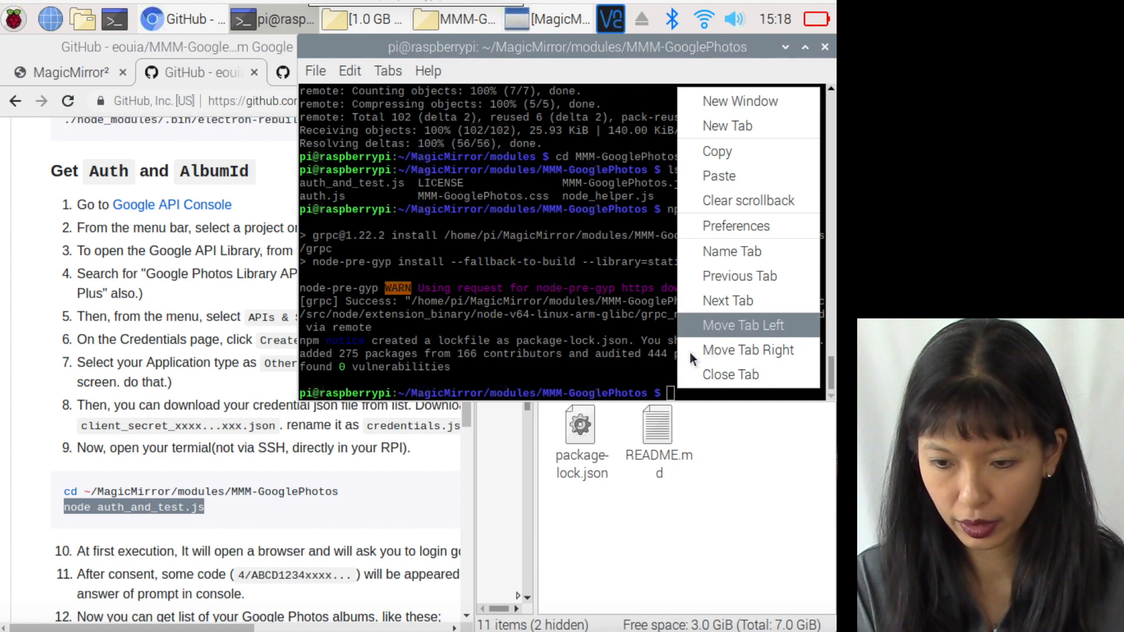
type("node auth_and_test.js")
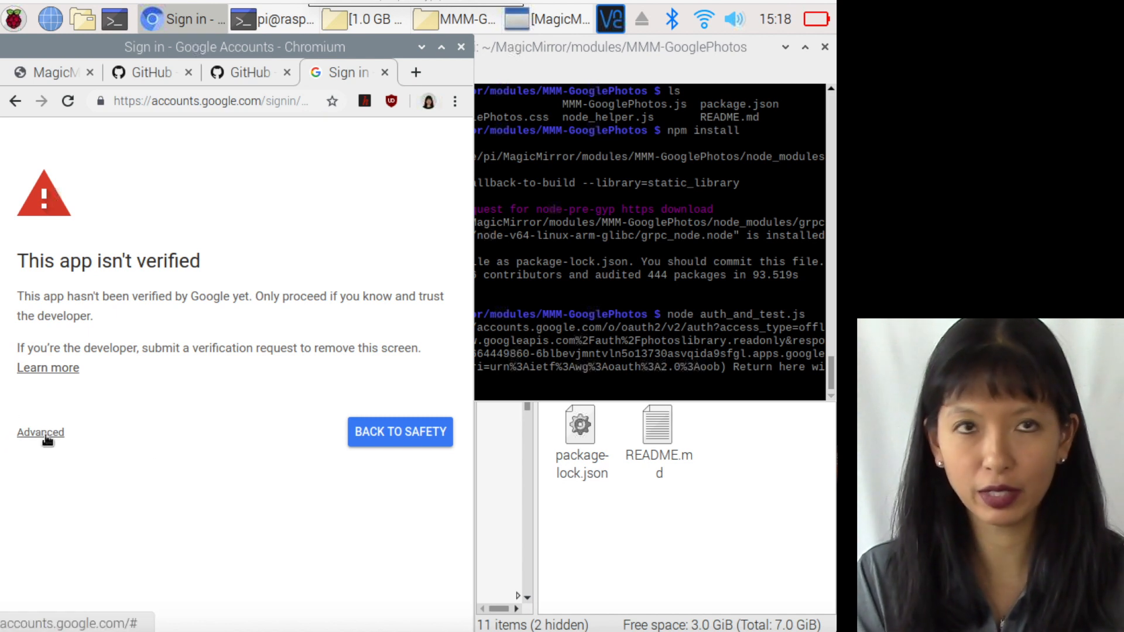
Proceed past the unverified-app warning, allow photobooth Photos access, and select the returned code
left_click(40, 432)
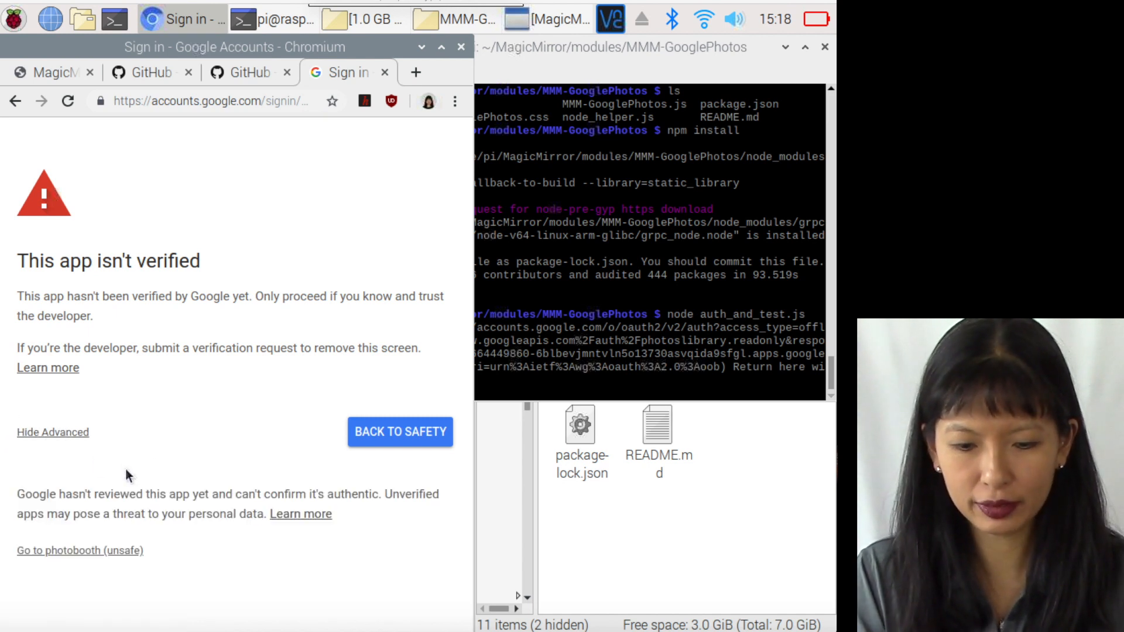
left_click(80, 550)
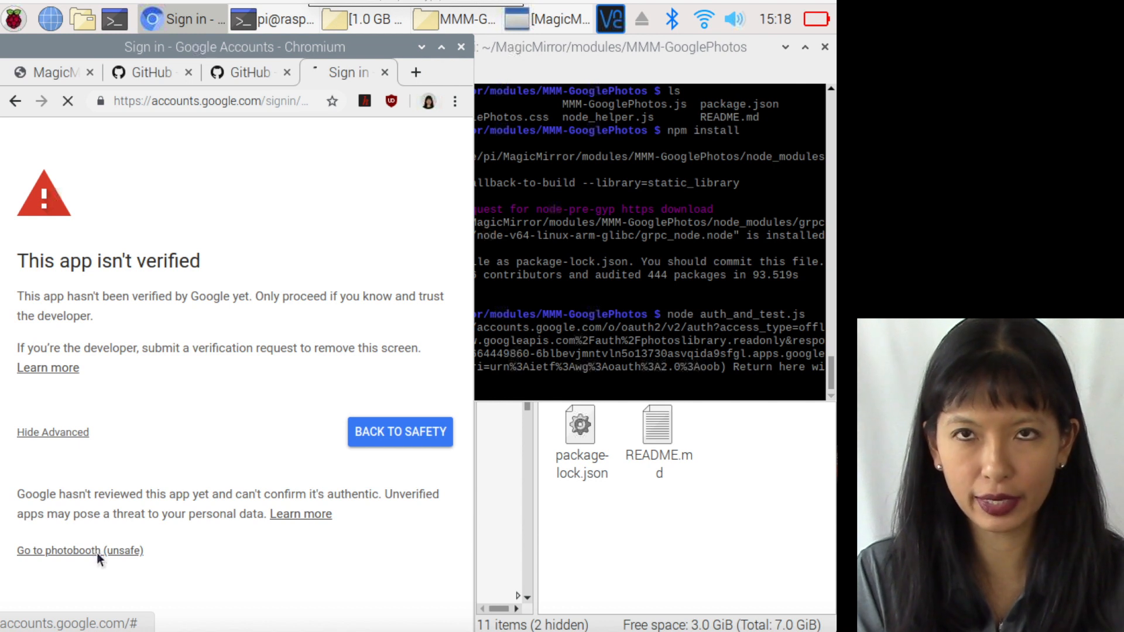
left_click(80, 550)
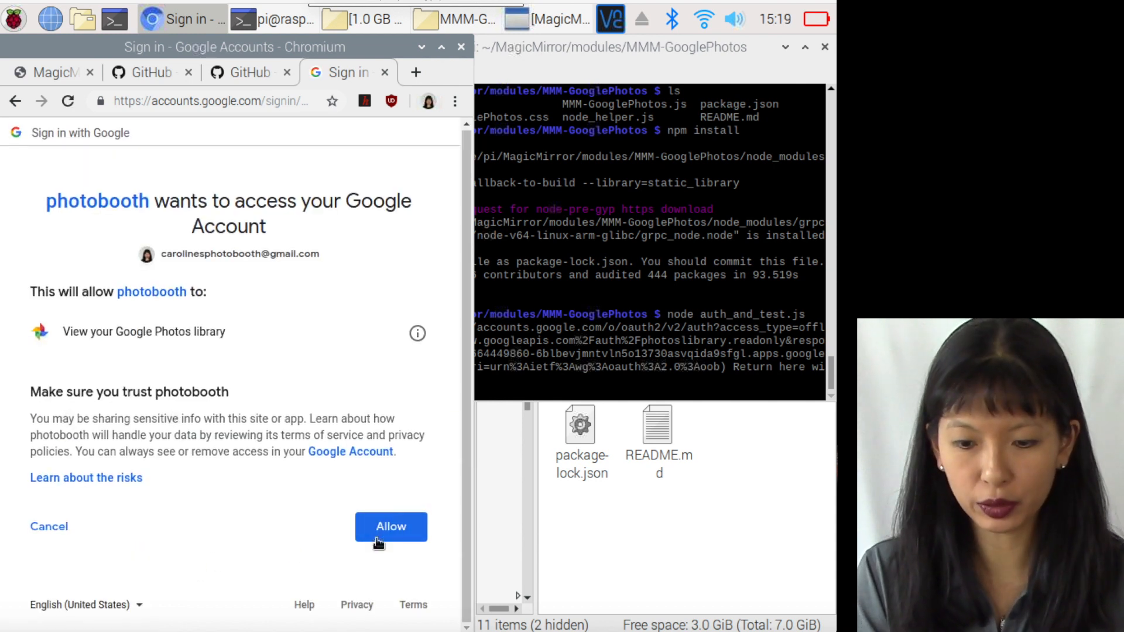
left_click(390, 526)
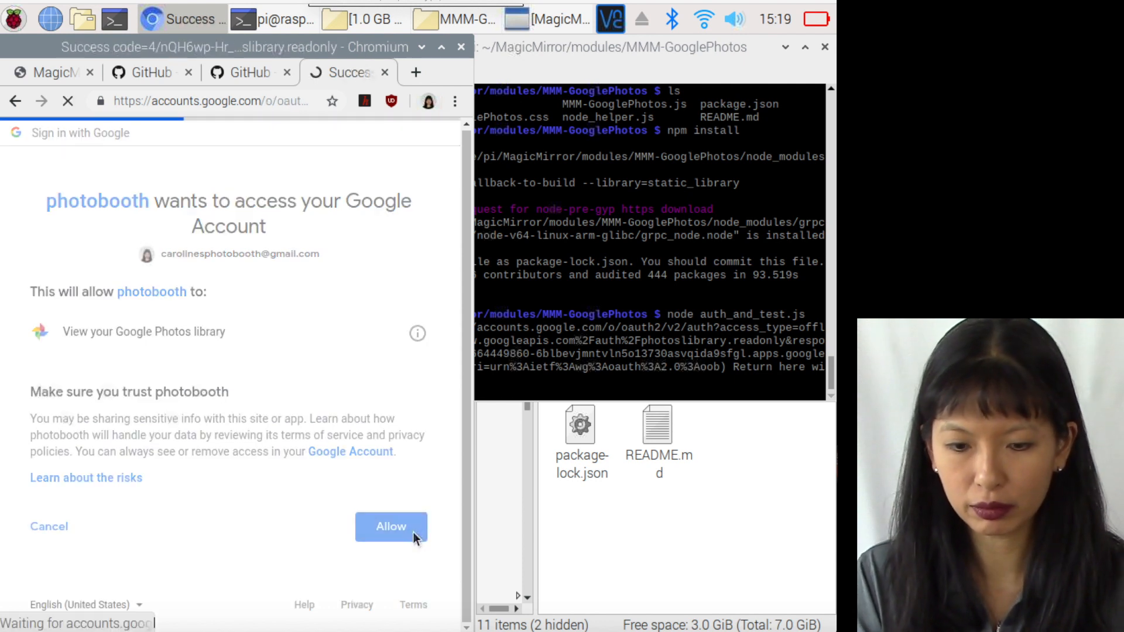
left_click(390, 526)
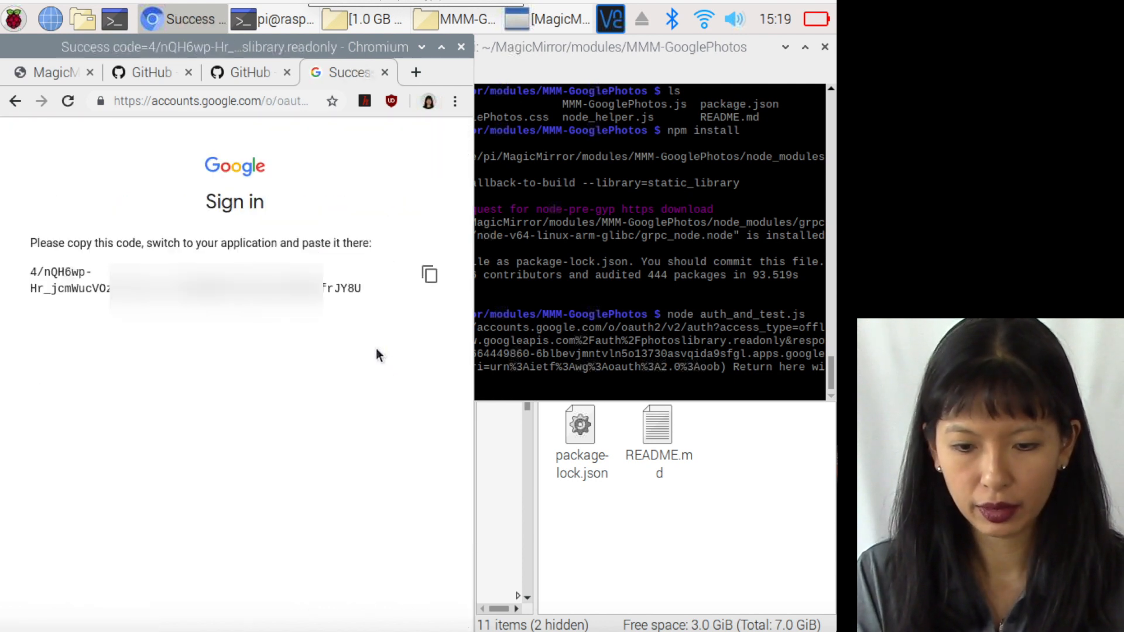
left_click(429, 274)
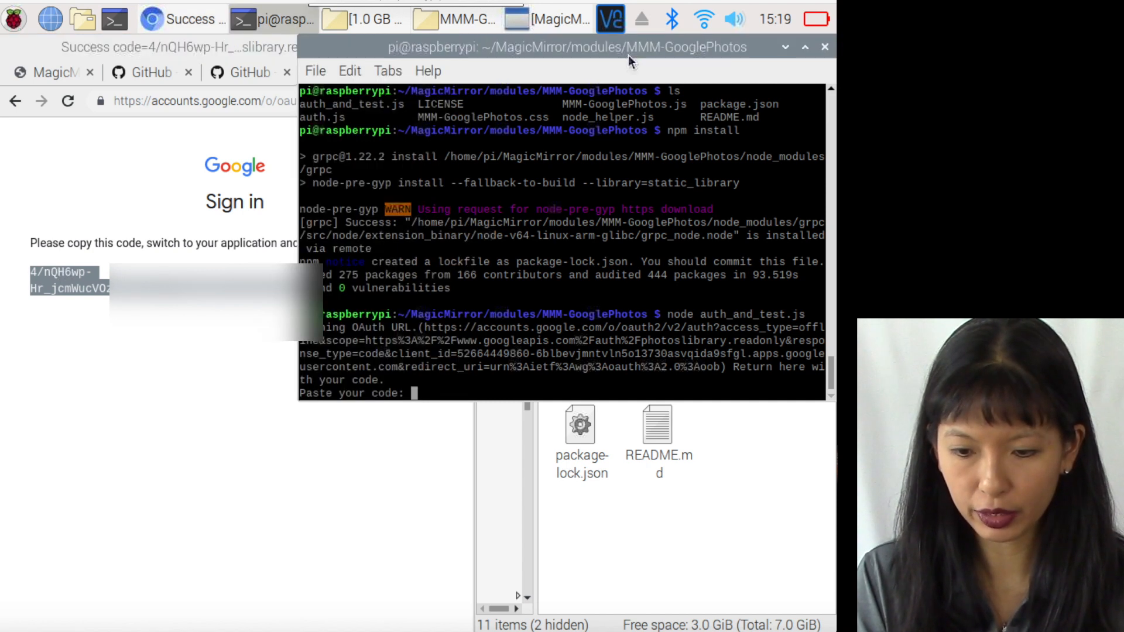
Paste the Google authorization code into auth_and_test.js, list the albums, then stop it
right_click(415, 392)
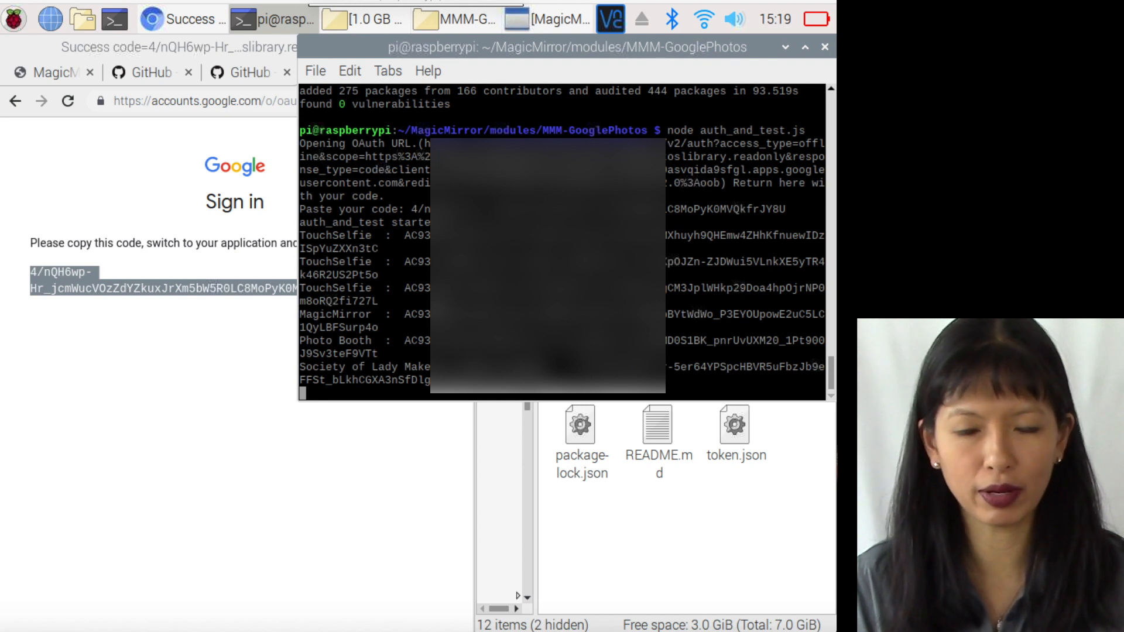
mouse_move(242, 325)
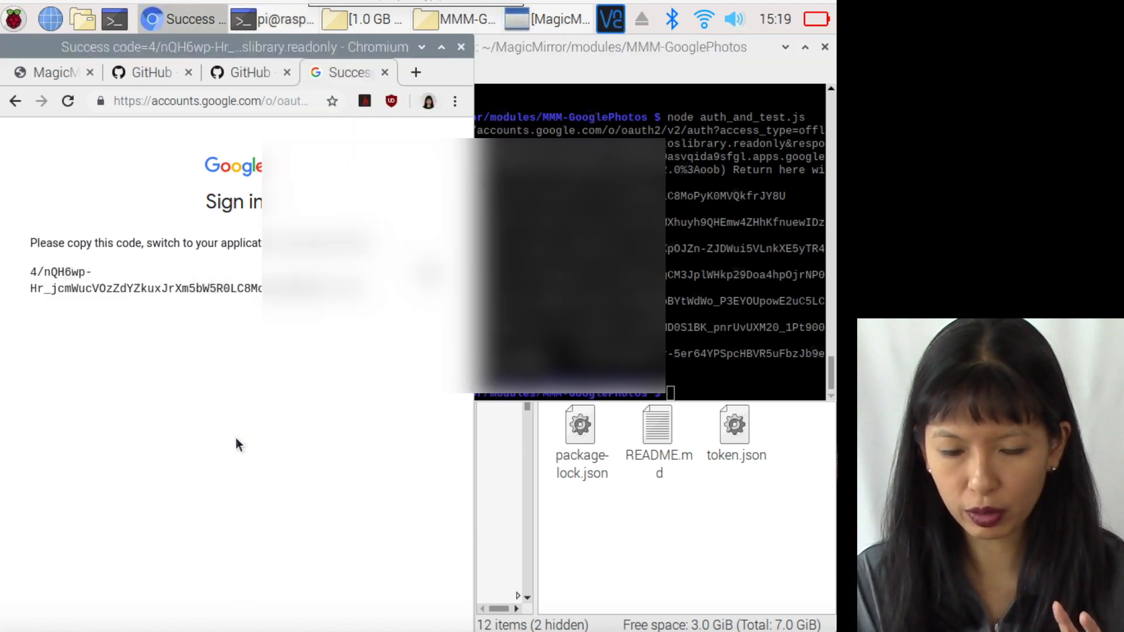
left_click(329, 71)
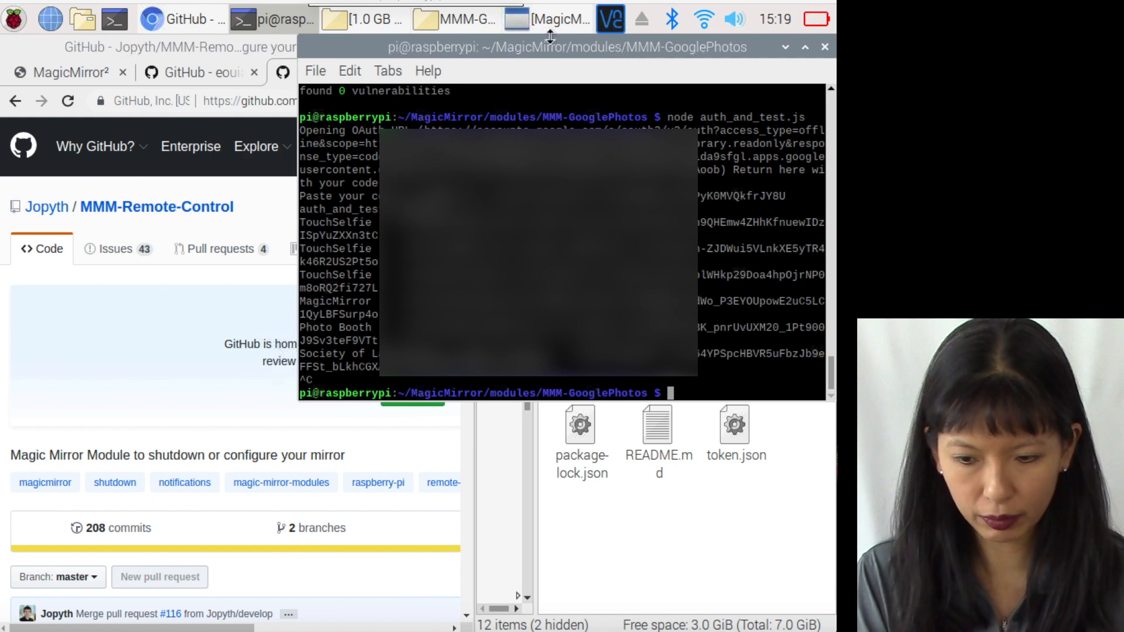
Return to the modules folder and find MMM-Remote-Control's Quick install bash command on GitHub
type("cd ..")
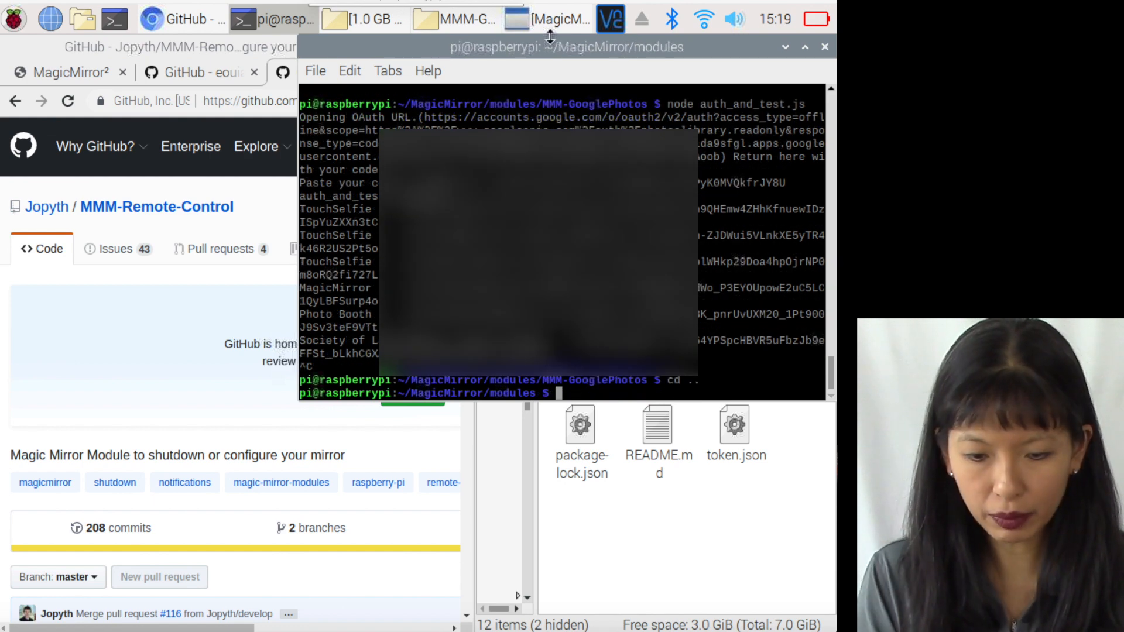
left_click(185, 19)
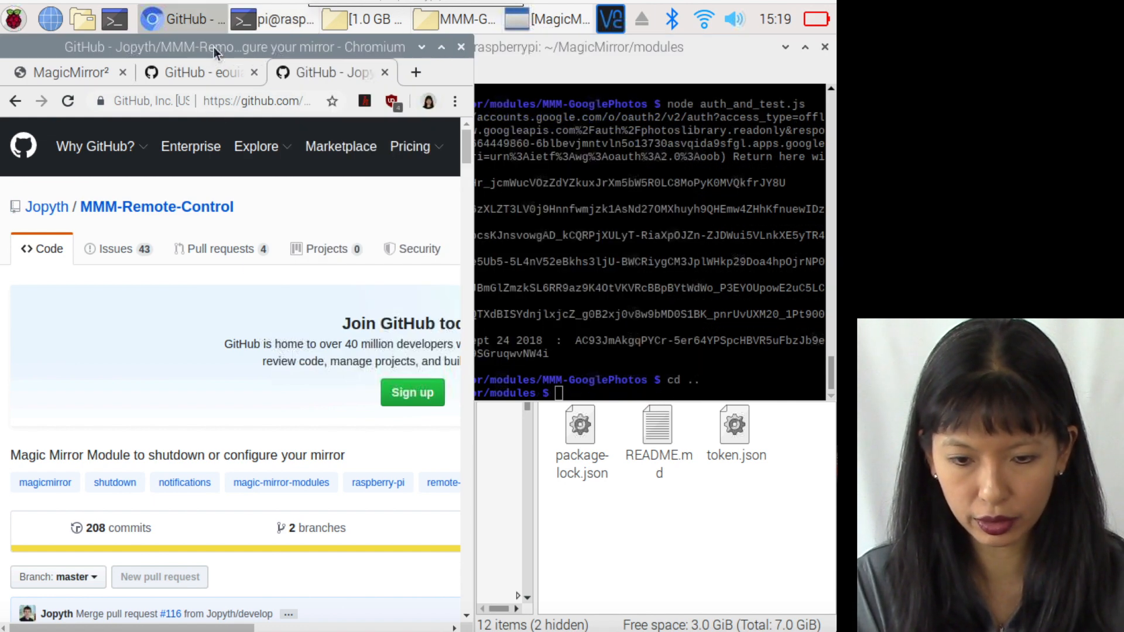
scroll("down", 3)
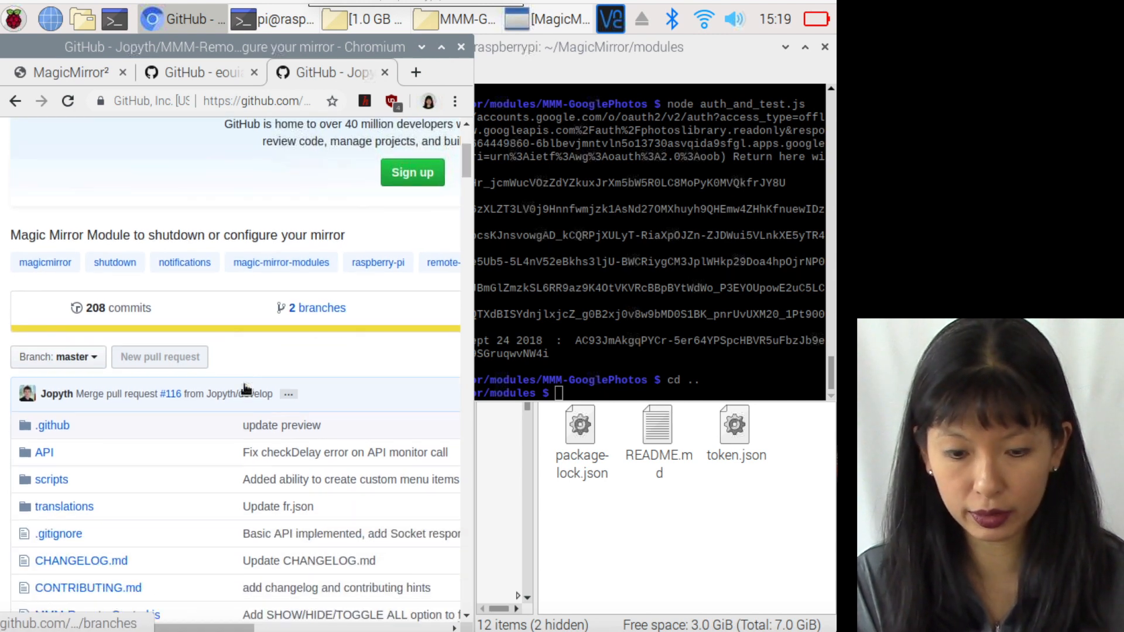
scroll("down", 3)
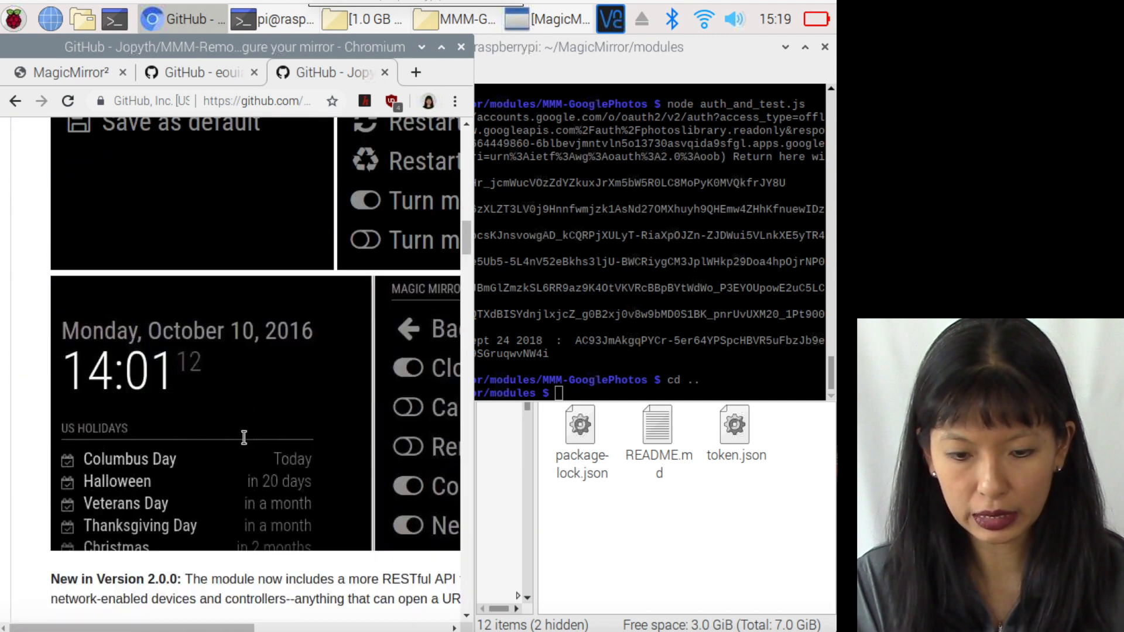
scroll("down", 3)
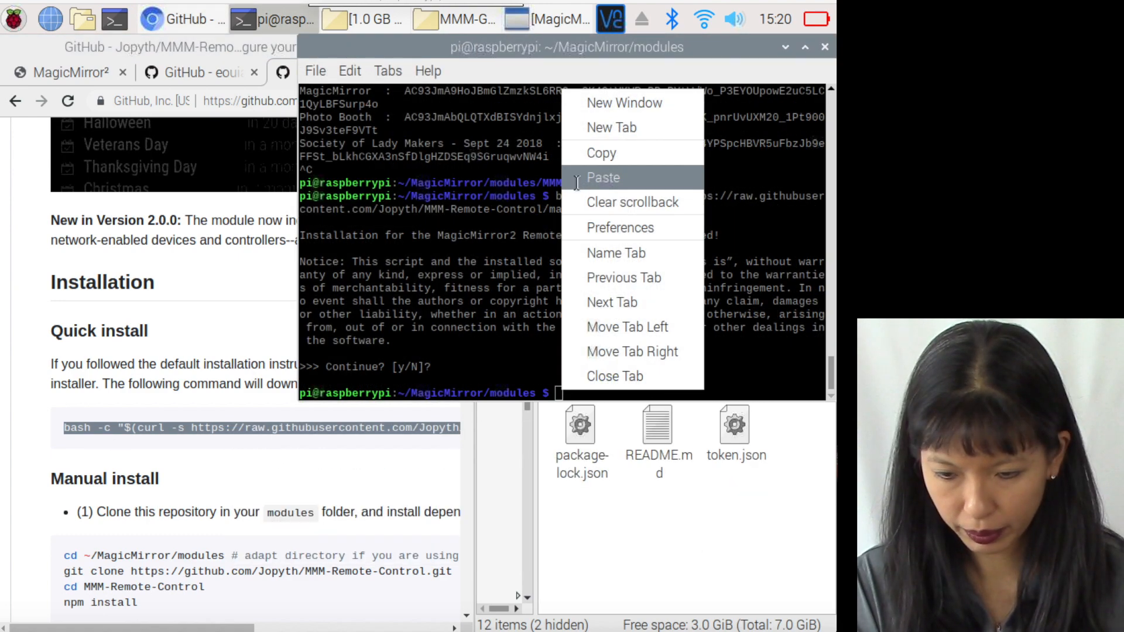
Install MMM-Remote-Control from the develop branch, declining the configuration instructions
type("y/N]?")
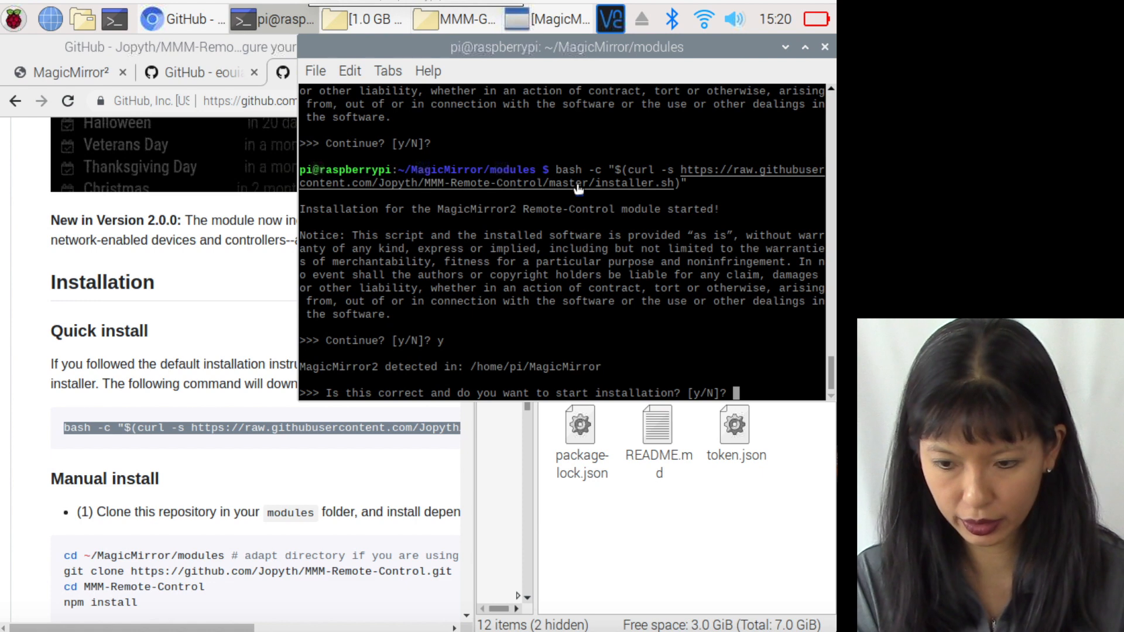
type("y")
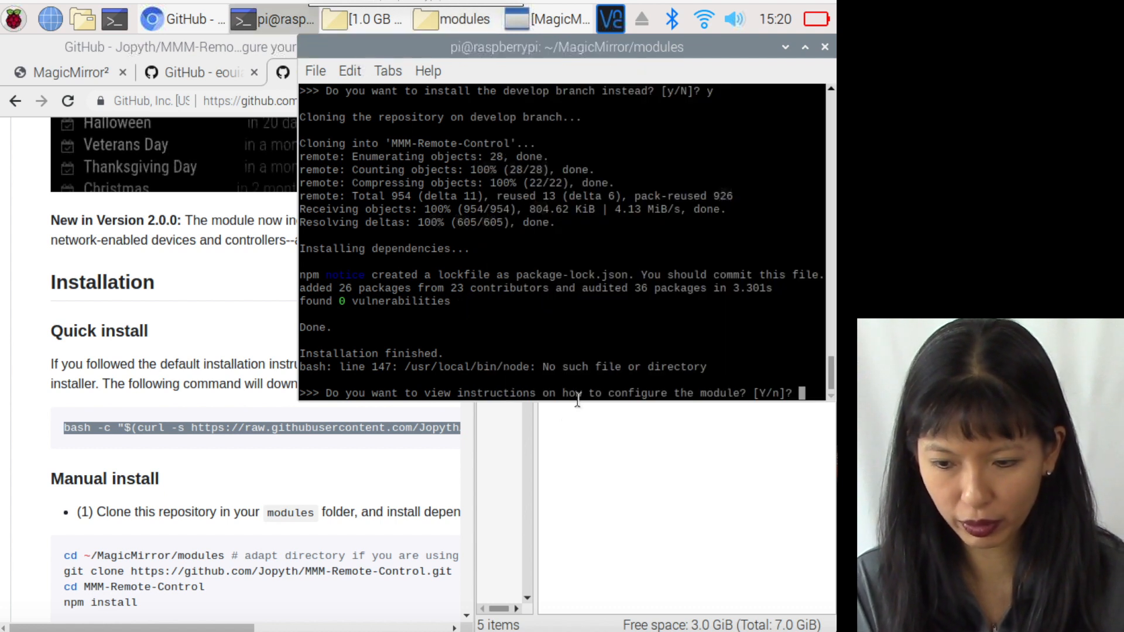
type("n")
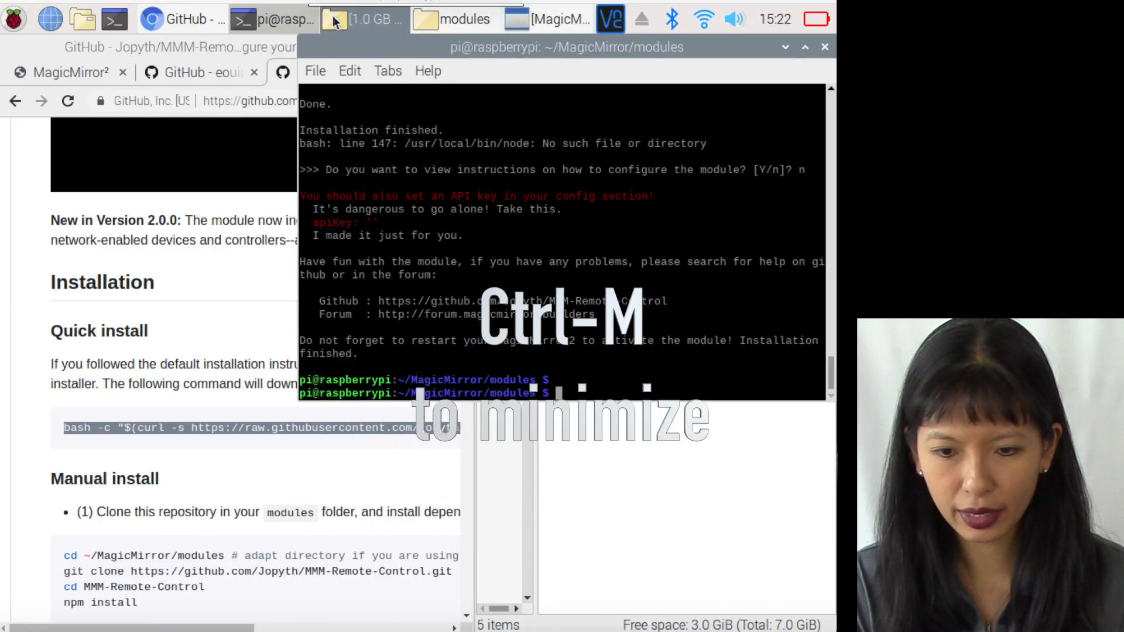
Open MagicMirror/config/config.js in Geany from the maximized File Manager window
left_click(469, 19)
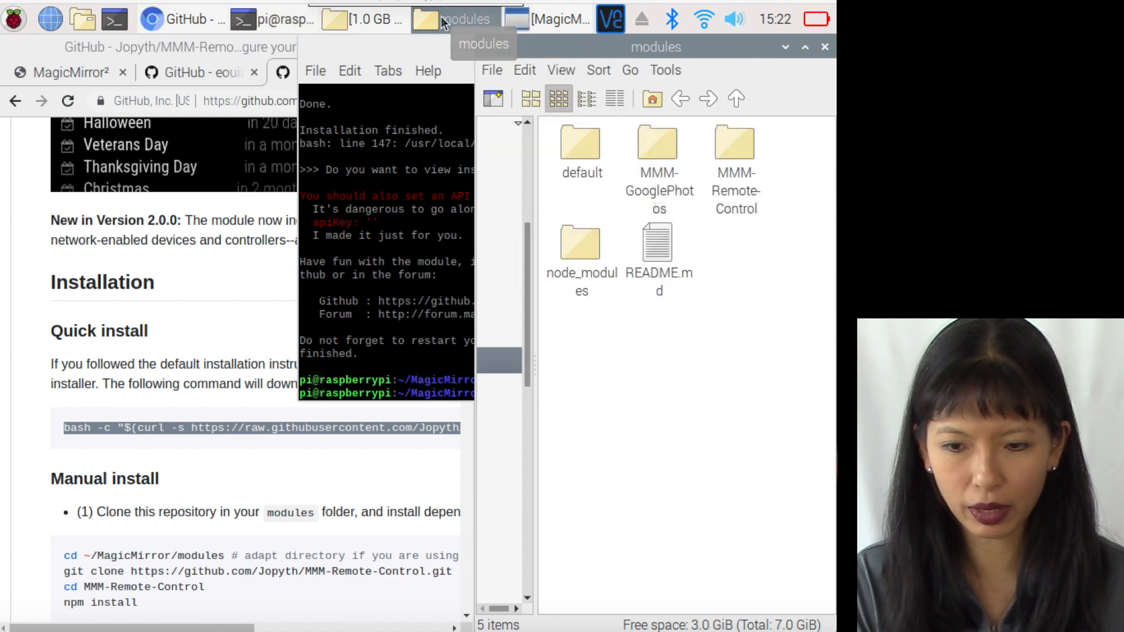
left_click(466, 18)
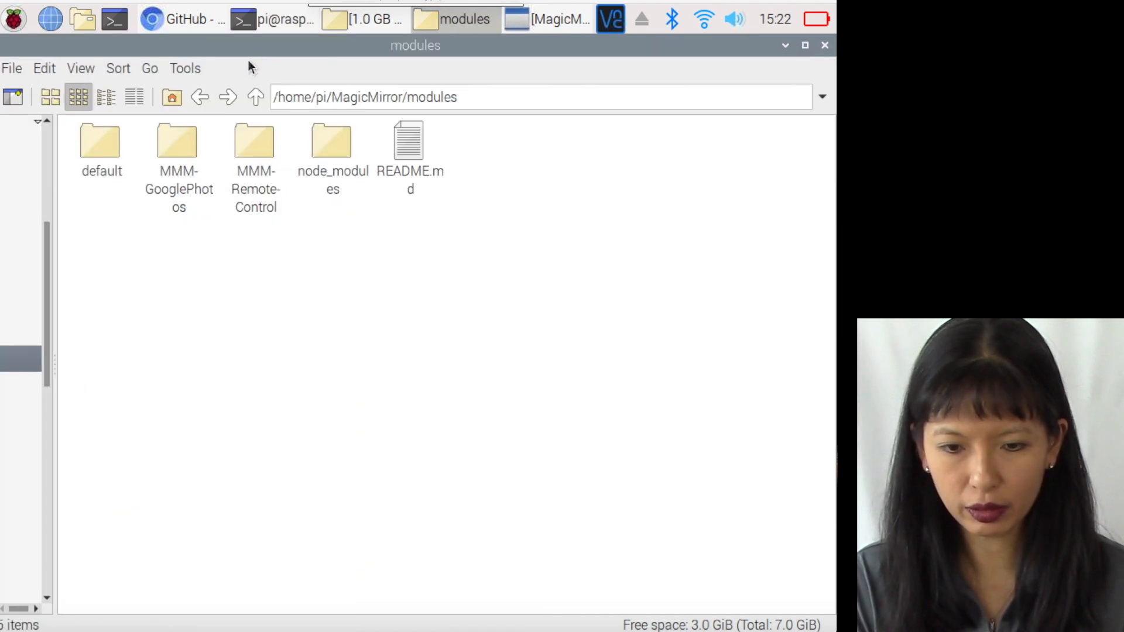
left_click(255, 97)
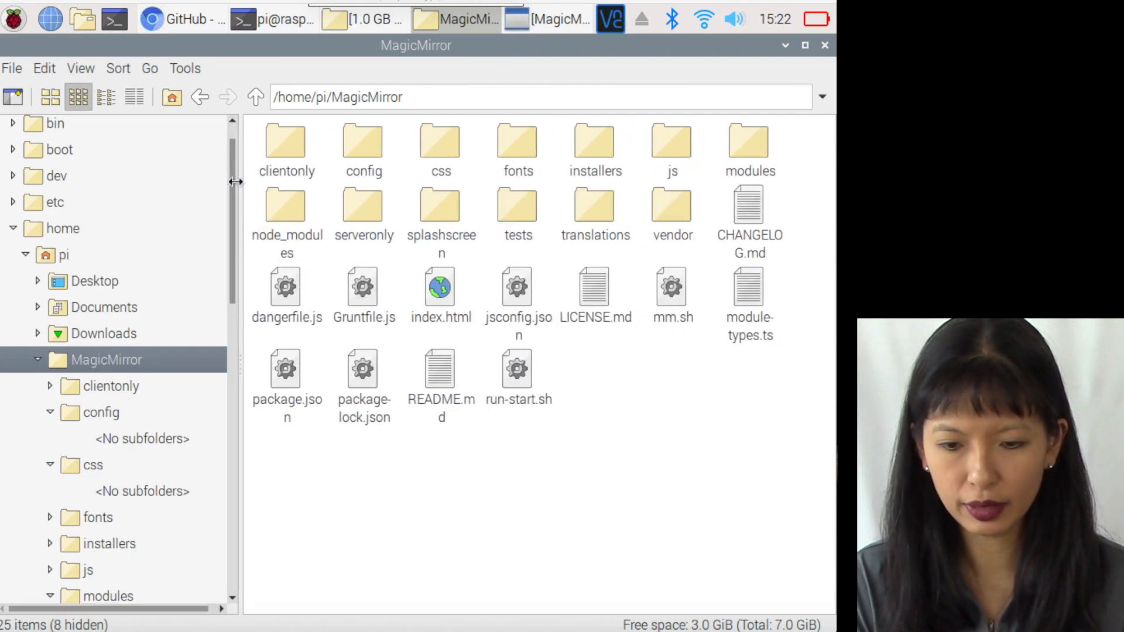
left_click(357, 141)
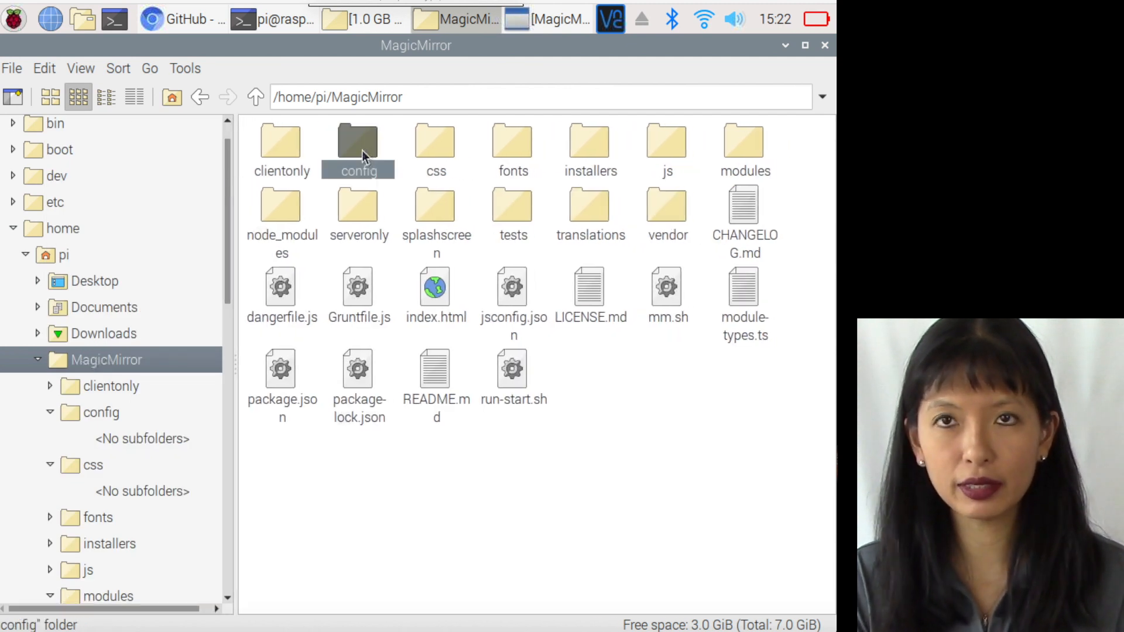
double_click(357, 140)
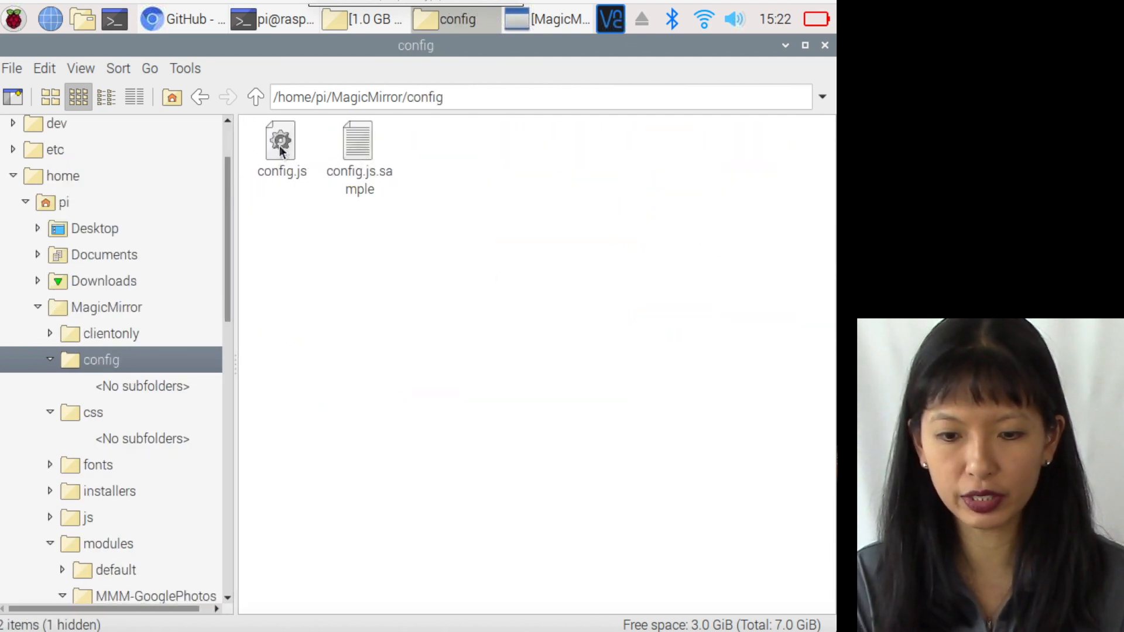
left_click(281, 151)
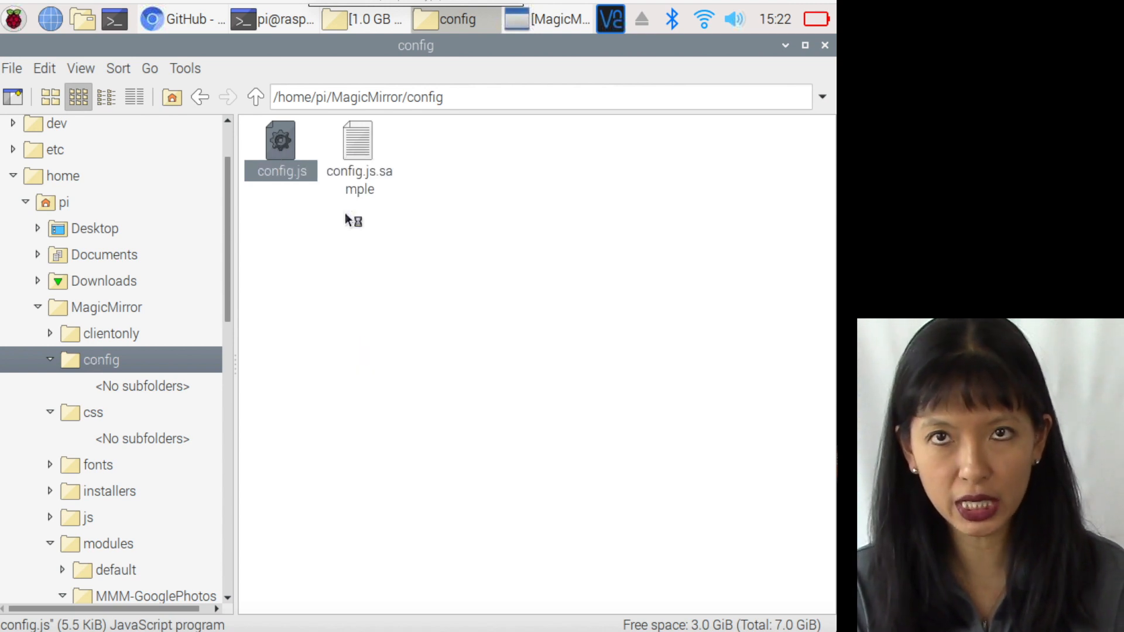
double_click(281, 140)
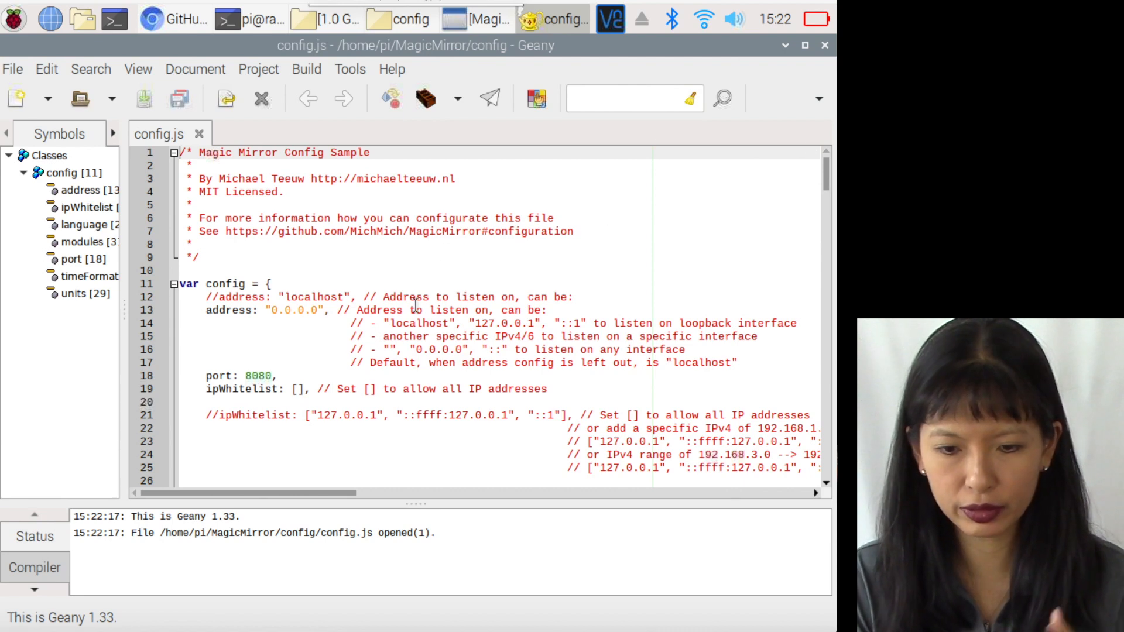
Set showWidth and showHeight to "100%" in the MMM-GooglePhotos config block
scroll("down", 3)
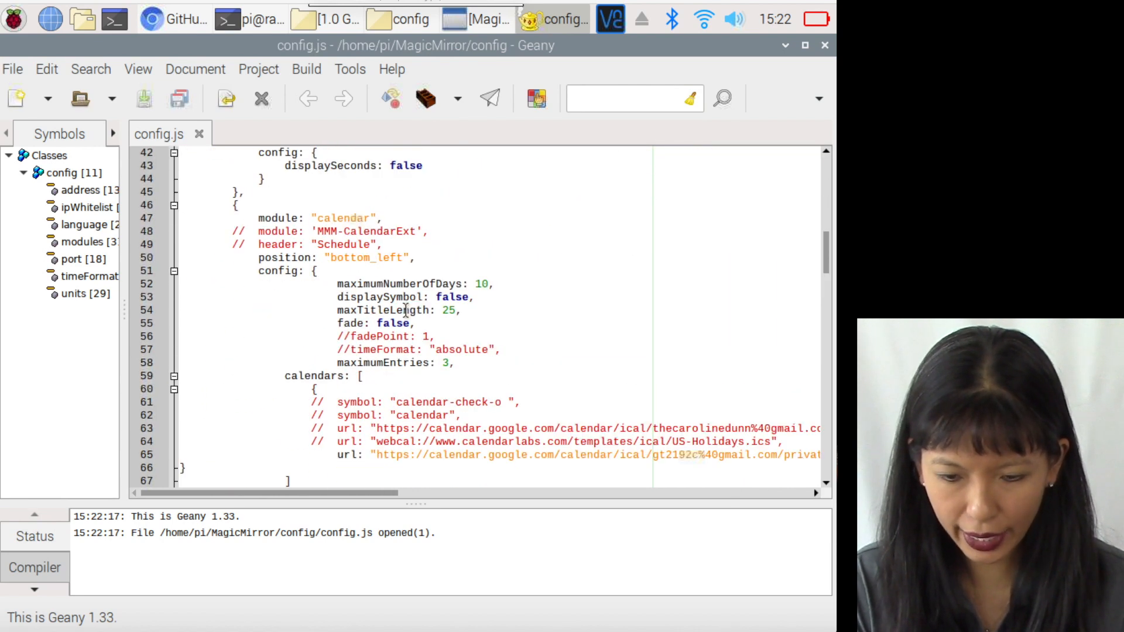
scroll("down", 3)
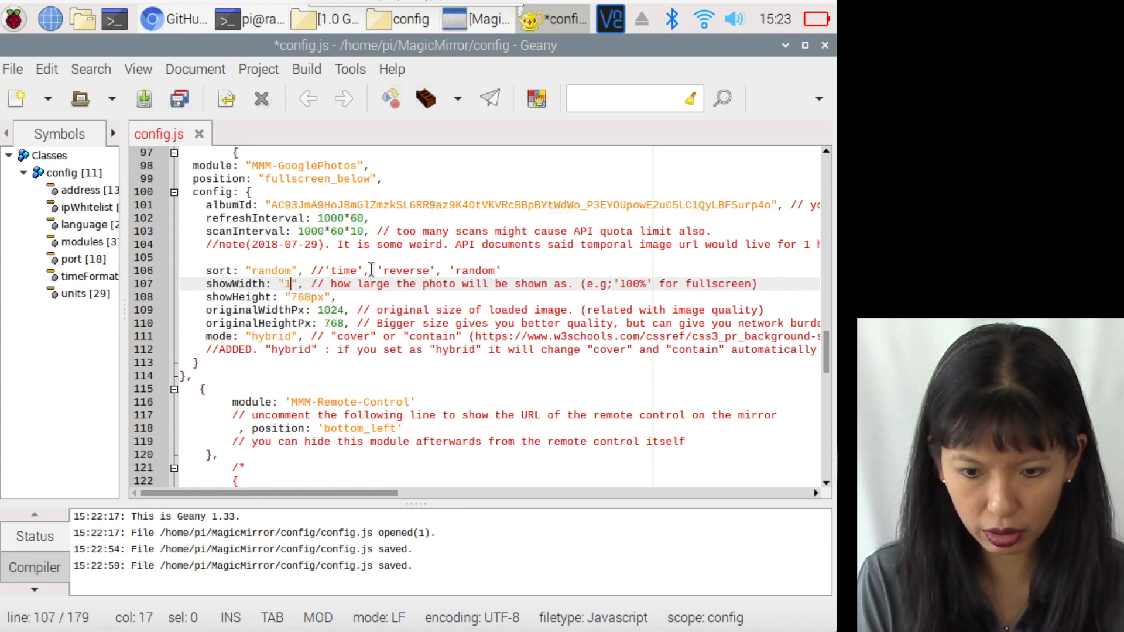
type("00%")
left_click(274, 296)
type("1")
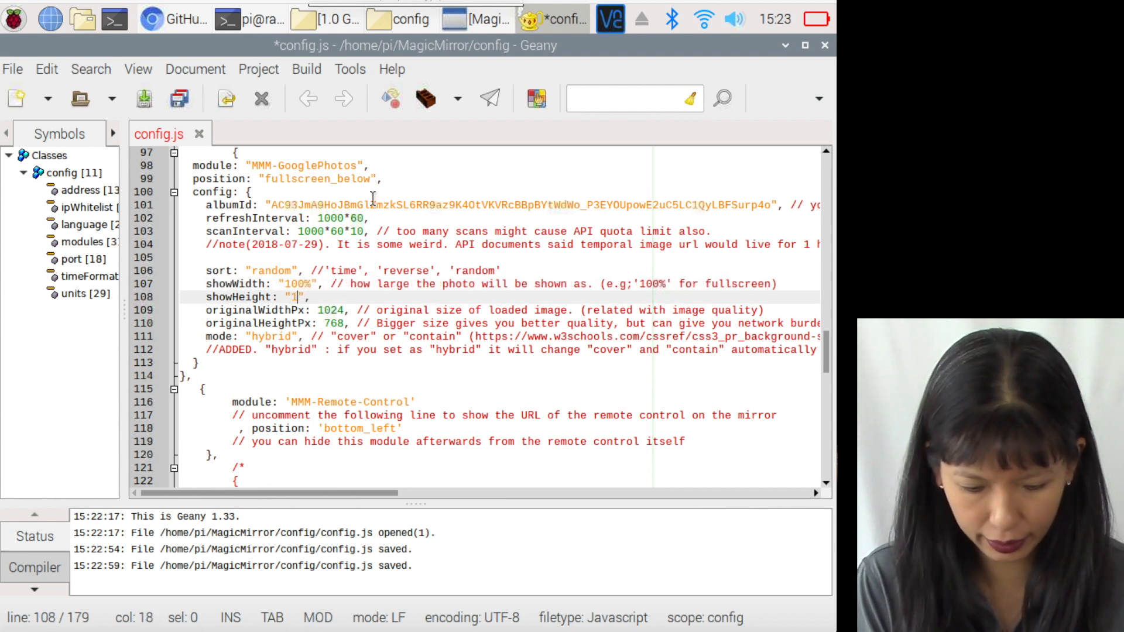
type("00%")
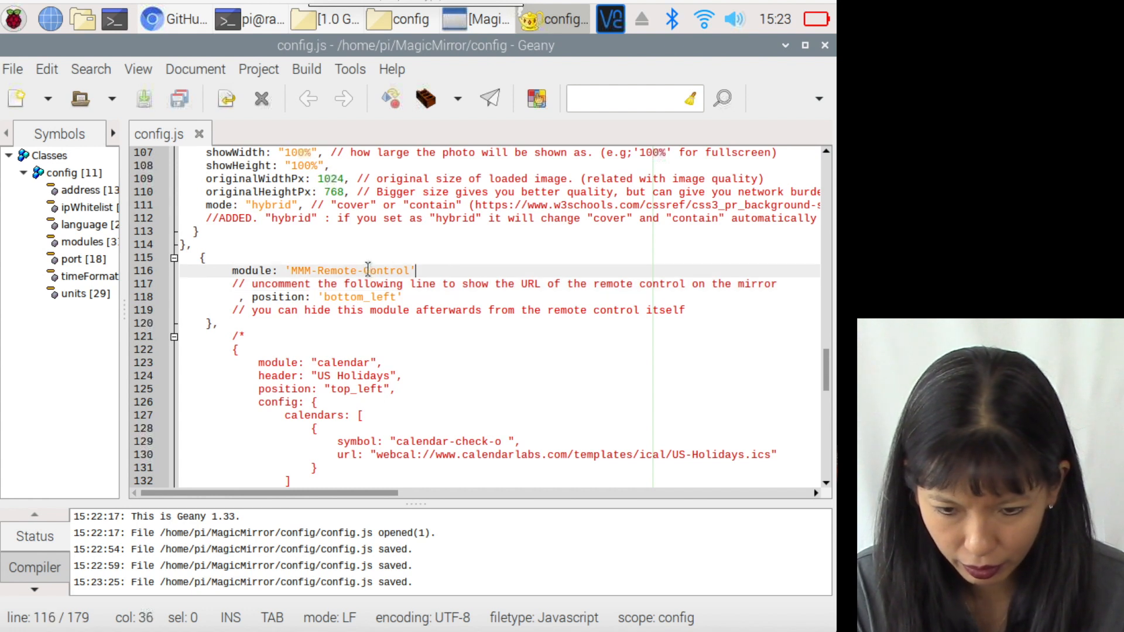
Add a comma after 'MMM-Remote-Control', comment out its position line with //, and save
type(",")
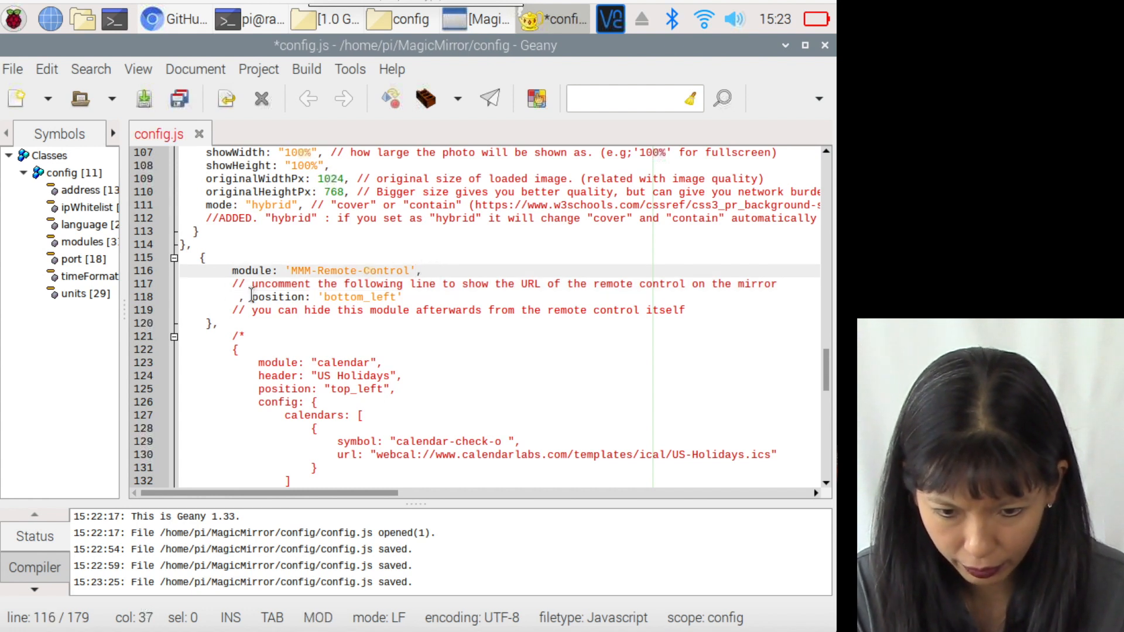
type("//")
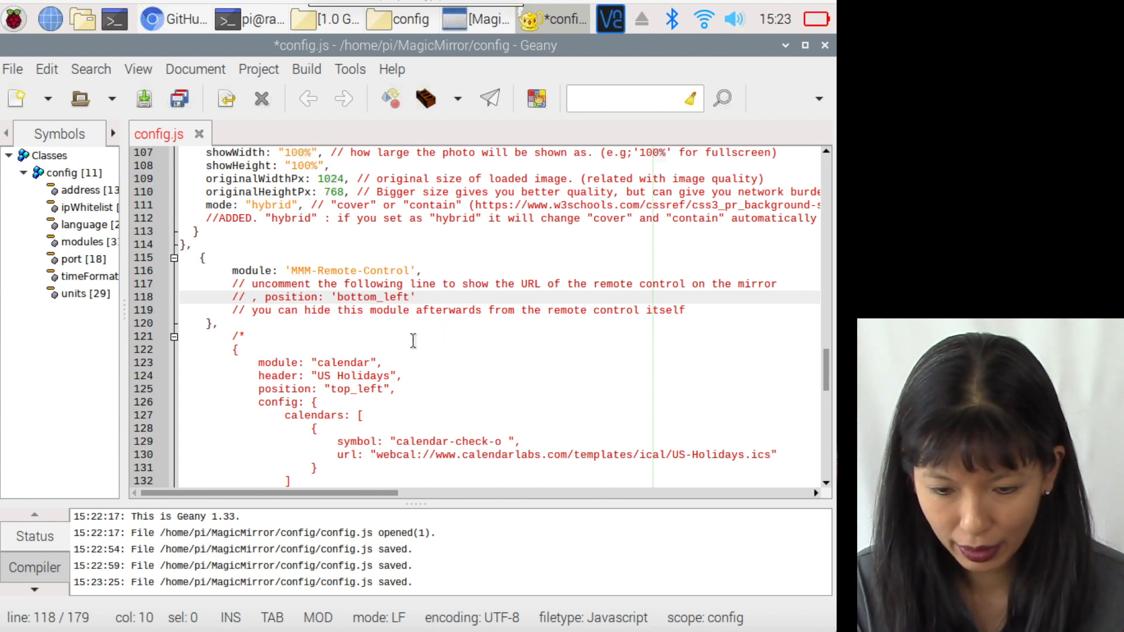
key("ctrl+s")
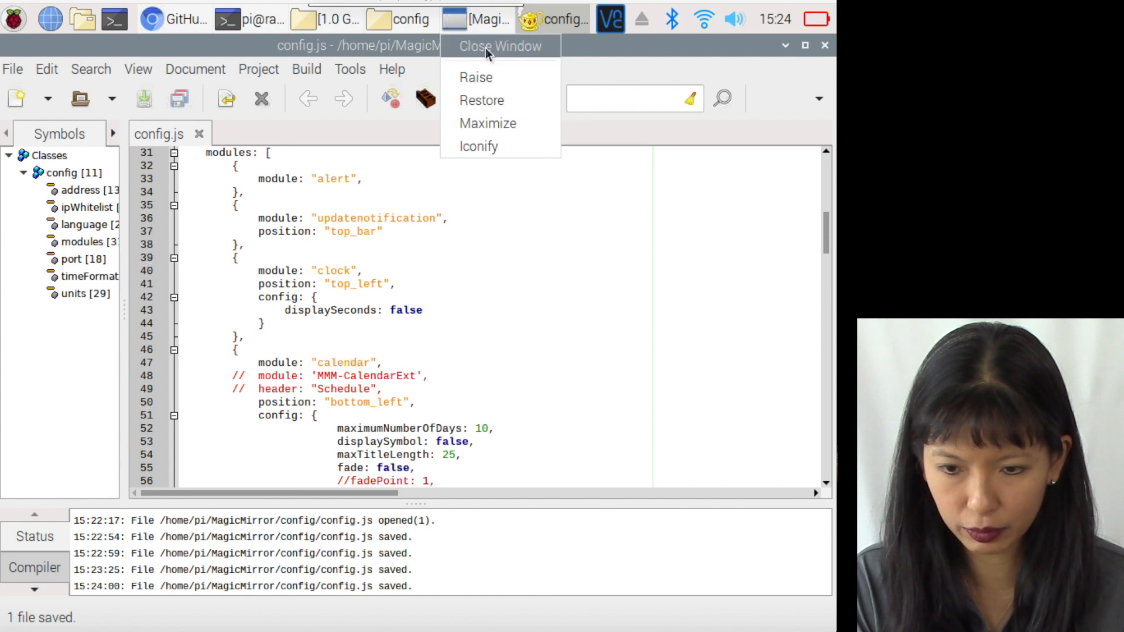
Restart MagicMirror to show the full-screen Google Photos cityscape, then minimize it
left_click(499, 45)
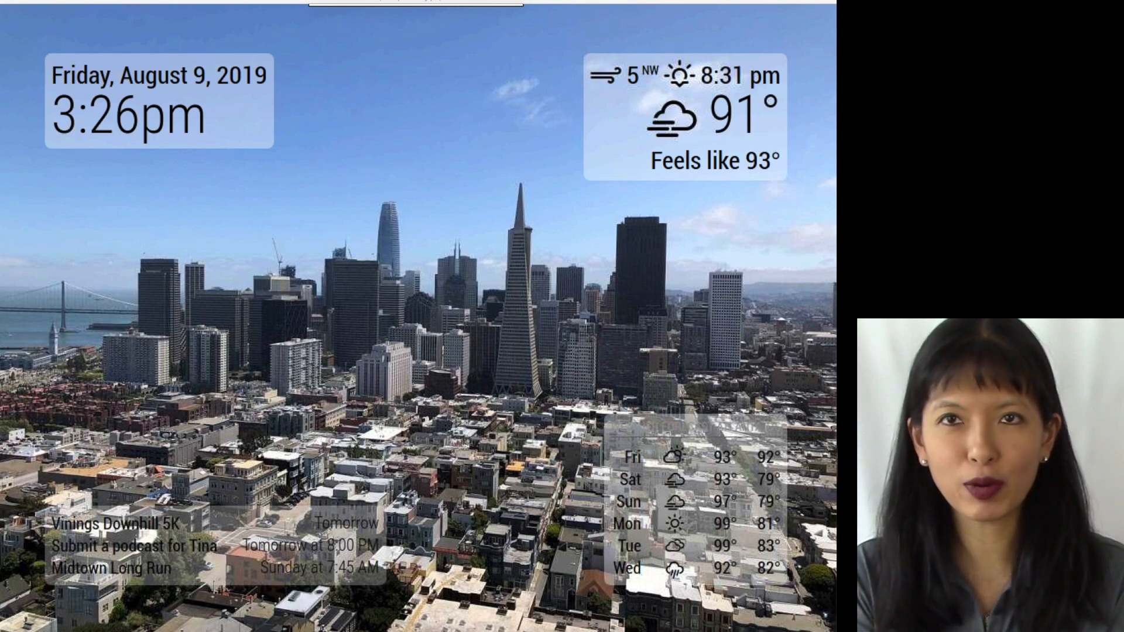
key("ctrl+m")
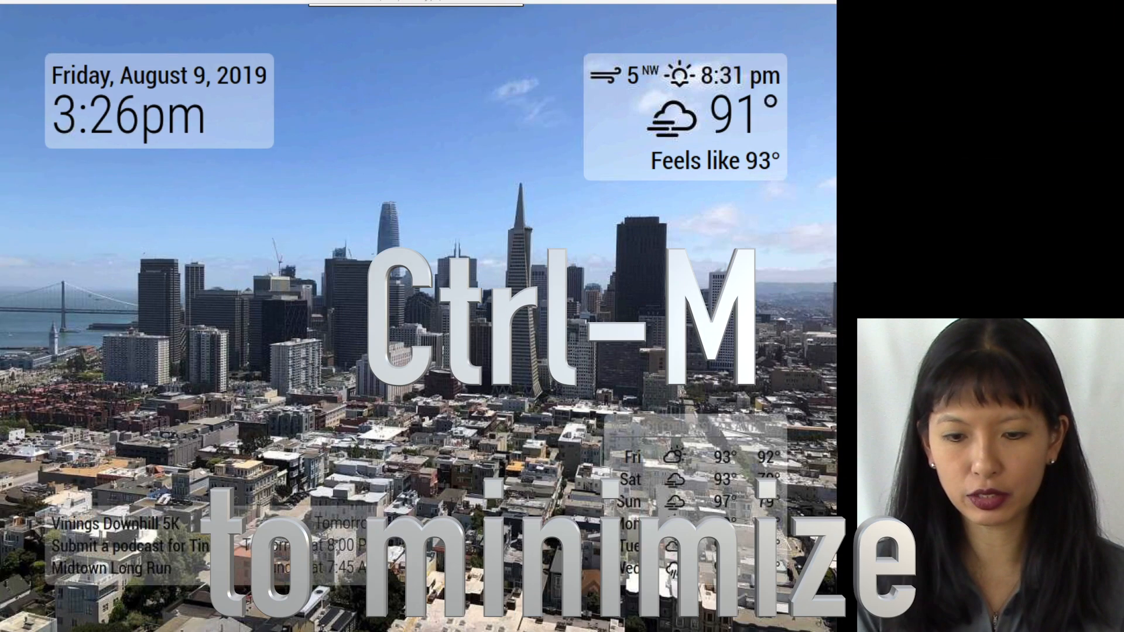
key("ctrl+m")
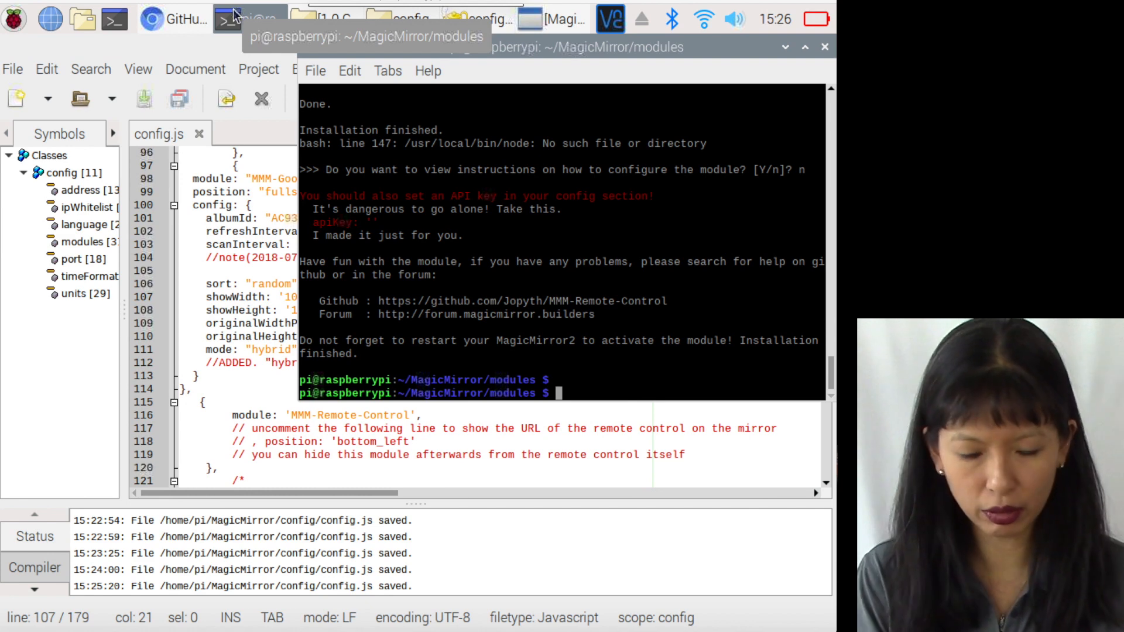
Run ifconfig to find the Pi's IP address, then close all windows
type("ifconfig")
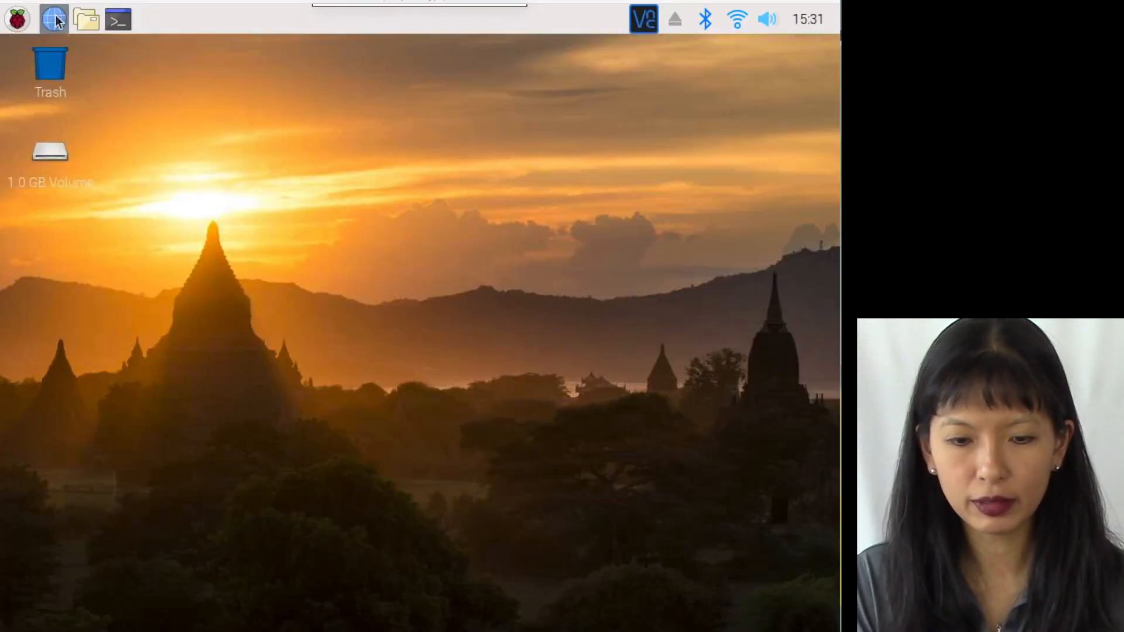
mouse_move(54, 18)
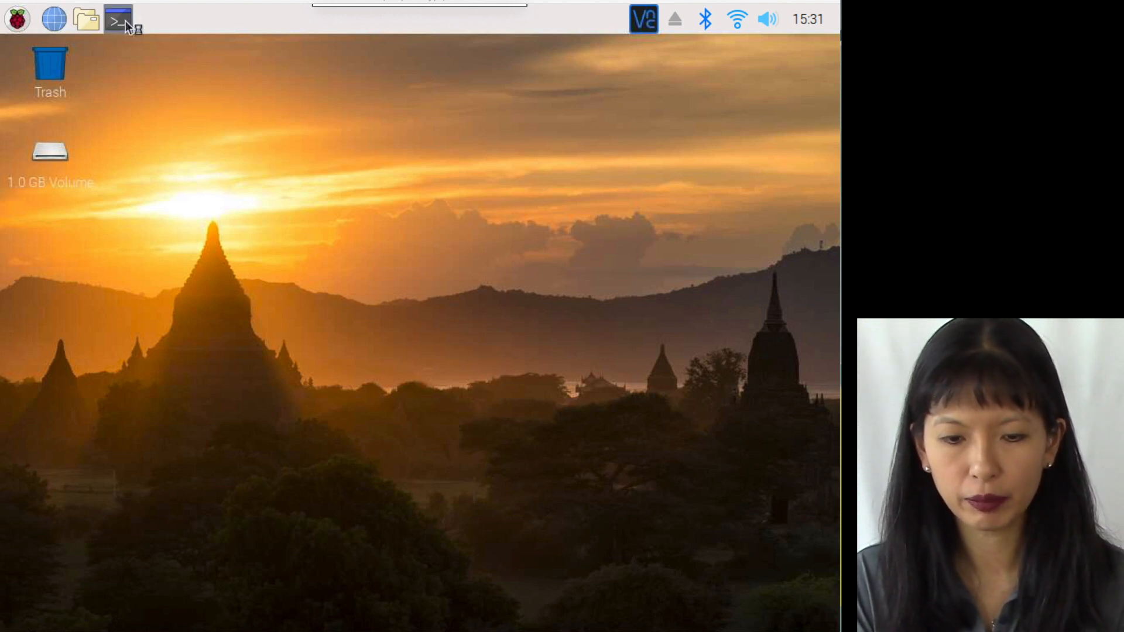
Launch Chromium on the MagicMirror² website and open a new LXTerminal window
left_click(118, 18)
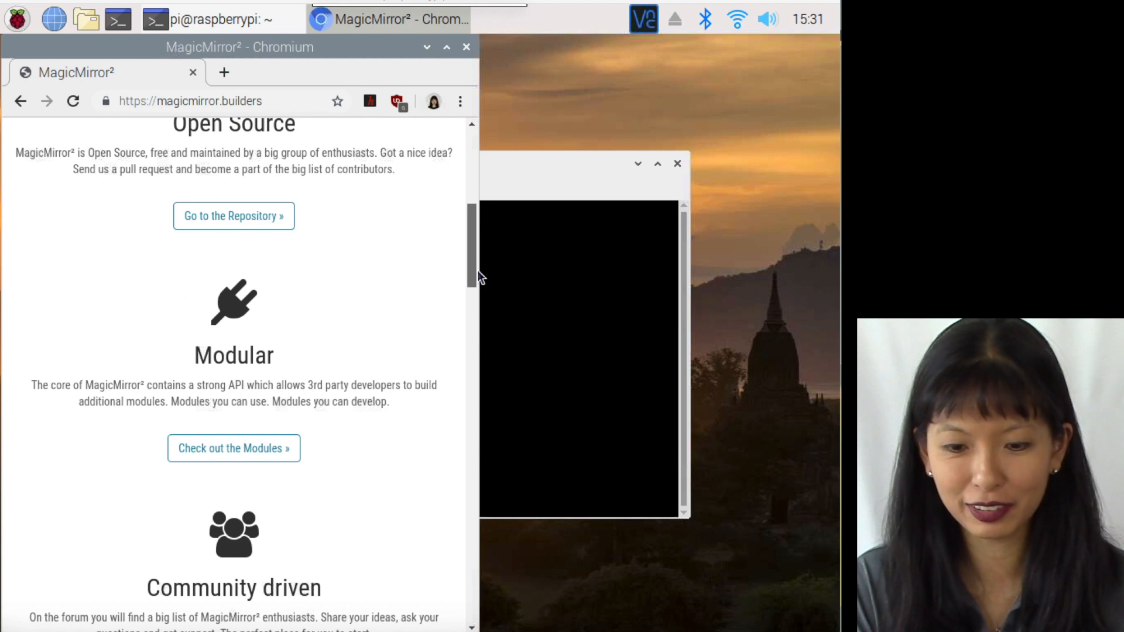
Follow the README's Auto Starting MagicMirror link to the wiki's Install PM2 steps
scroll("down", 3)
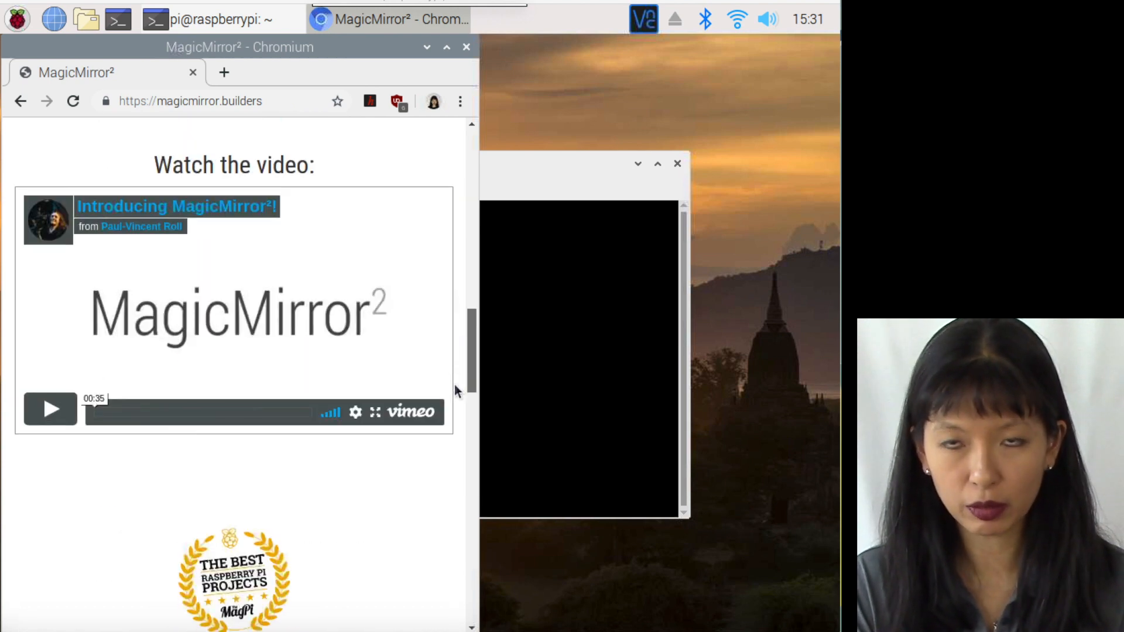
scroll("down", 3)
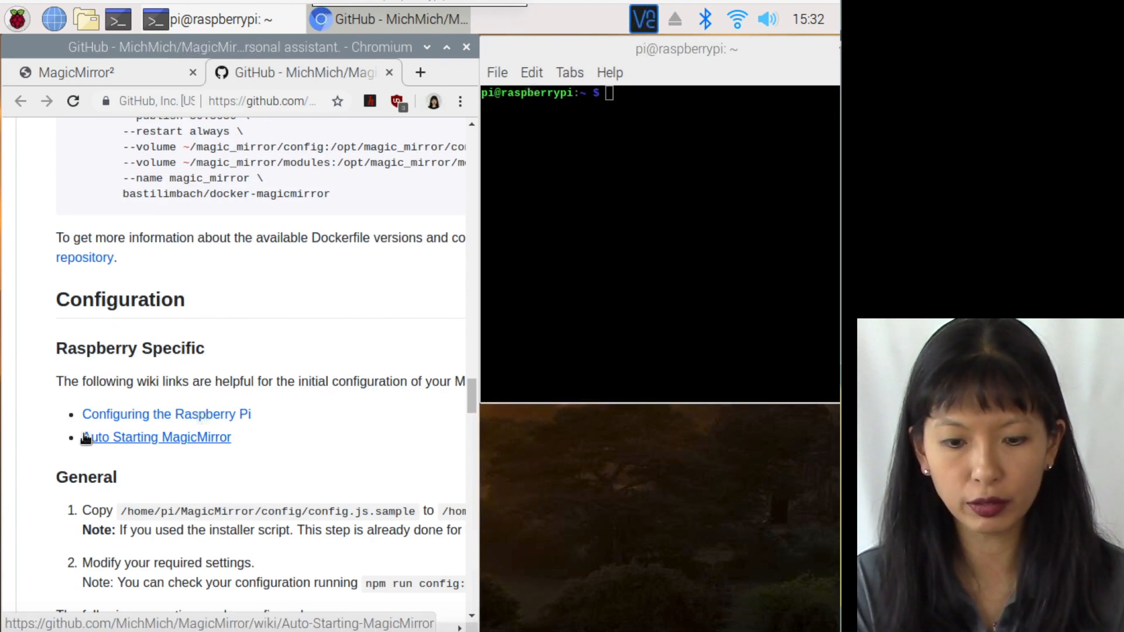
left_click(157, 438)
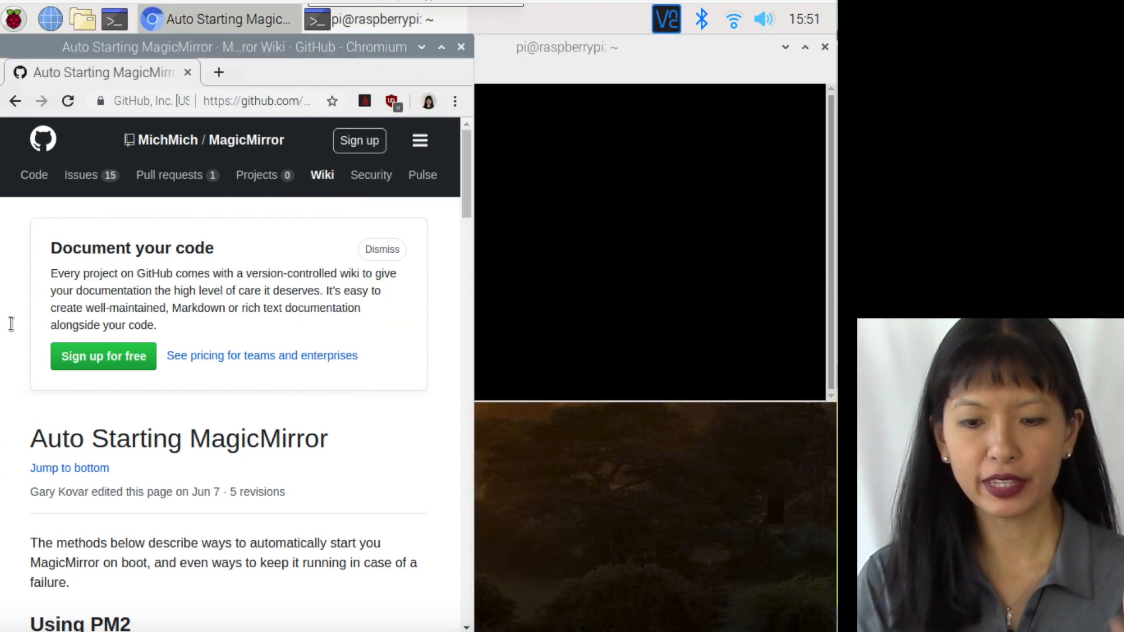
scroll("down", 3)
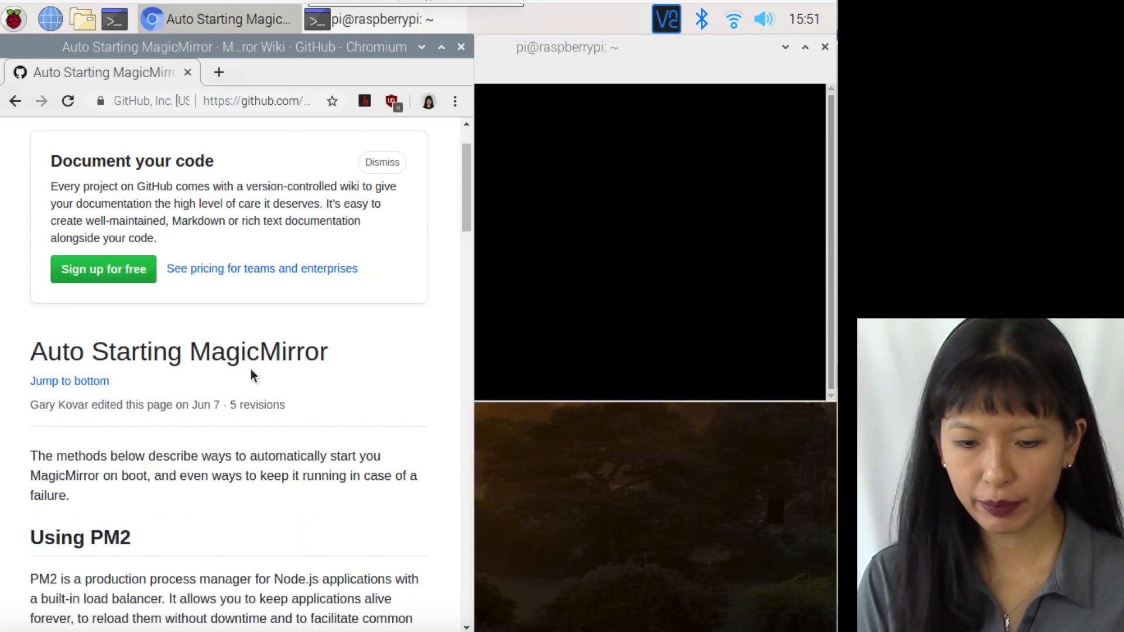
scroll("down", 3)
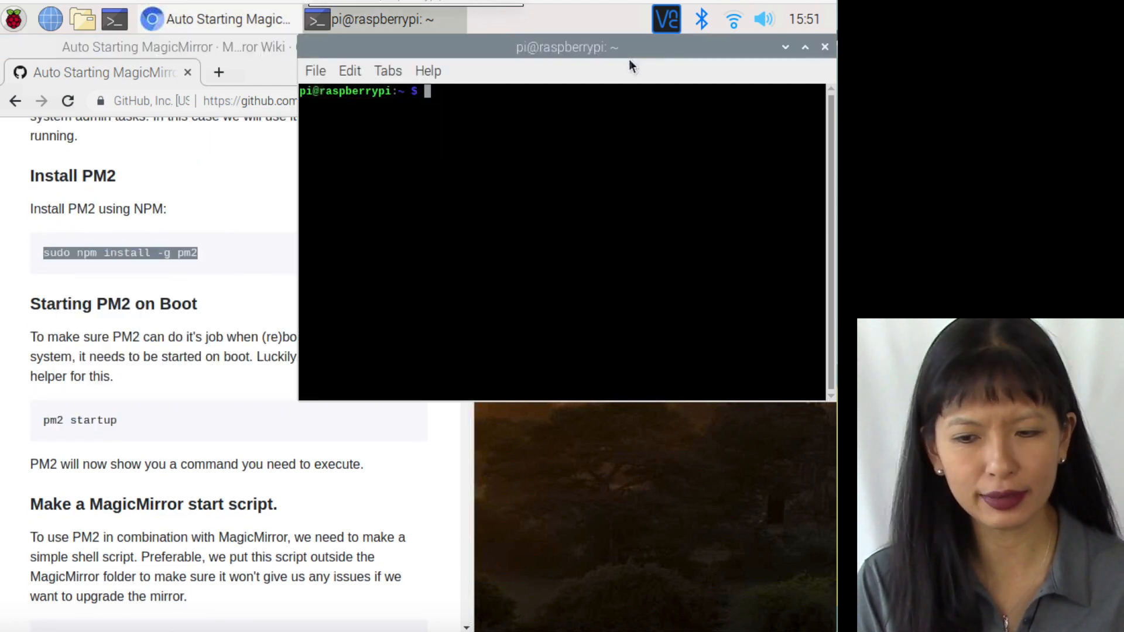
Install PM2 3.5.1 globally with npm and enable the pm2-pi boot service via pm2 startup
right_click(426, 93)
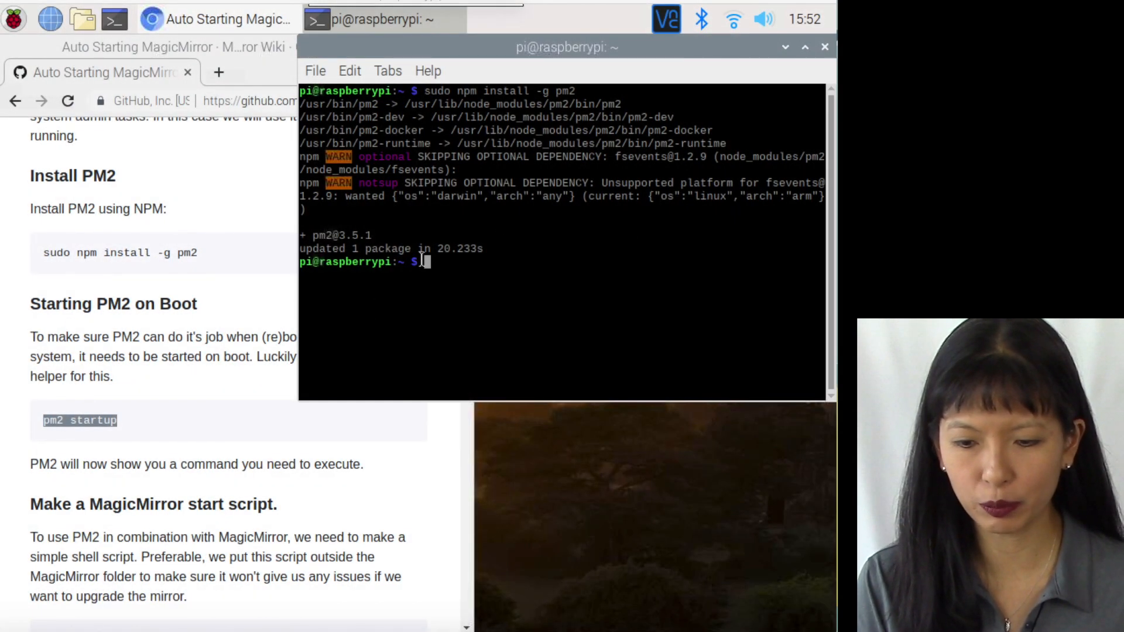
right_click(430, 262)
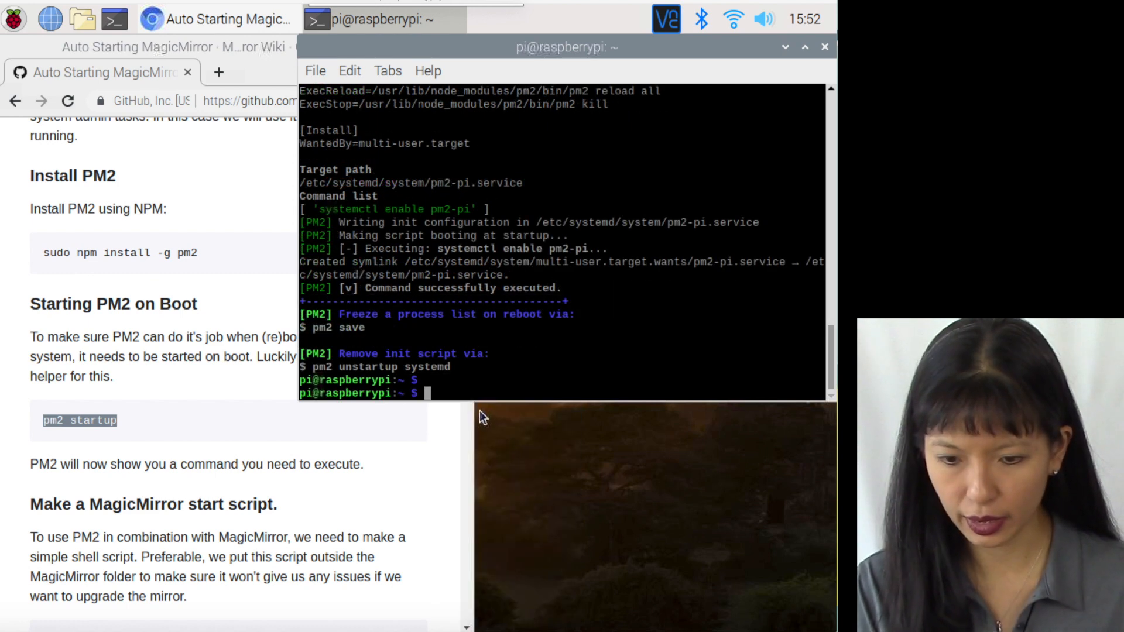
scroll("down", 3)
type("nano mm.sh")
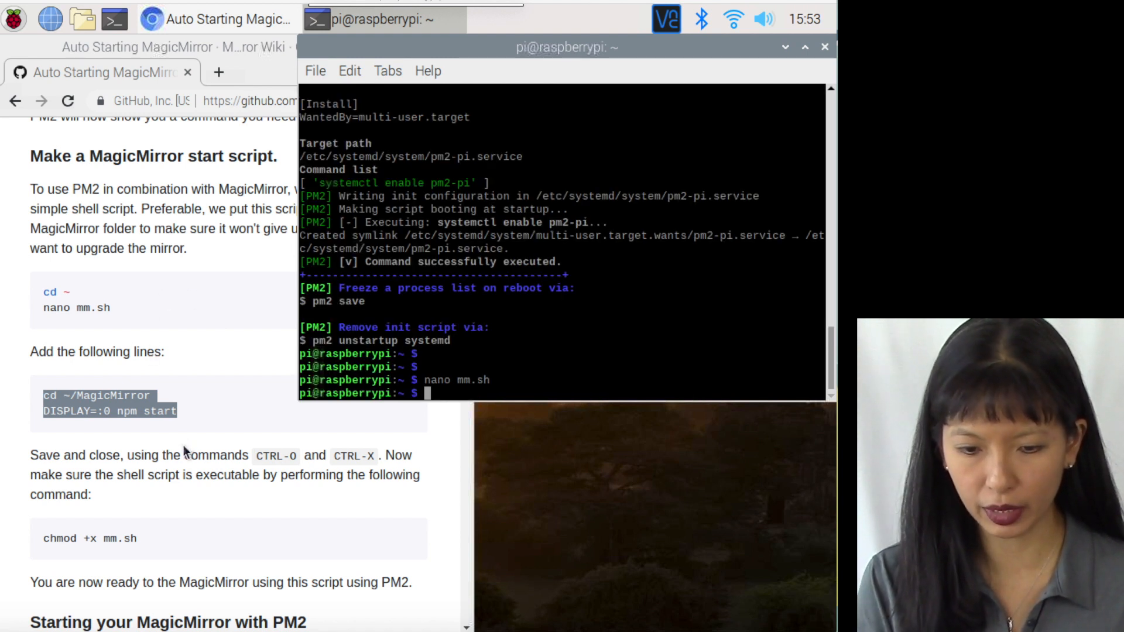
Make mm.sh executable and start MagicMirror² under PM2 with pm2 start mm.sh
left_click(215, 19)
type("chmod +x mm.sh")
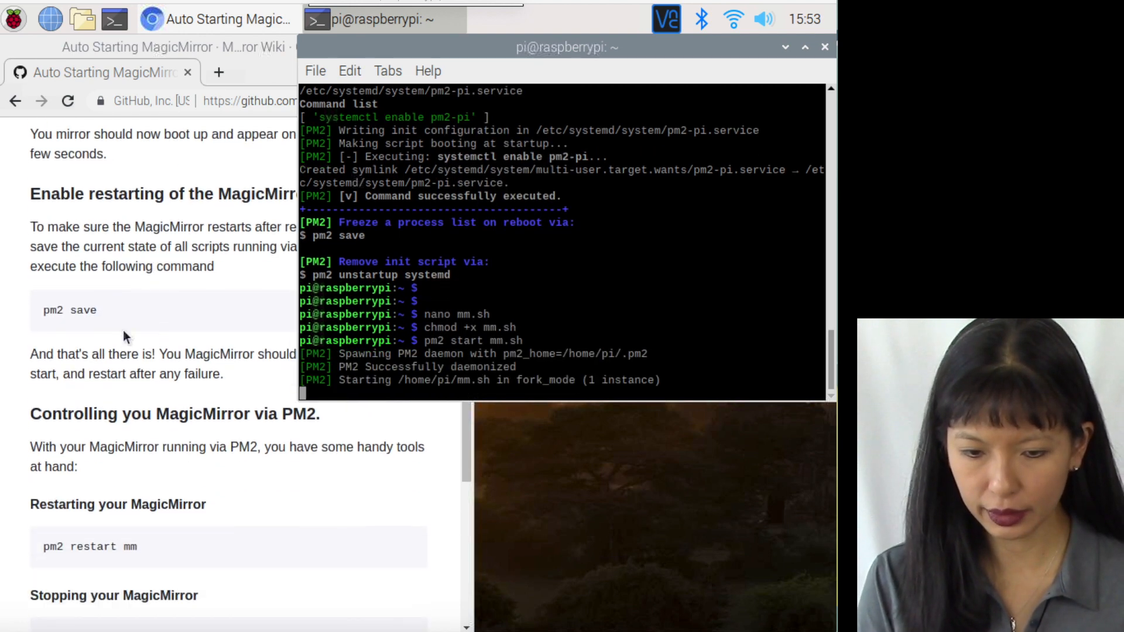
right_click(70, 309)
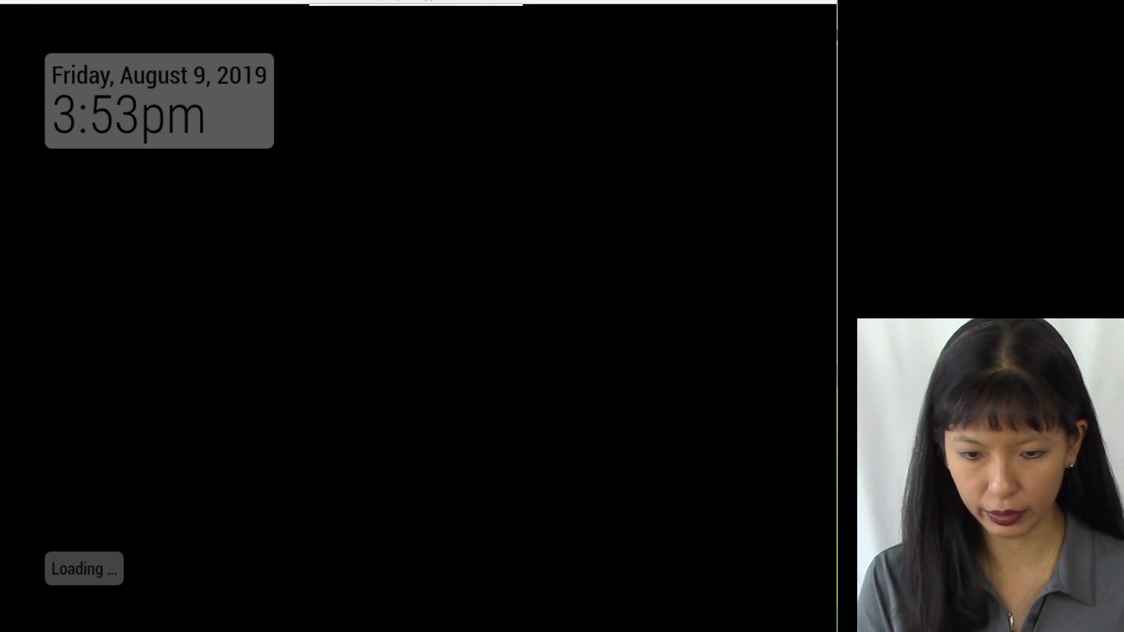
Save the PM2 process list, restart mm, and open the remote's module visibility list
right_click(90, 503)
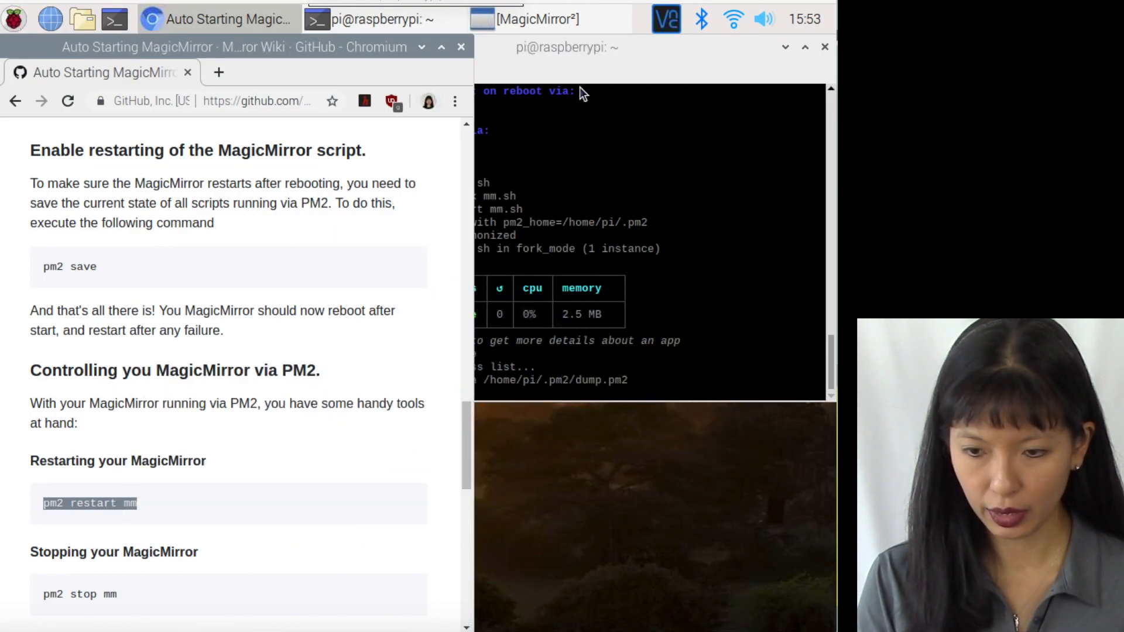
right_click(502, 179)
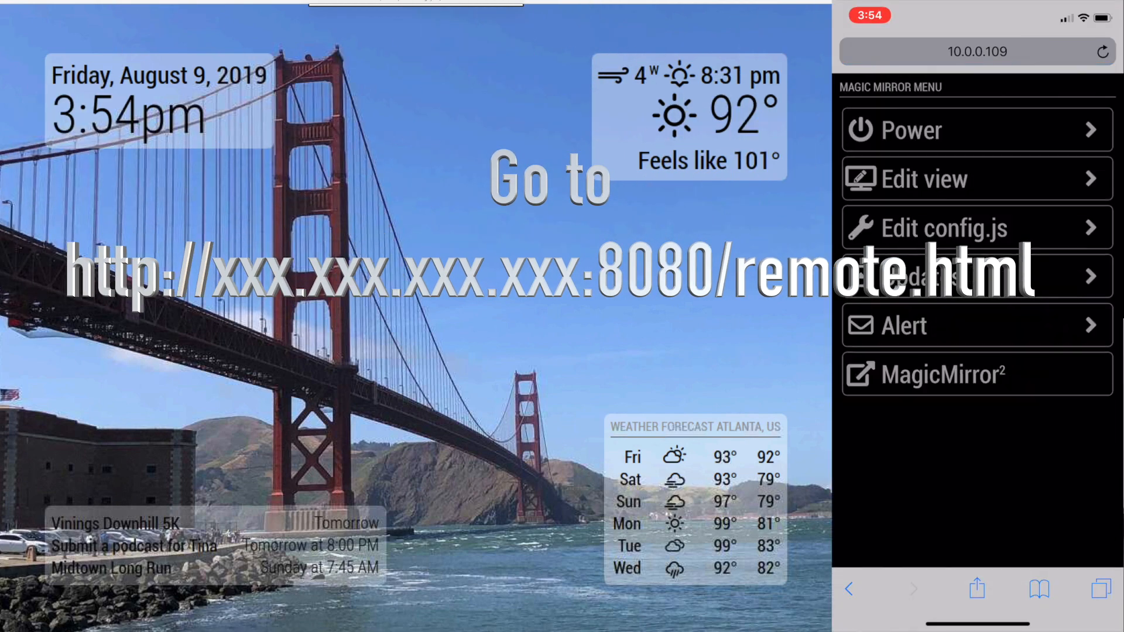
left_click(925, 179)
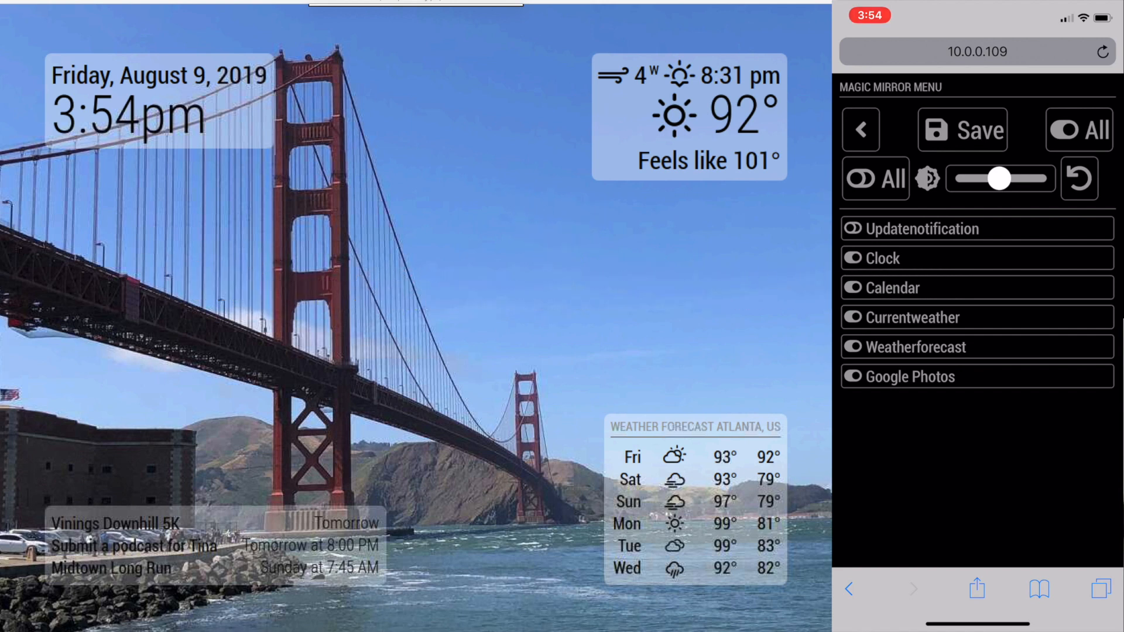